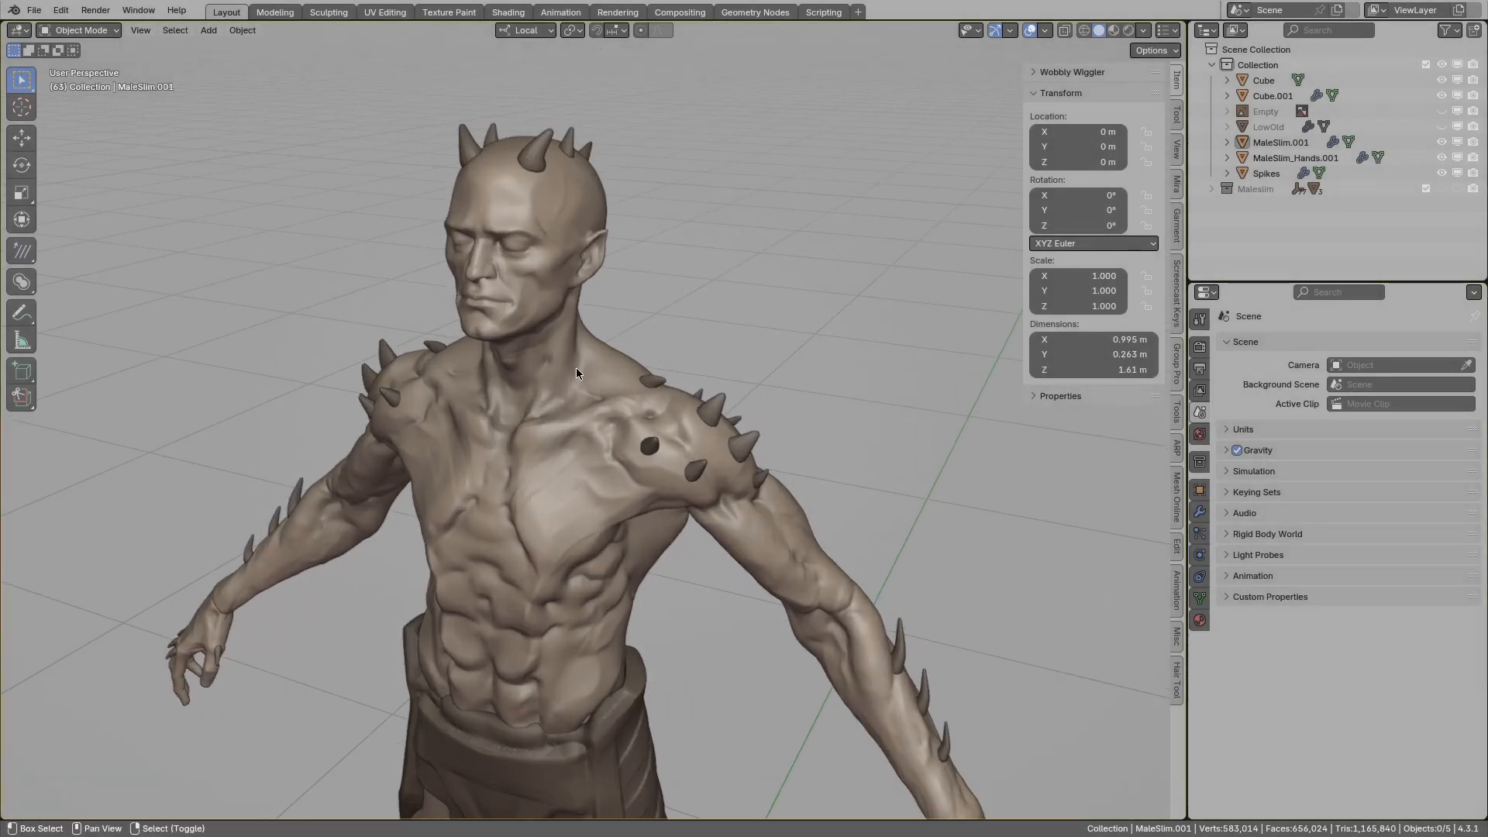
Add an empty mesh object and activate the Draw Xray Quads tool.
{"action": "left_click", "coordinate": [208, 30]}
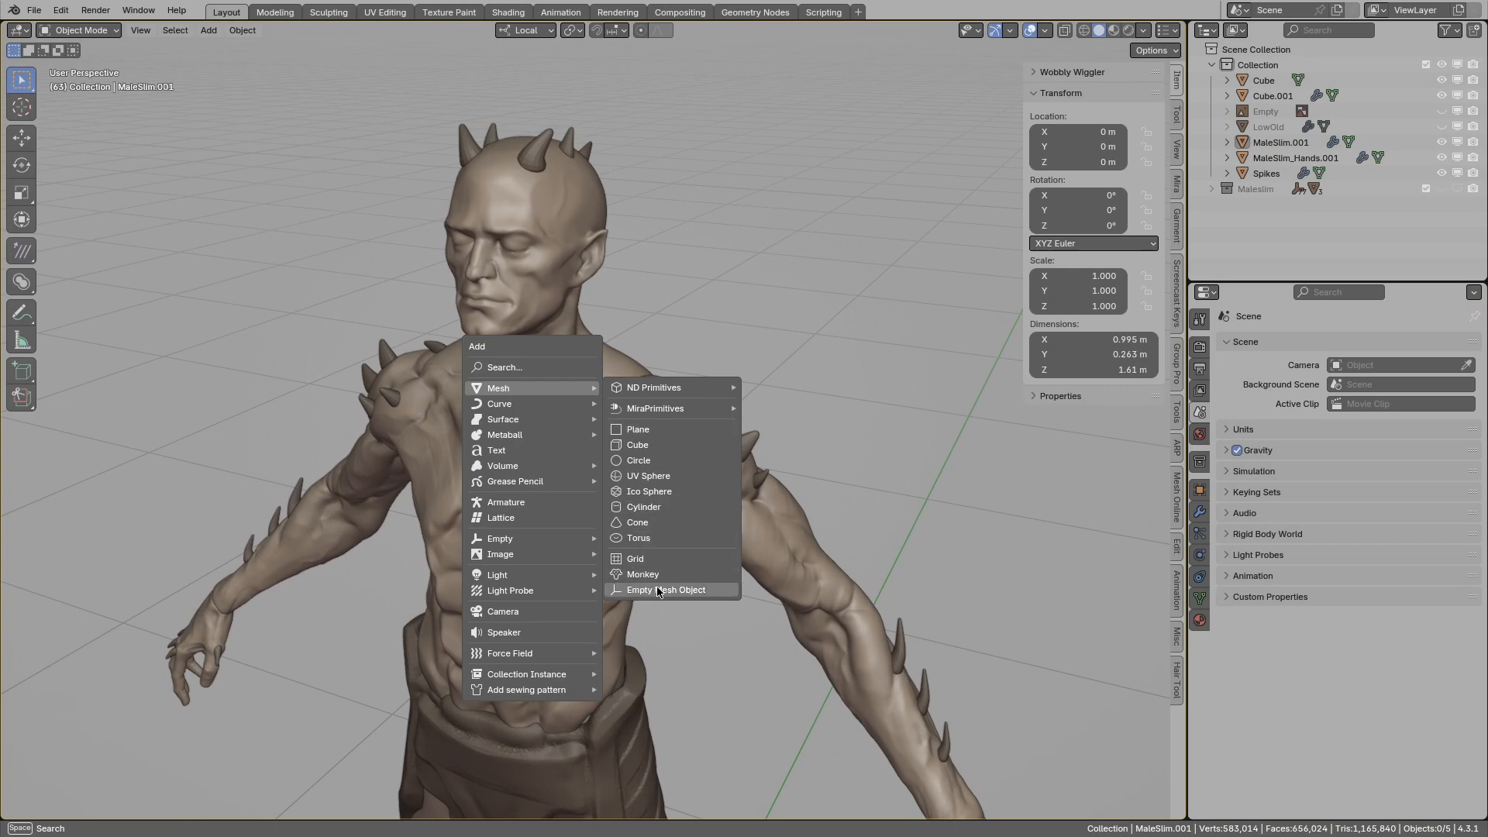
{"action": "left_click", "coordinate": [666, 588]}
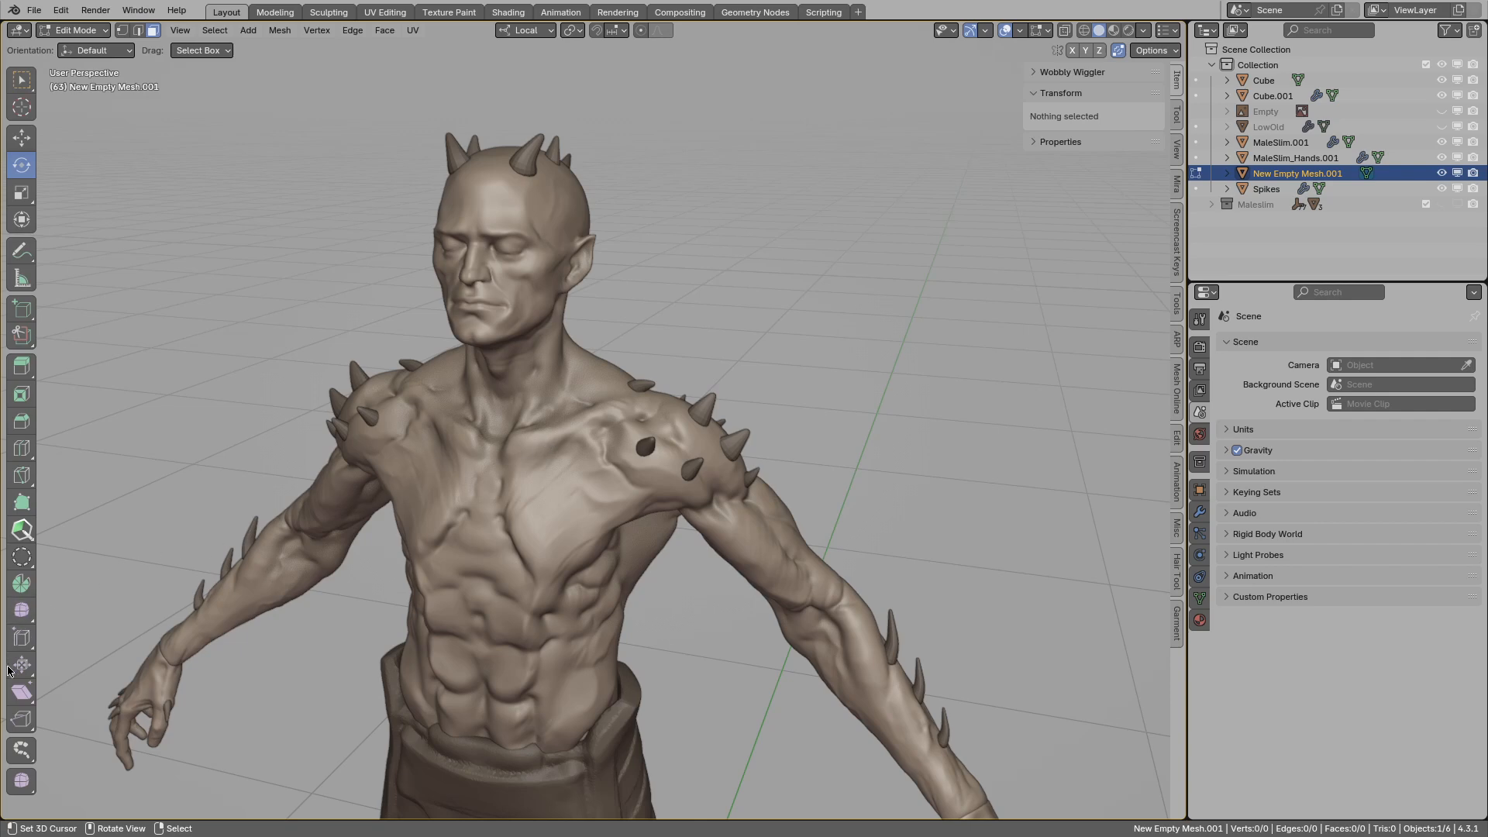
{"action": "mouse_move", "coordinate": [21, 752]}
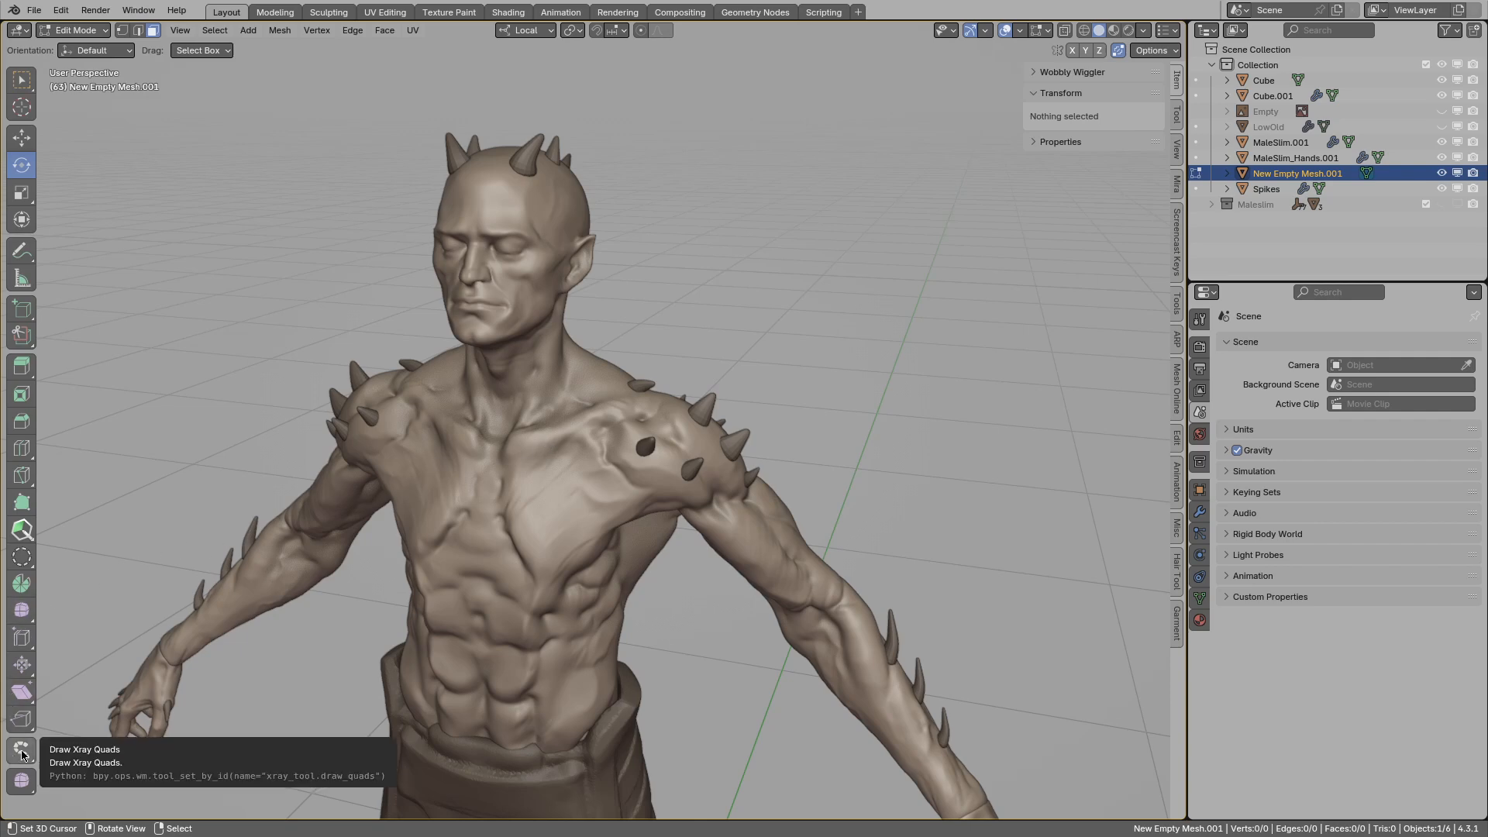
{"action": "left_click", "coordinate": [21, 751]}
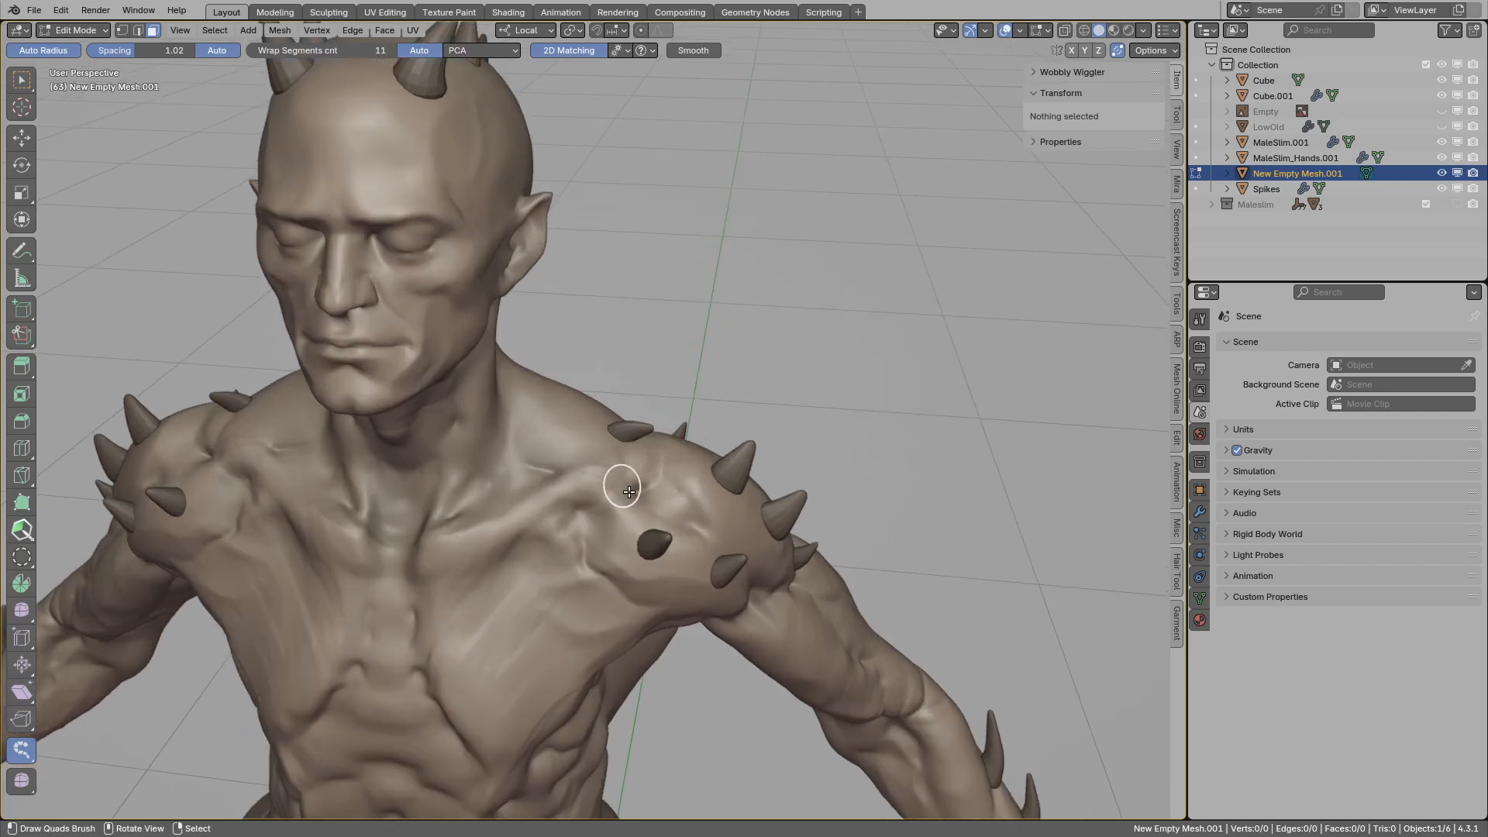
Draw quad strips along the collarbone and down the chest, checking the Xray overlay popover.
{"action": "scroll", "scroll_direction": "down", "scroll_amount": 3}
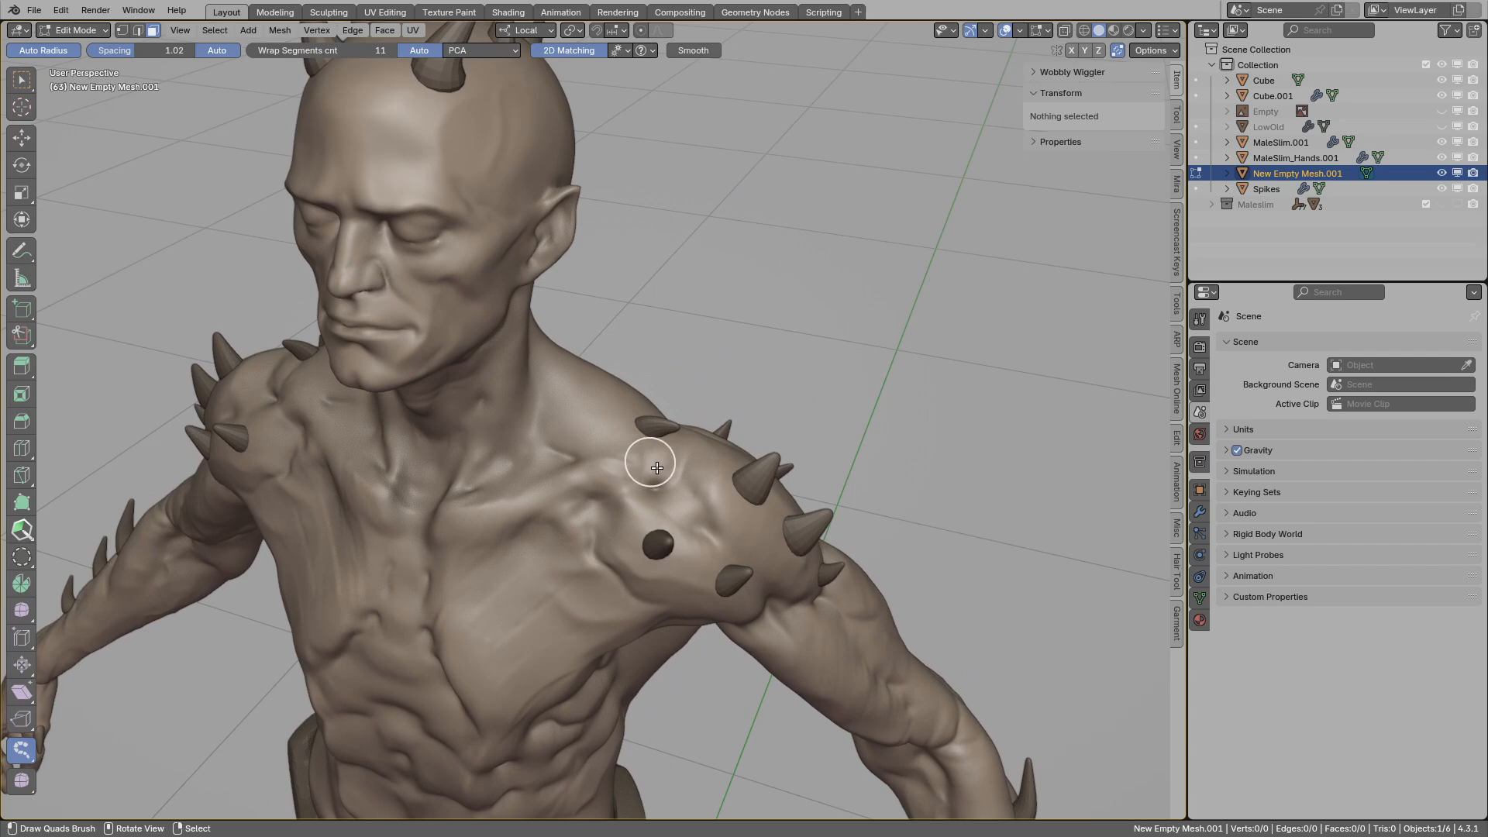
{"action": "left_click_drag", "start_coordinate": [650, 465], "coordinate": [489, 532]}
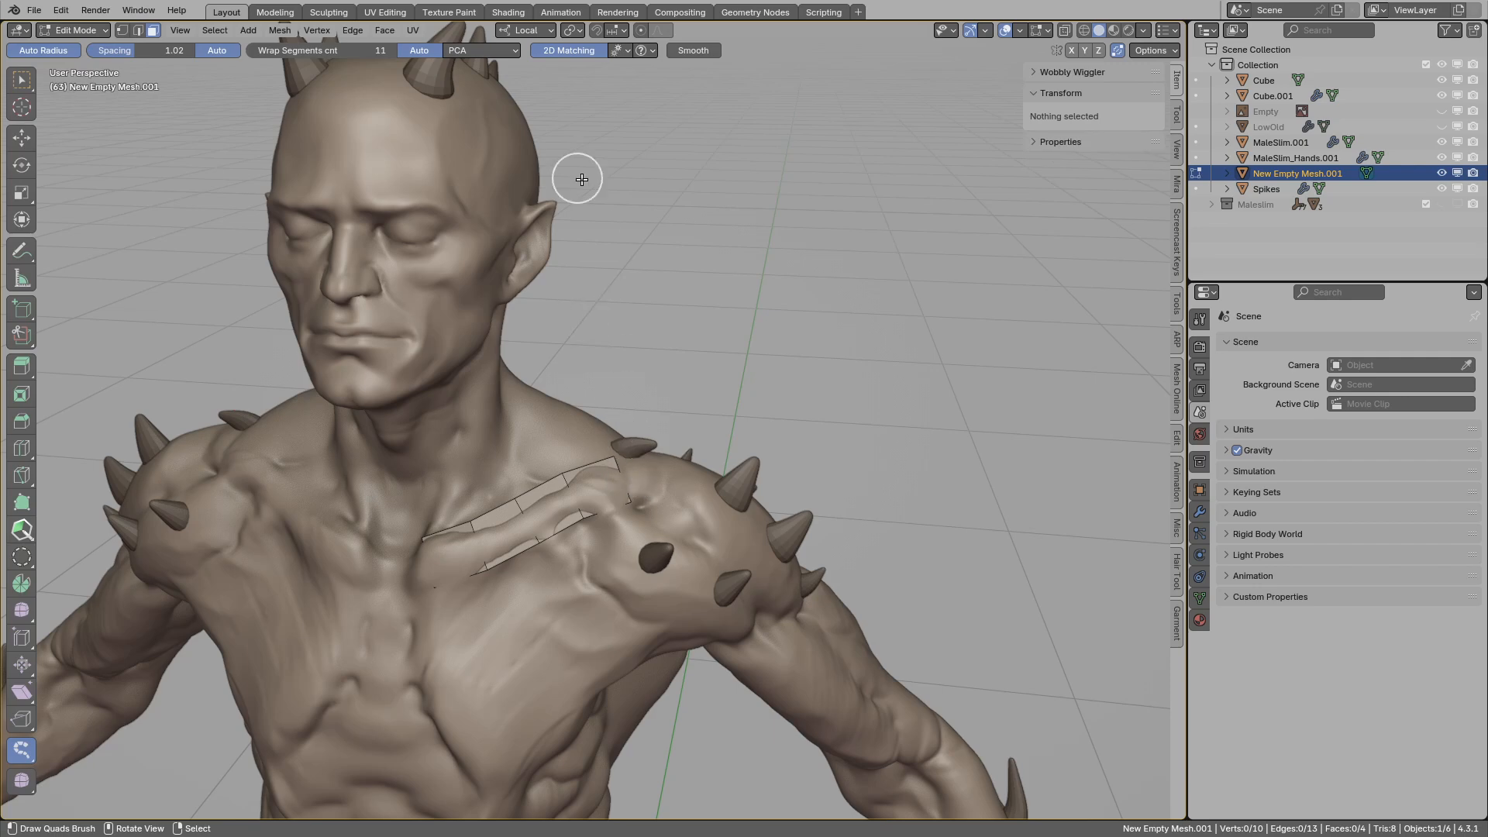
{"action": "left_click", "coordinate": [620, 50]}
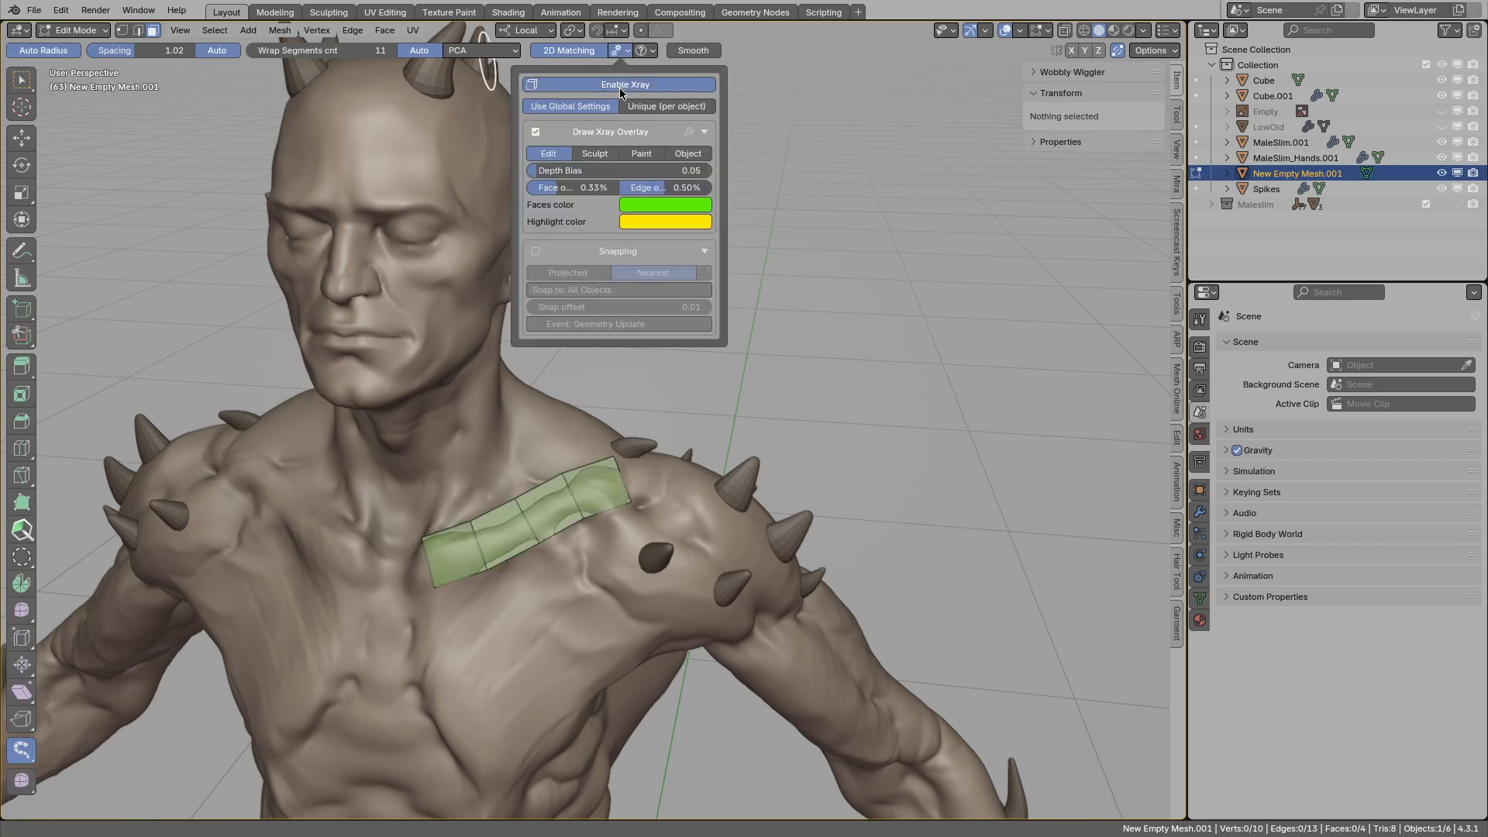
{"action": "mouse_move", "coordinate": [648, 149]}
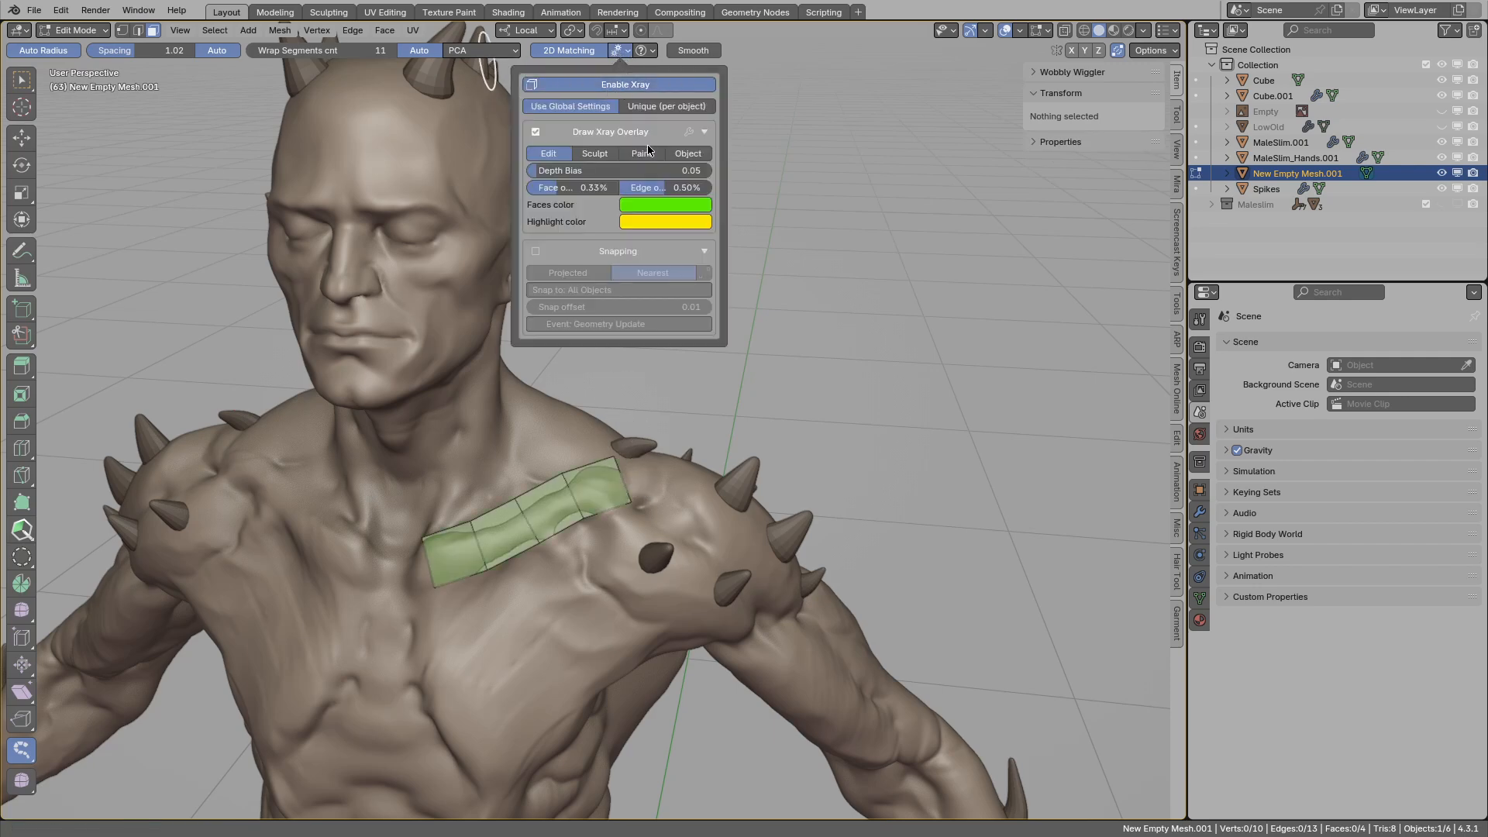
{"action": "left_click", "coordinate": [1020, 30]}
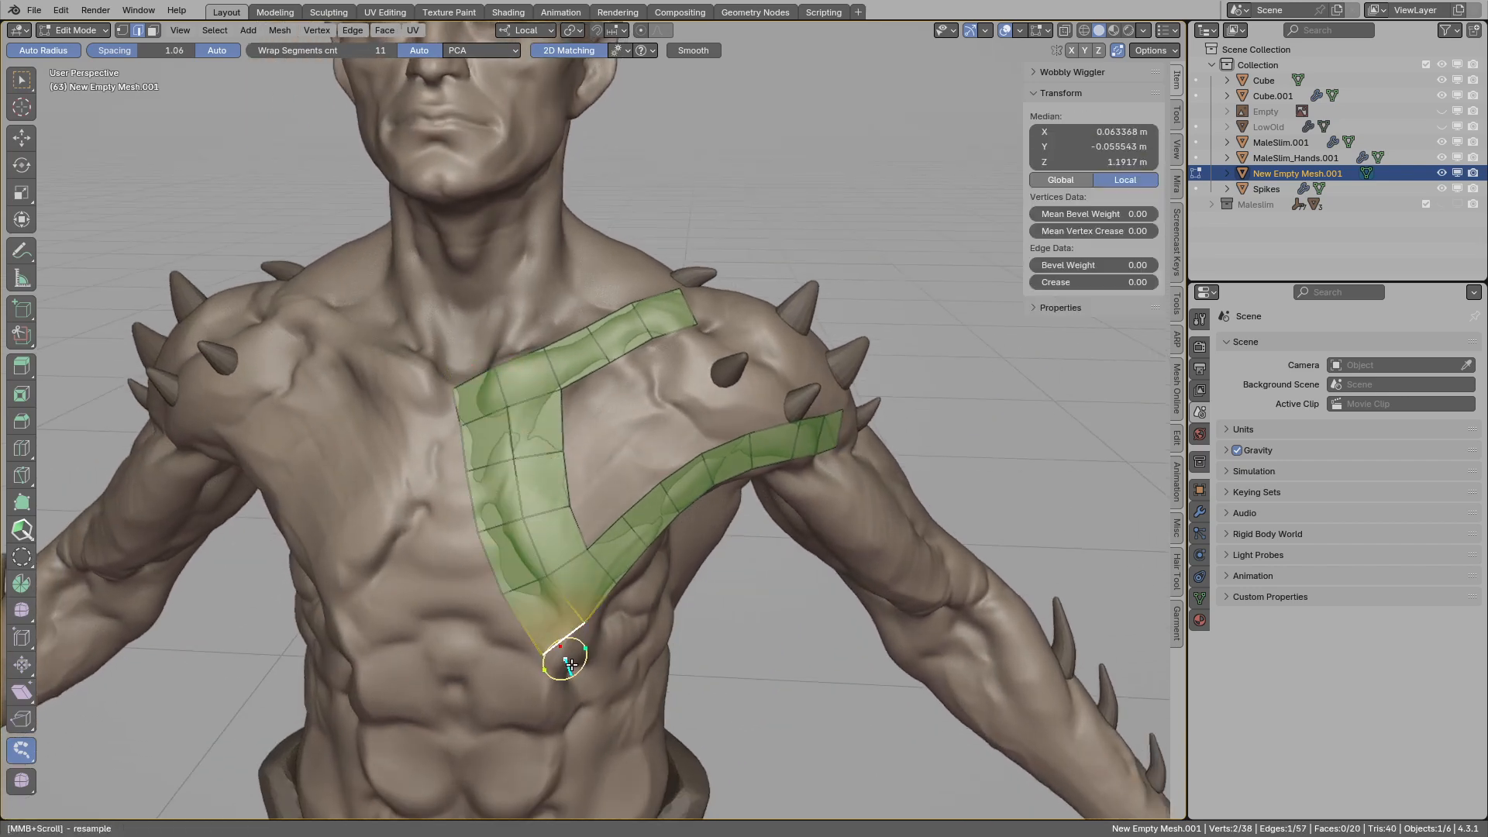
Draw an abdominal strip, then fill the area enclosed by the V strips with quads.
{"action": "left_click_drag", "start_coordinate": [570, 655], "coordinate": [413, 722]}
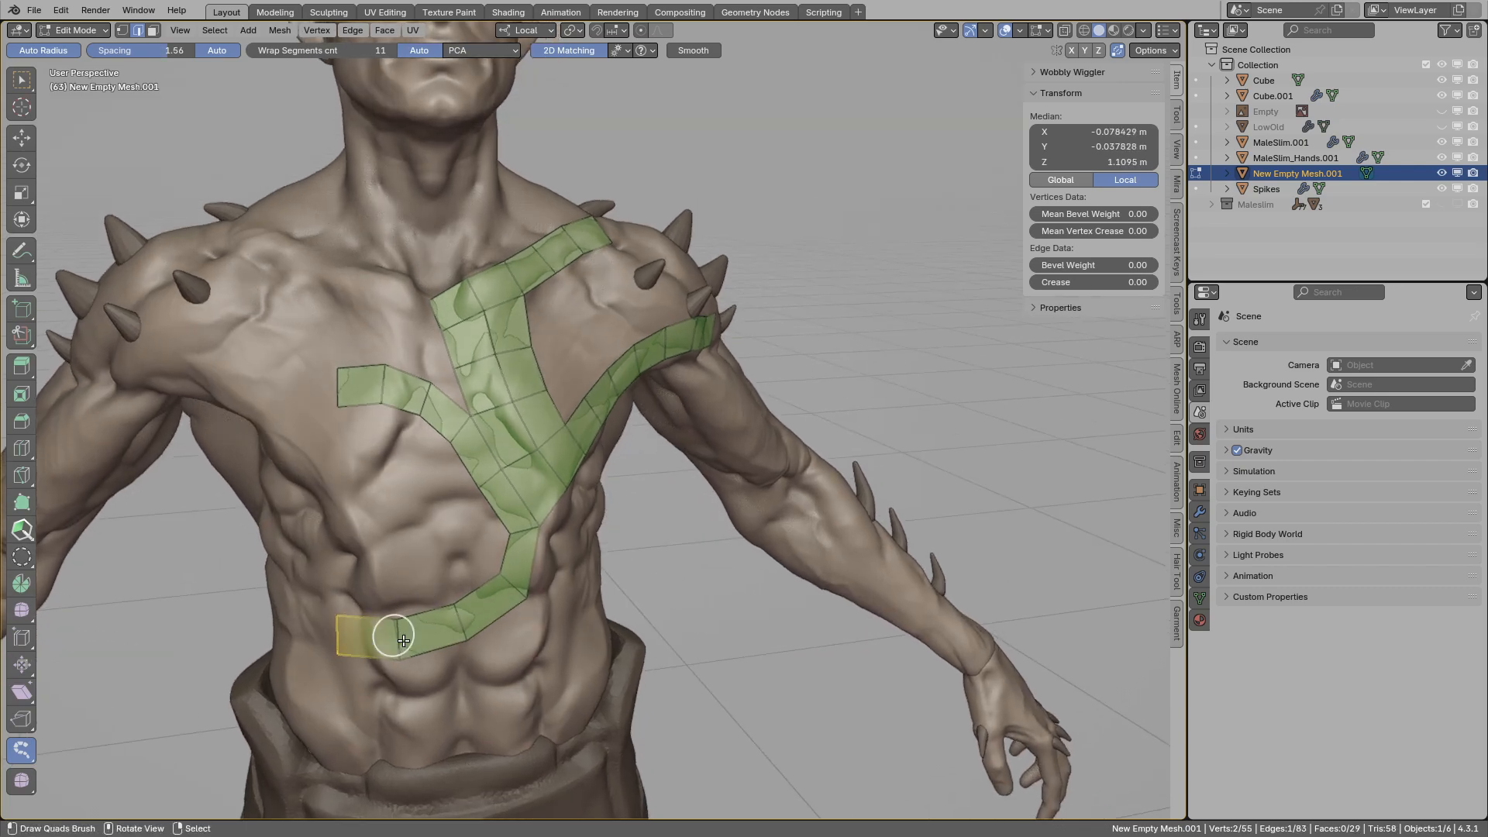
{"action": "mouse_move", "coordinate": [503, 517]}
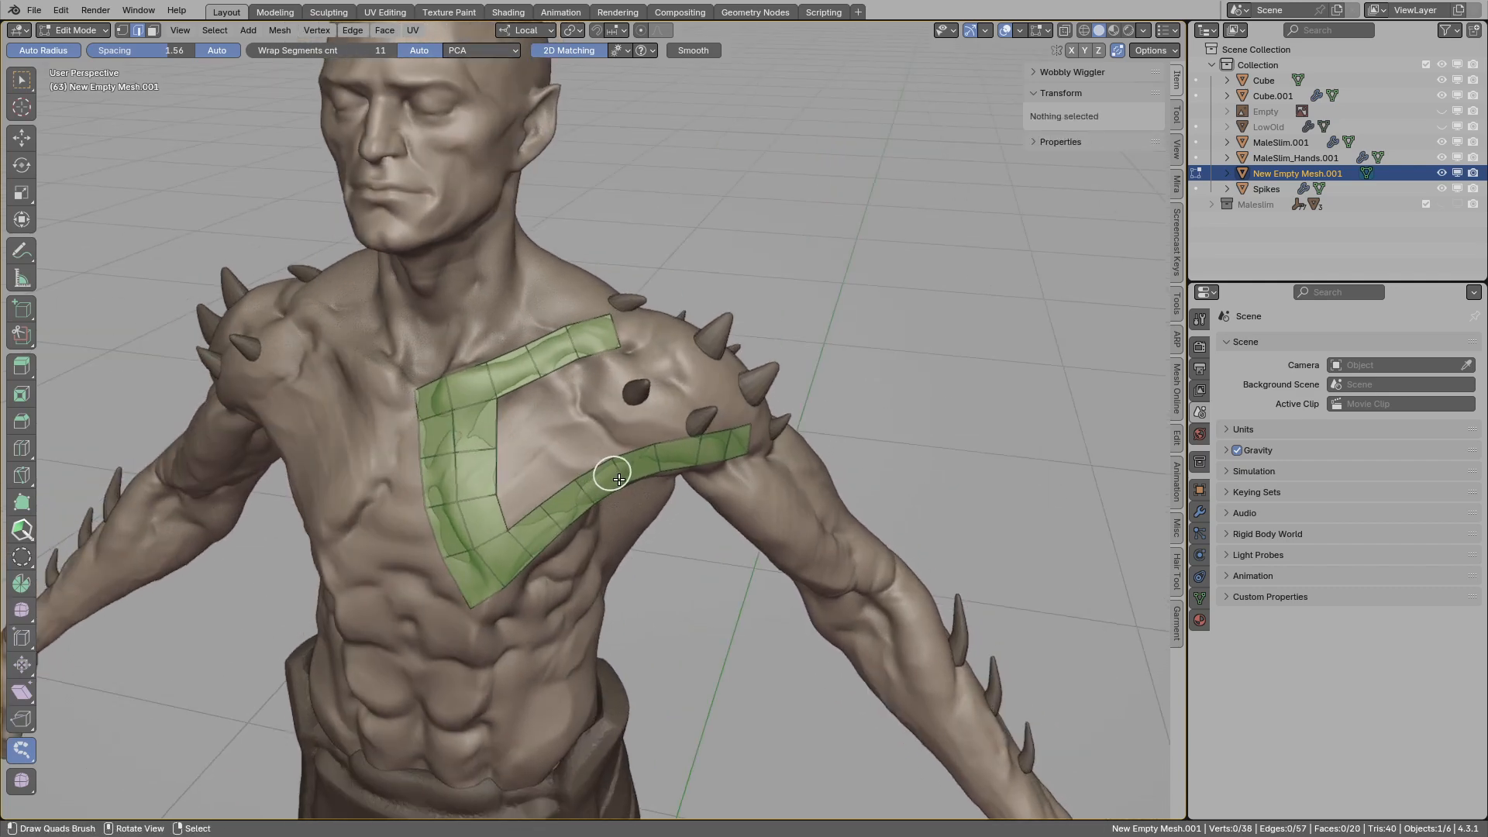
{"action": "left_click", "coordinate": [618, 451]}
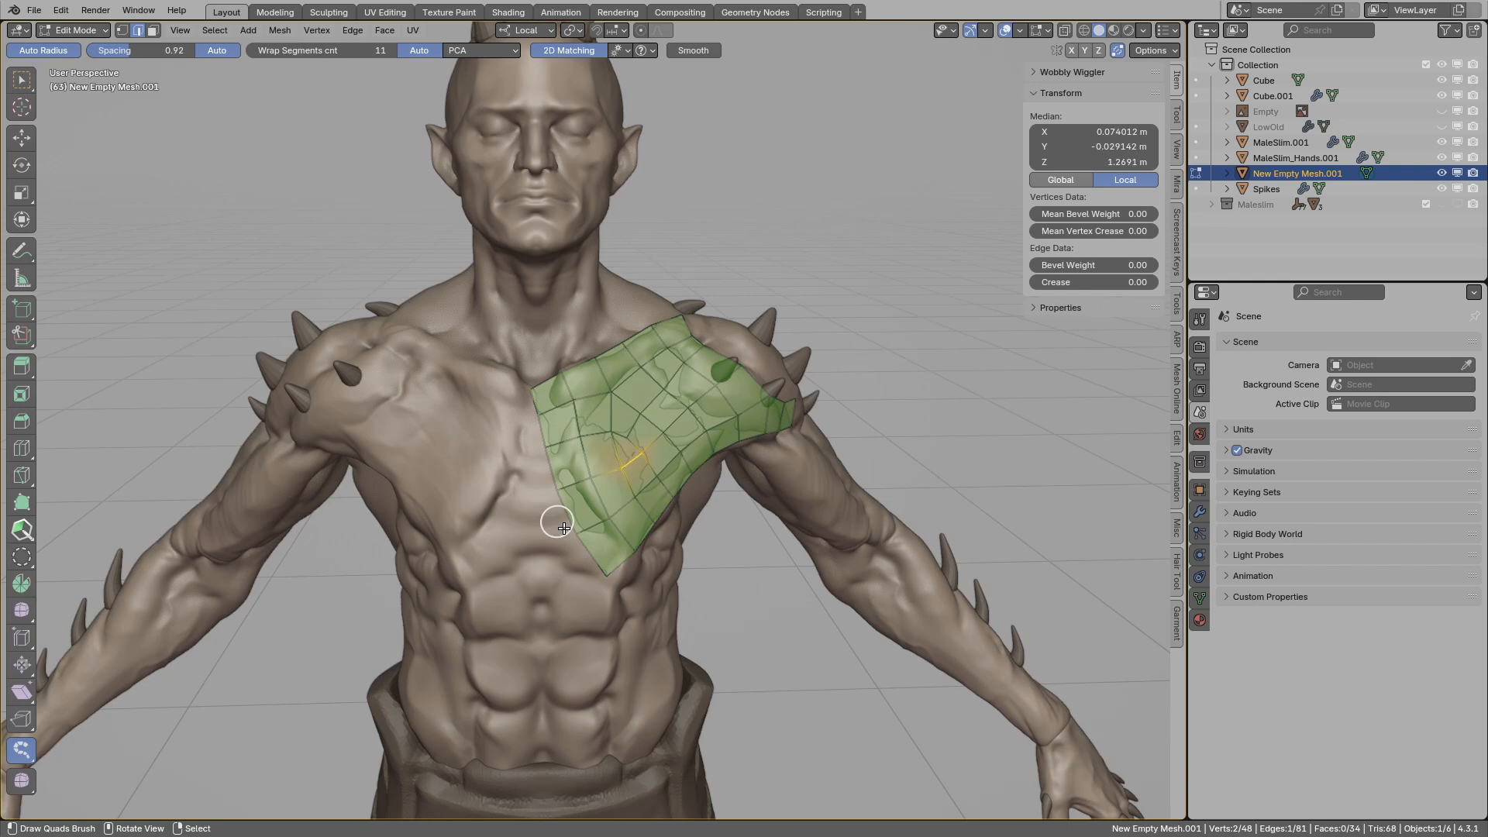
Extend the patch across the sternum, switch snapping to Projected, and adjust the shoulder edge.
{"action": "left_click", "coordinate": [554, 479]}
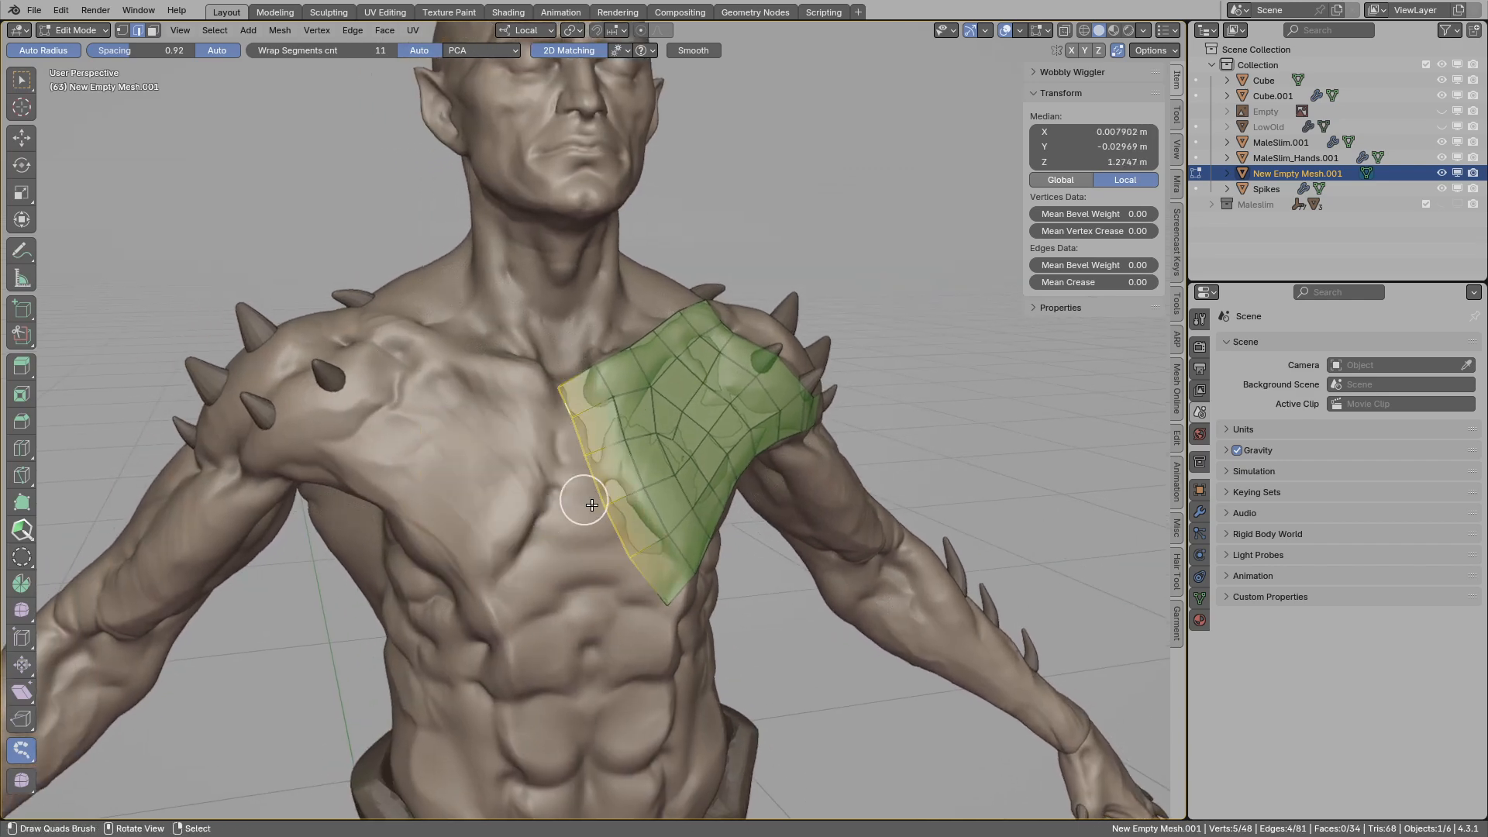
{"action": "left_click_drag", "start_coordinate": [588, 503], "coordinate": [517, 483]}
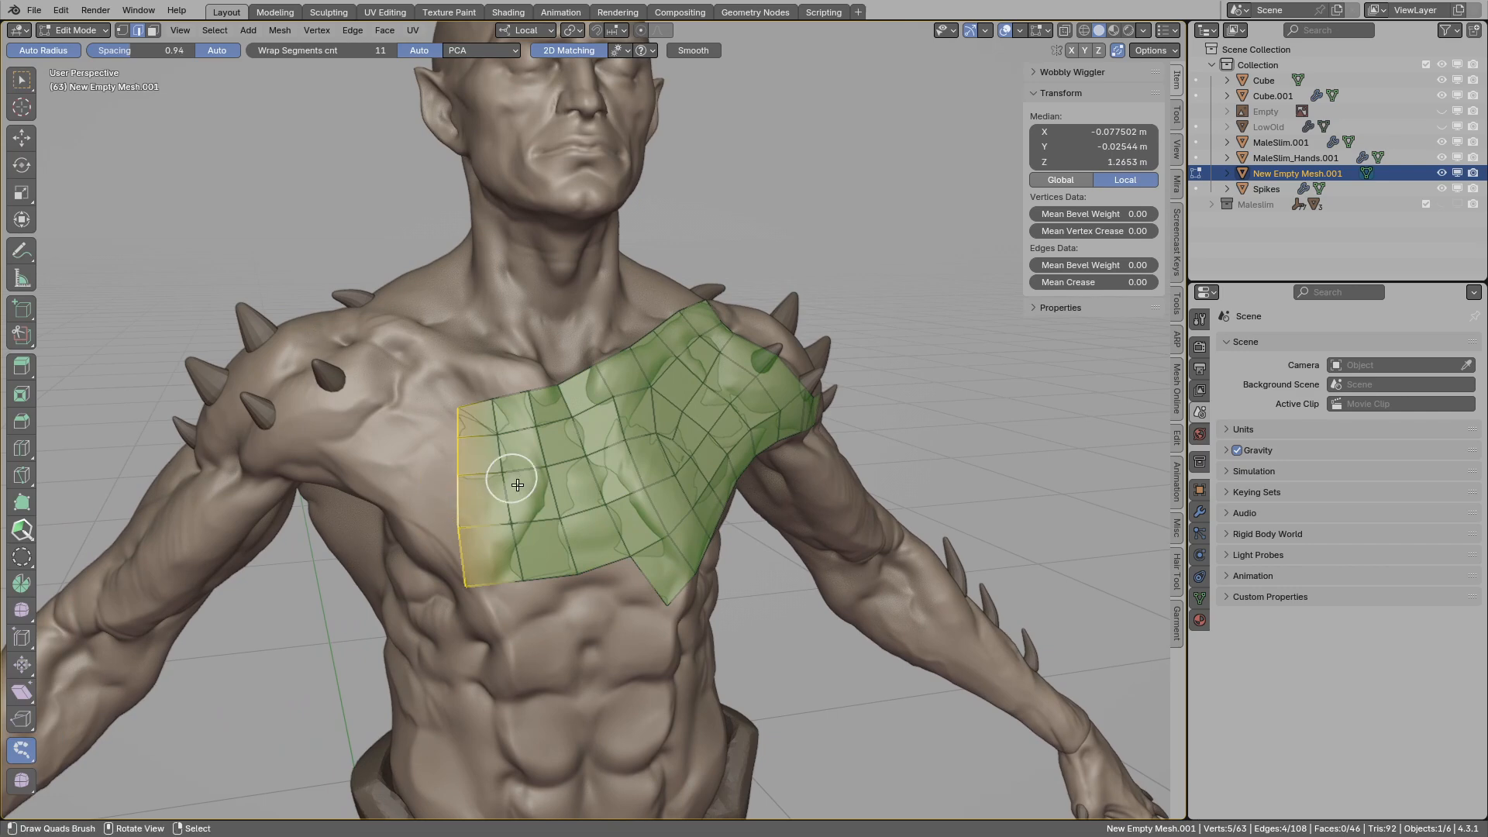
{"action": "mouse_move", "coordinate": [641, 80]}
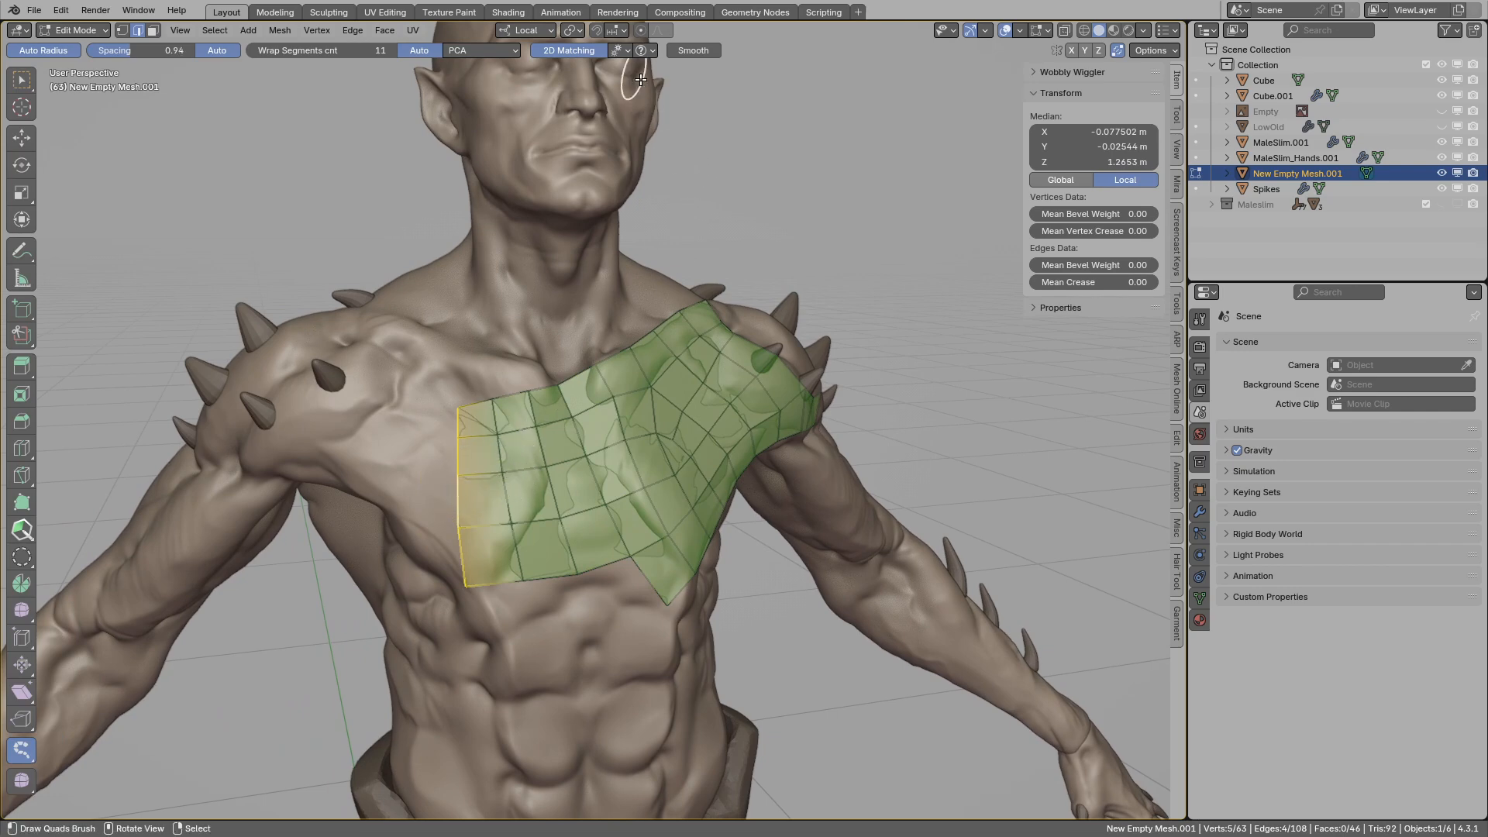
{"action": "left_click", "coordinate": [621, 51]}
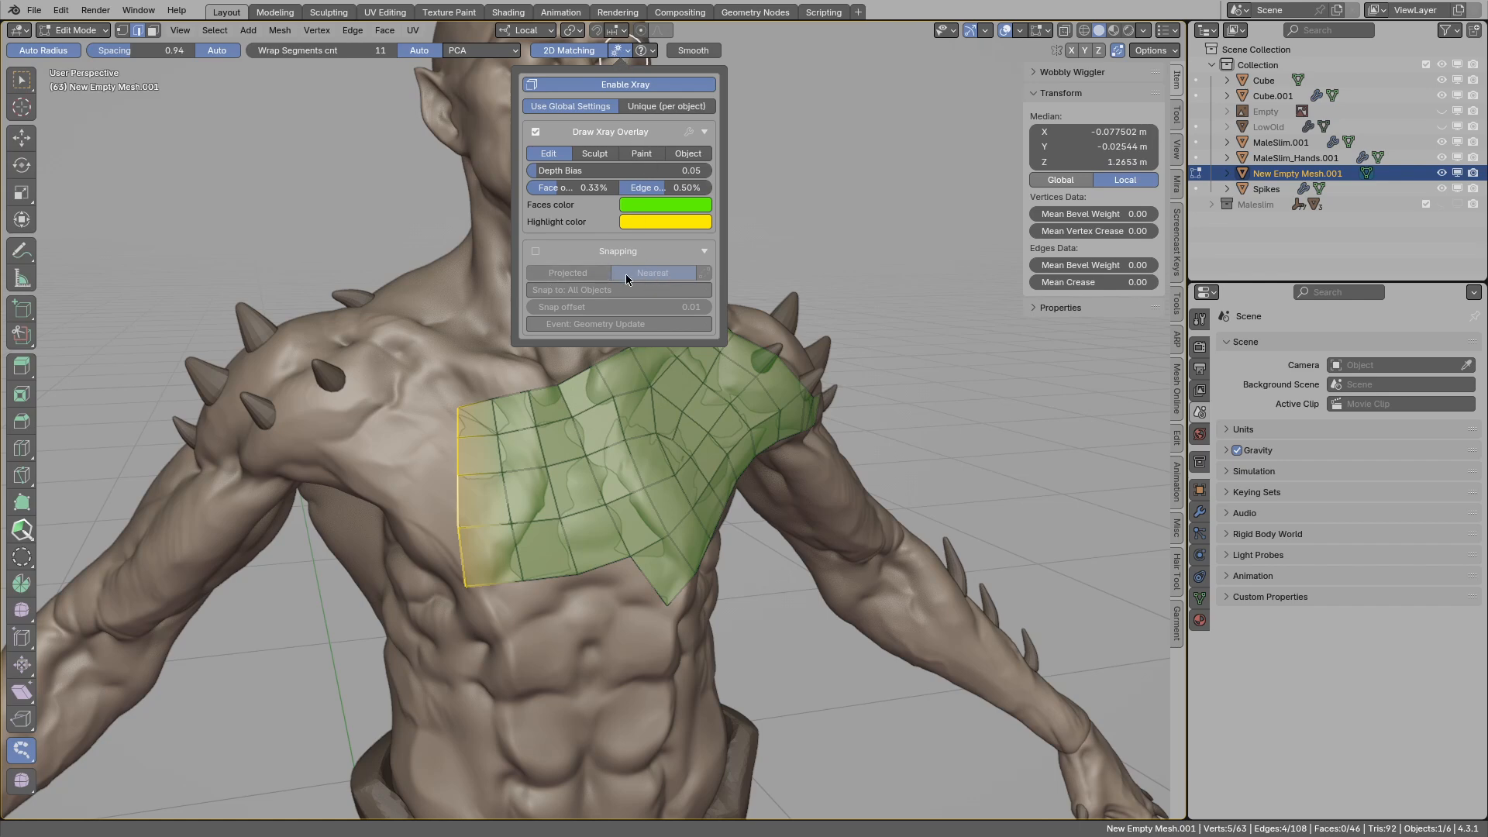
{"action": "left_click", "coordinate": [570, 272]}
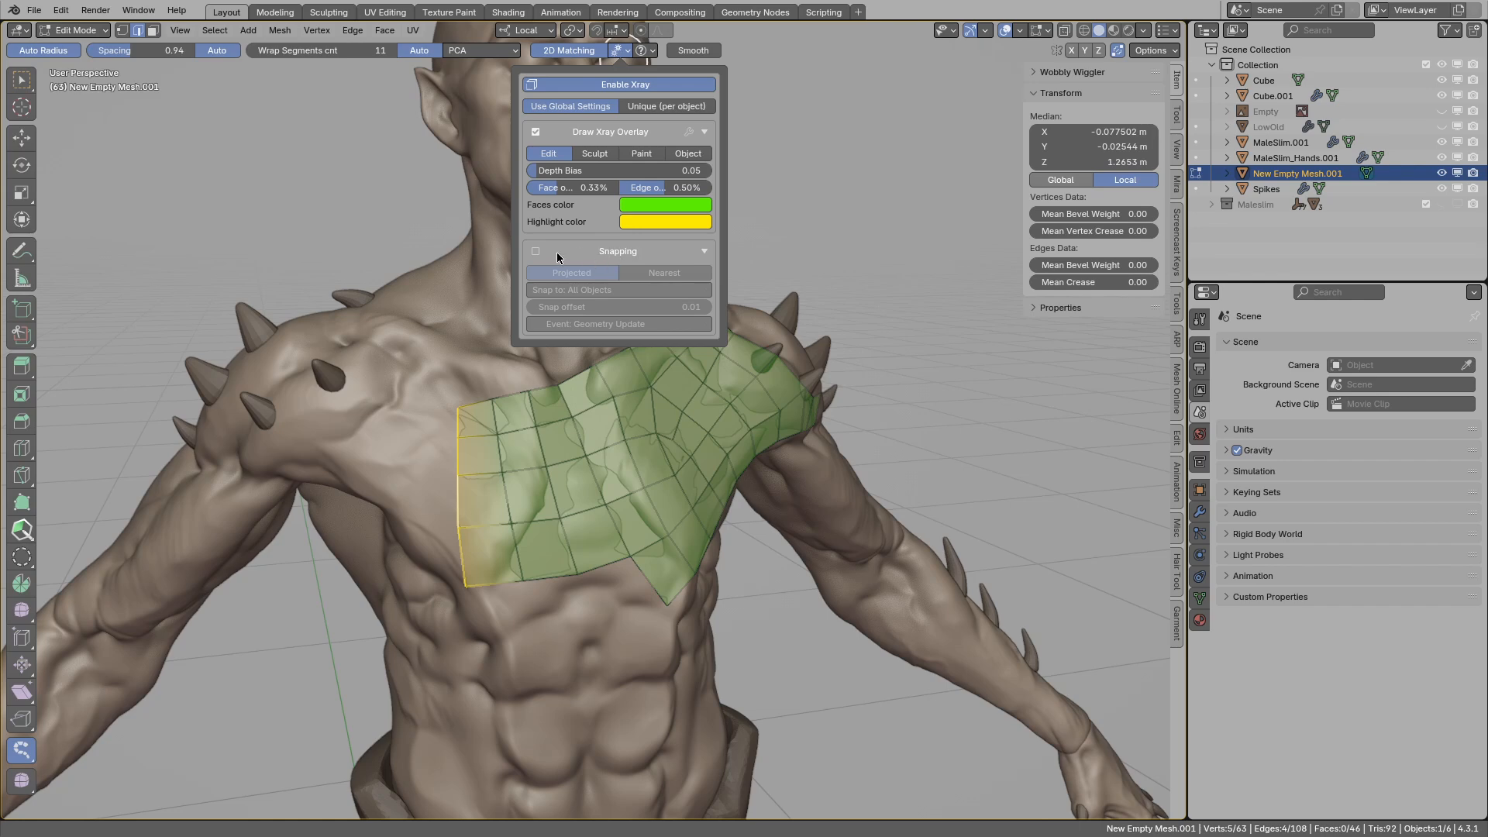
{"action": "mouse_move", "coordinate": [617, 256]}
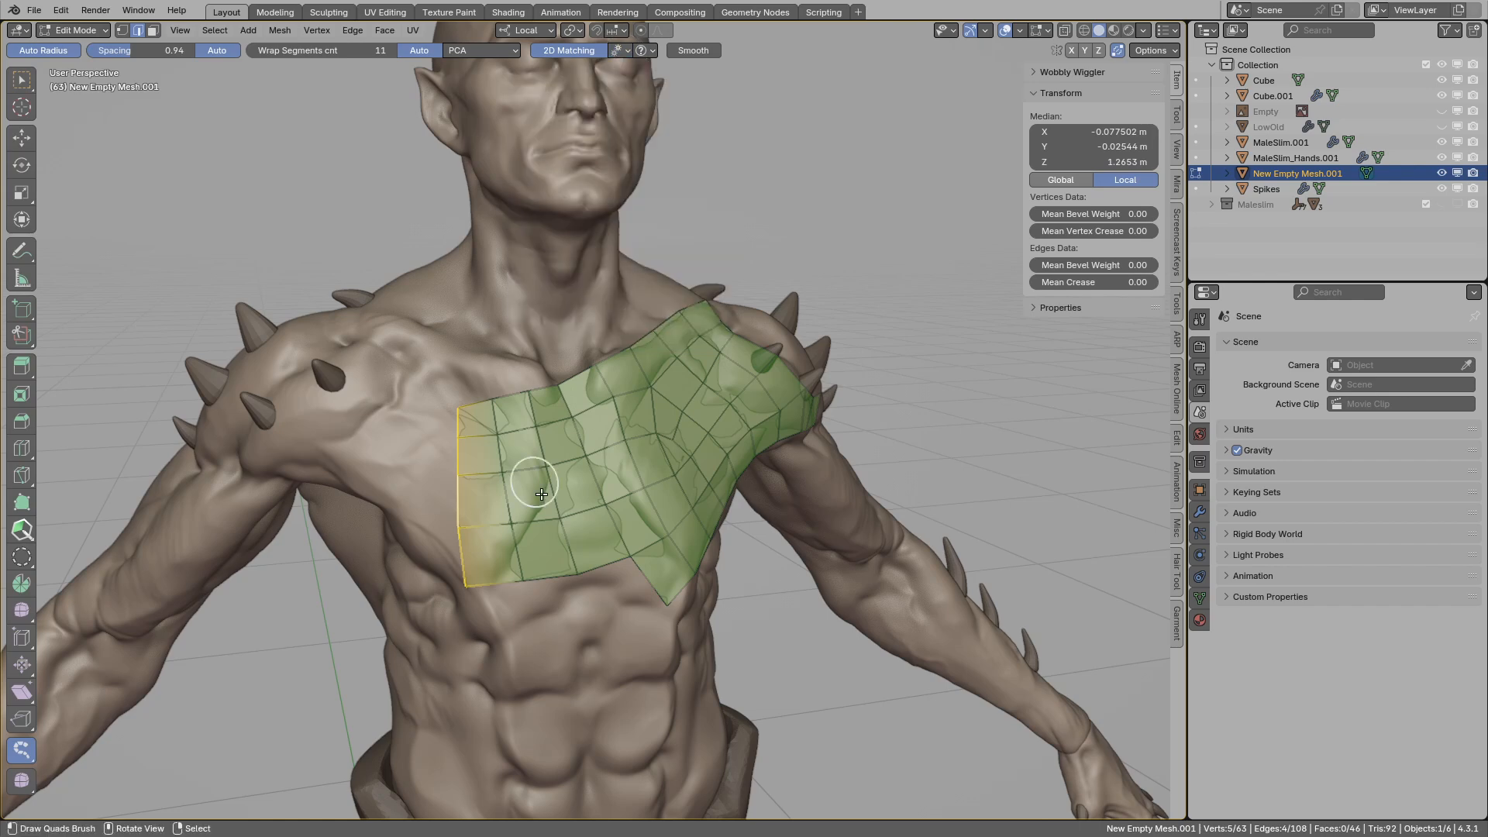
{"action": "mouse_move", "coordinate": [606, 361]}
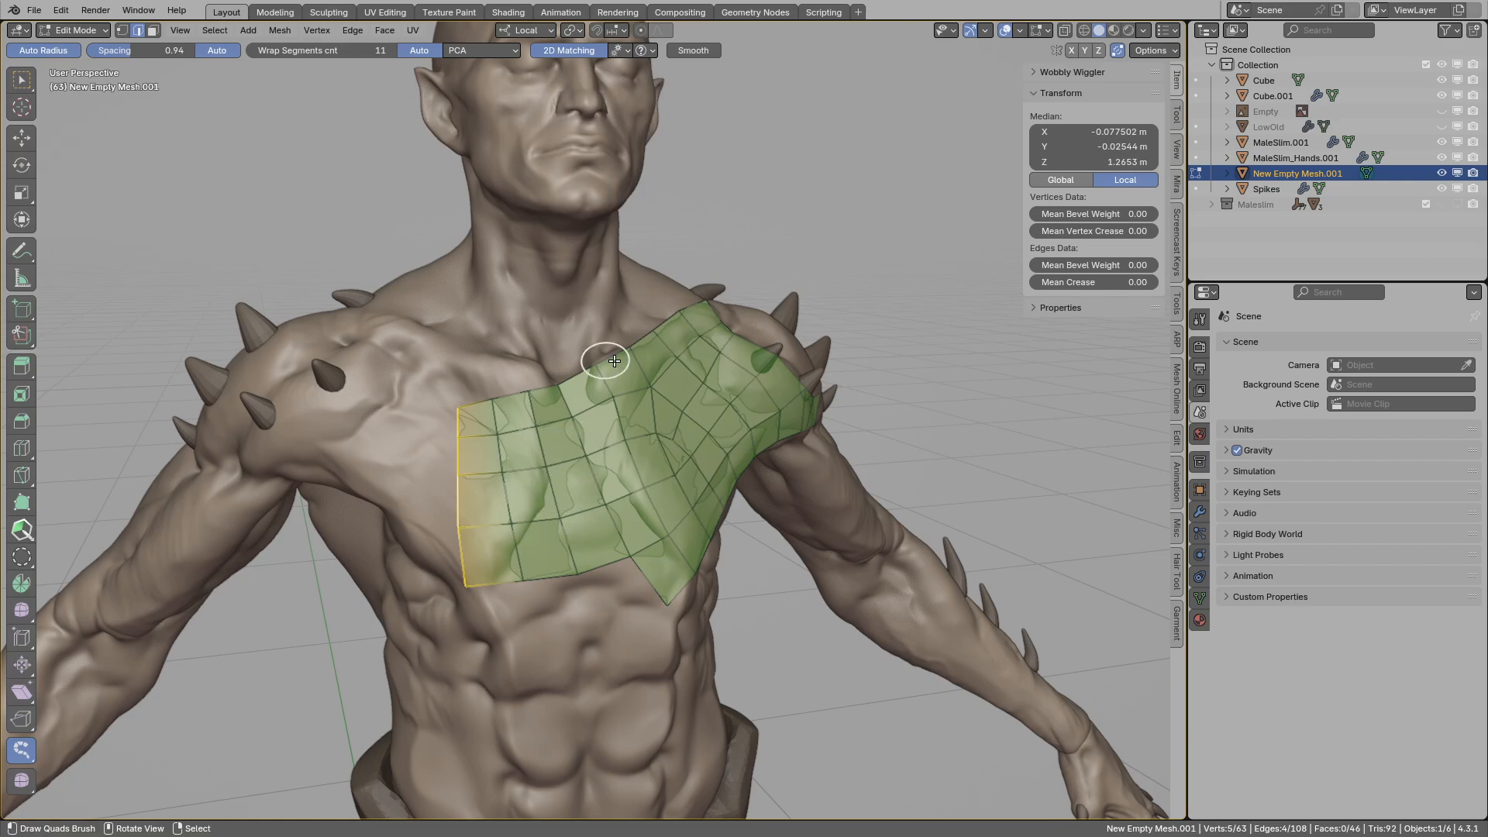
{"action": "left_click_drag", "start_coordinate": [604, 361], "coordinate": [740, 299]}
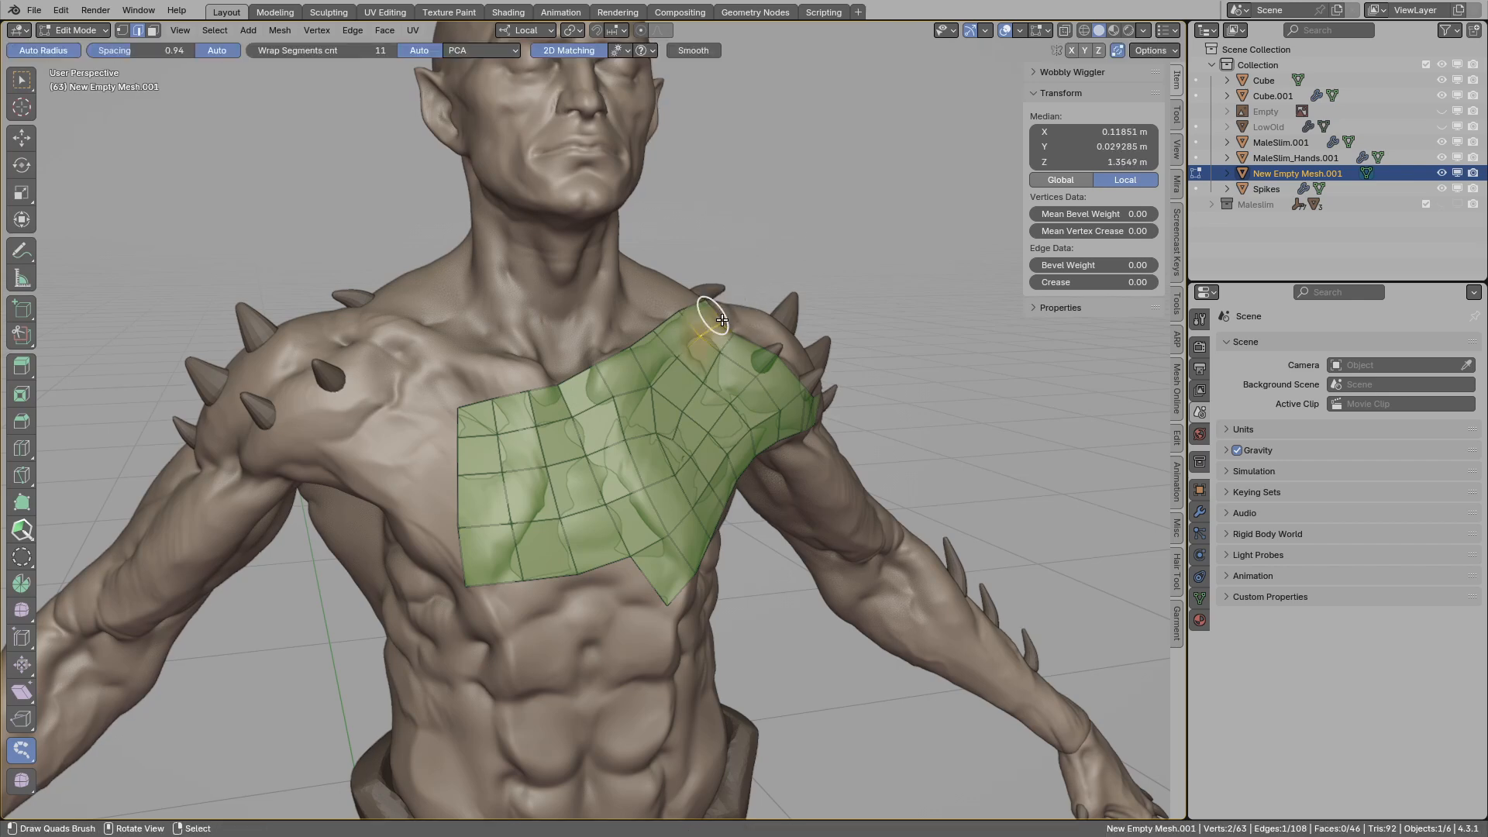
{"action": "left_click", "coordinate": [620, 30]}
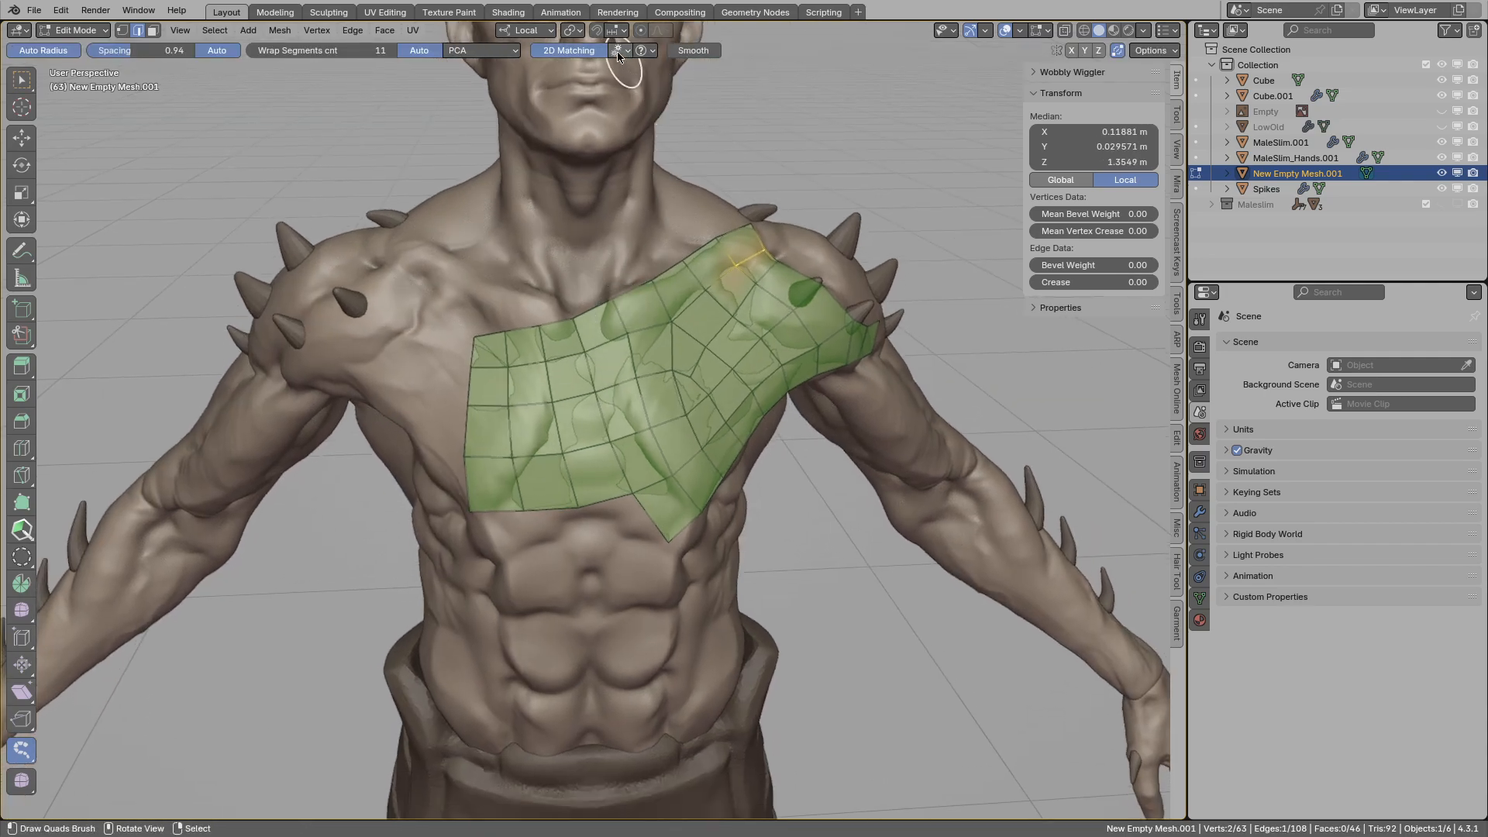
Draw a quad ring around the upper arm and extend the strip down to the wrist.
{"action": "left_click", "coordinate": [618, 50]}
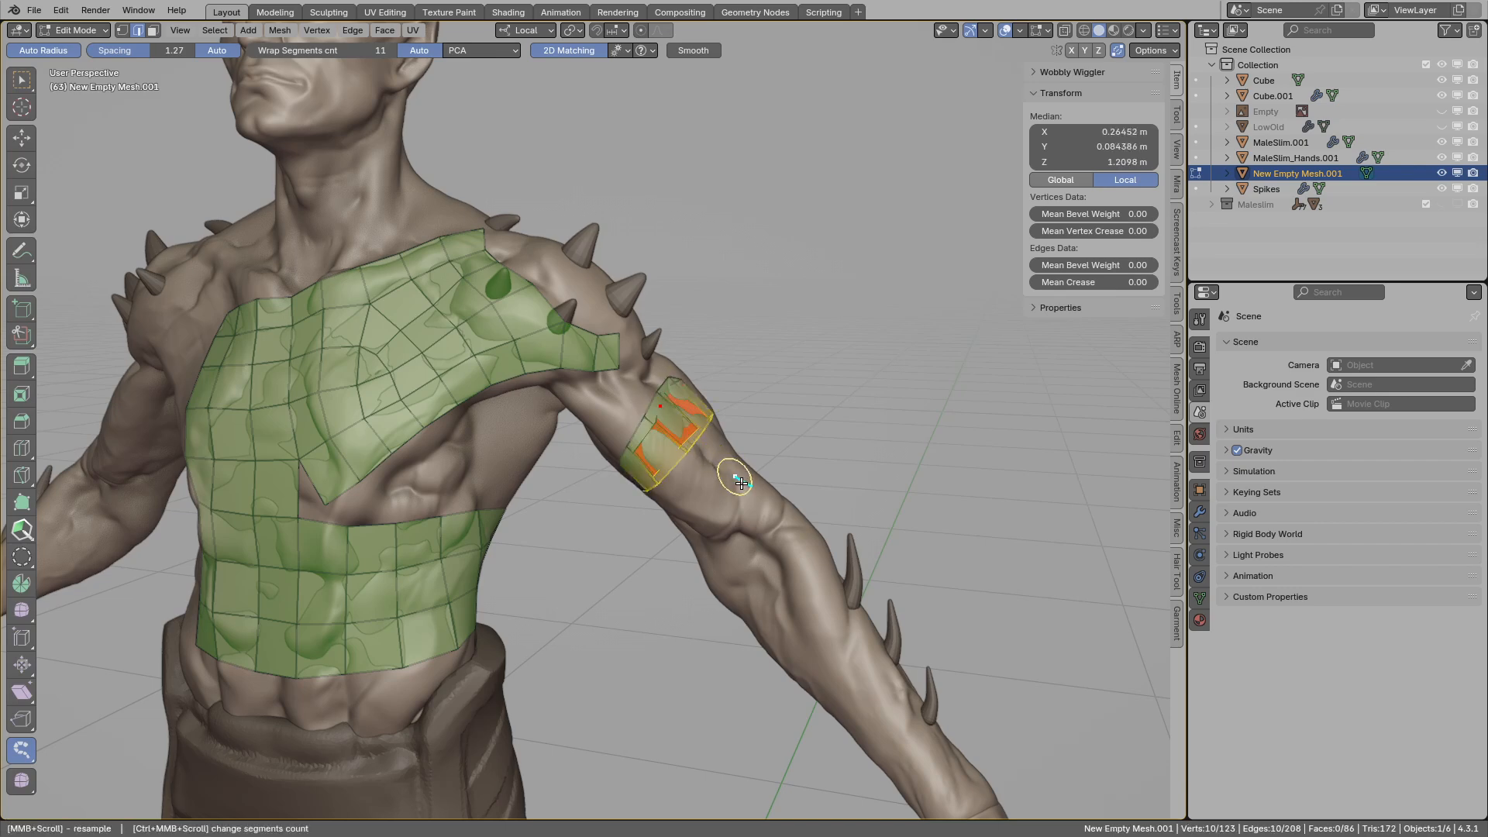
{"action": "left_click_drag", "start_coordinate": [740, 484], "coordinate": [697, 469]}
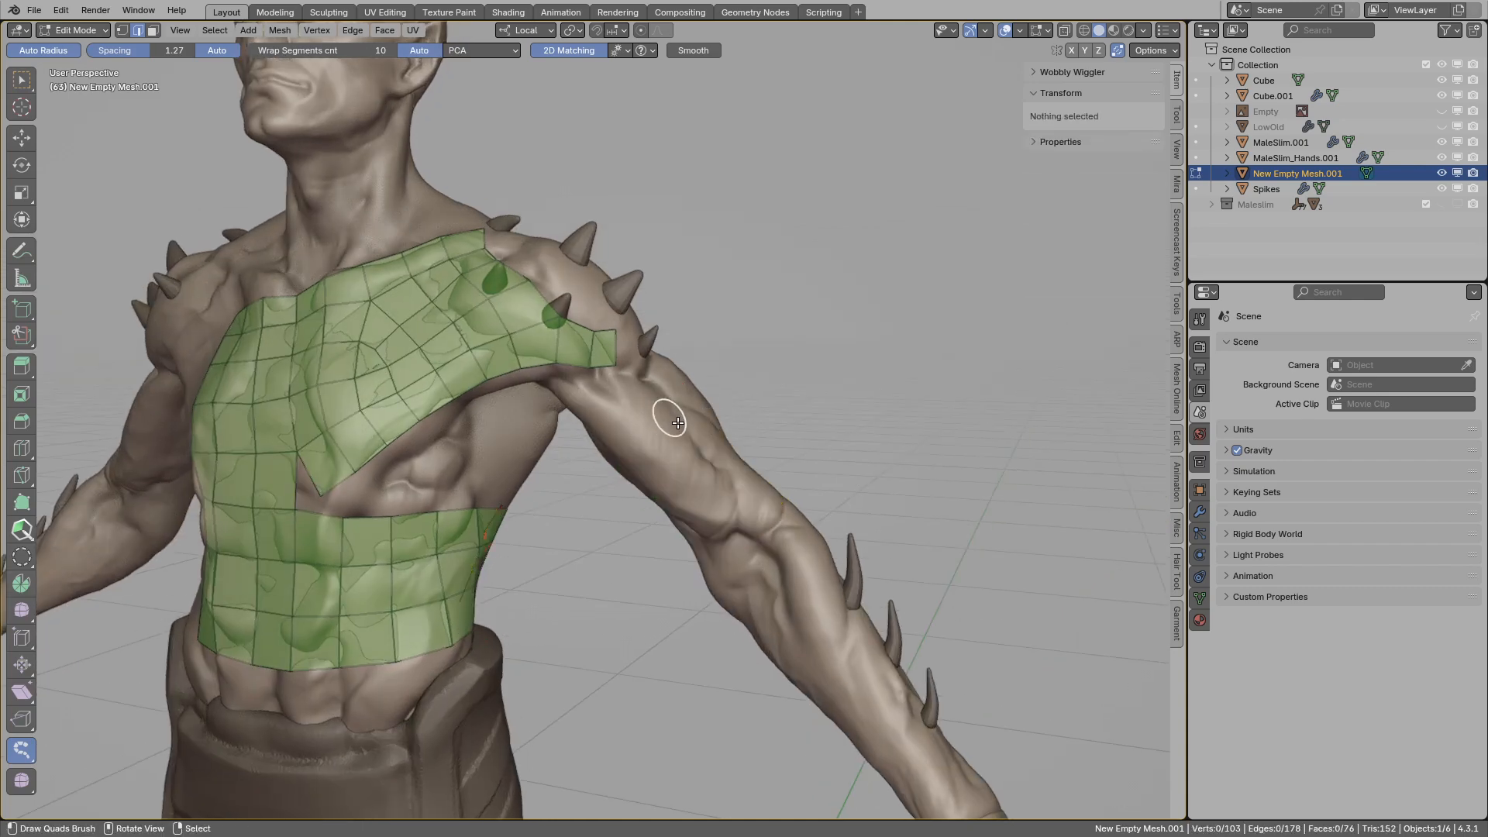
{"action": "left_click", "coordinate": [617, 50]}
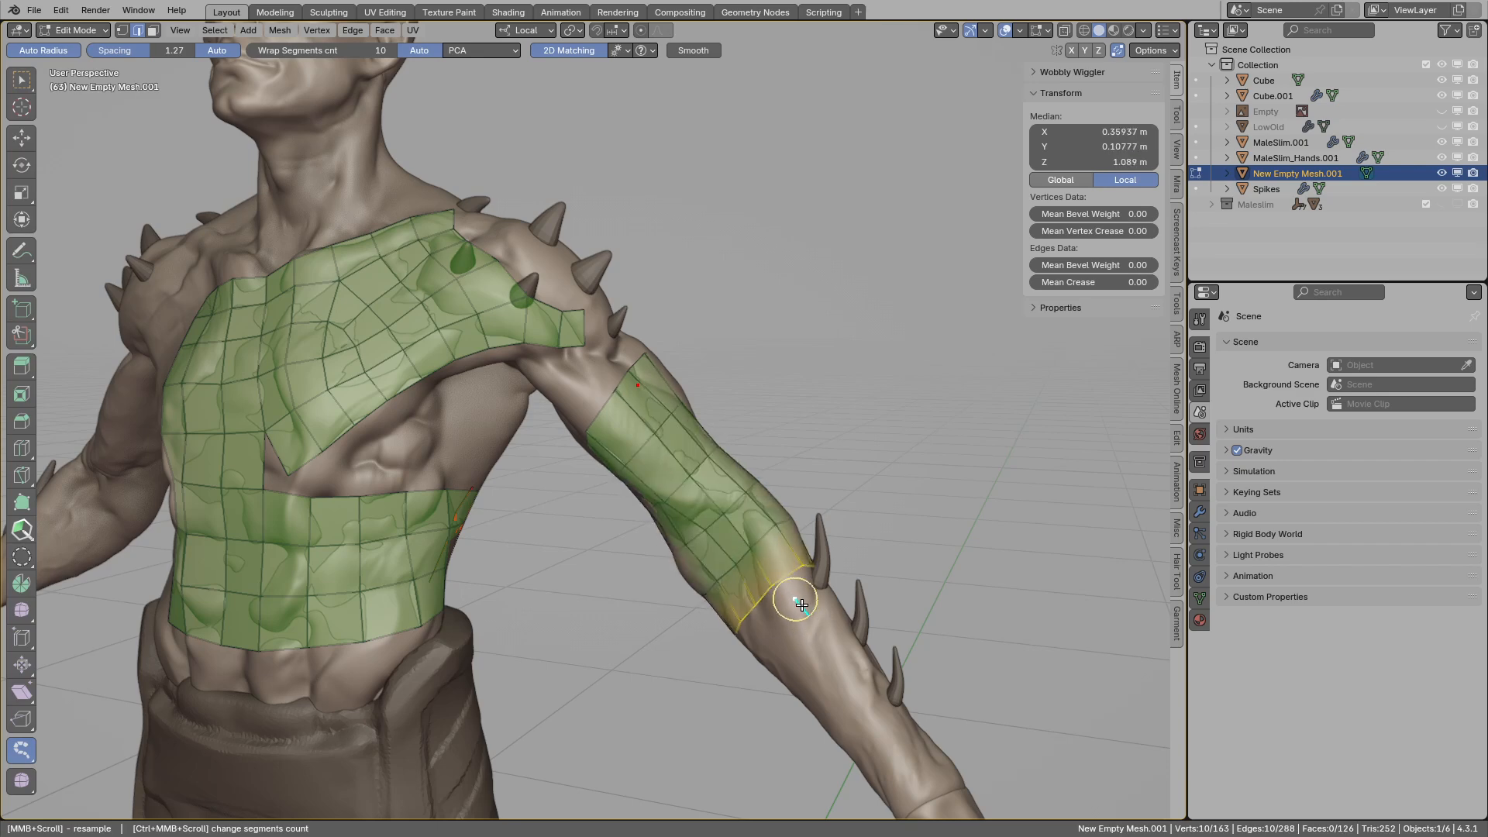
{"action": "scroll", "scroll_direction": "down", "scroll_amount": 3}
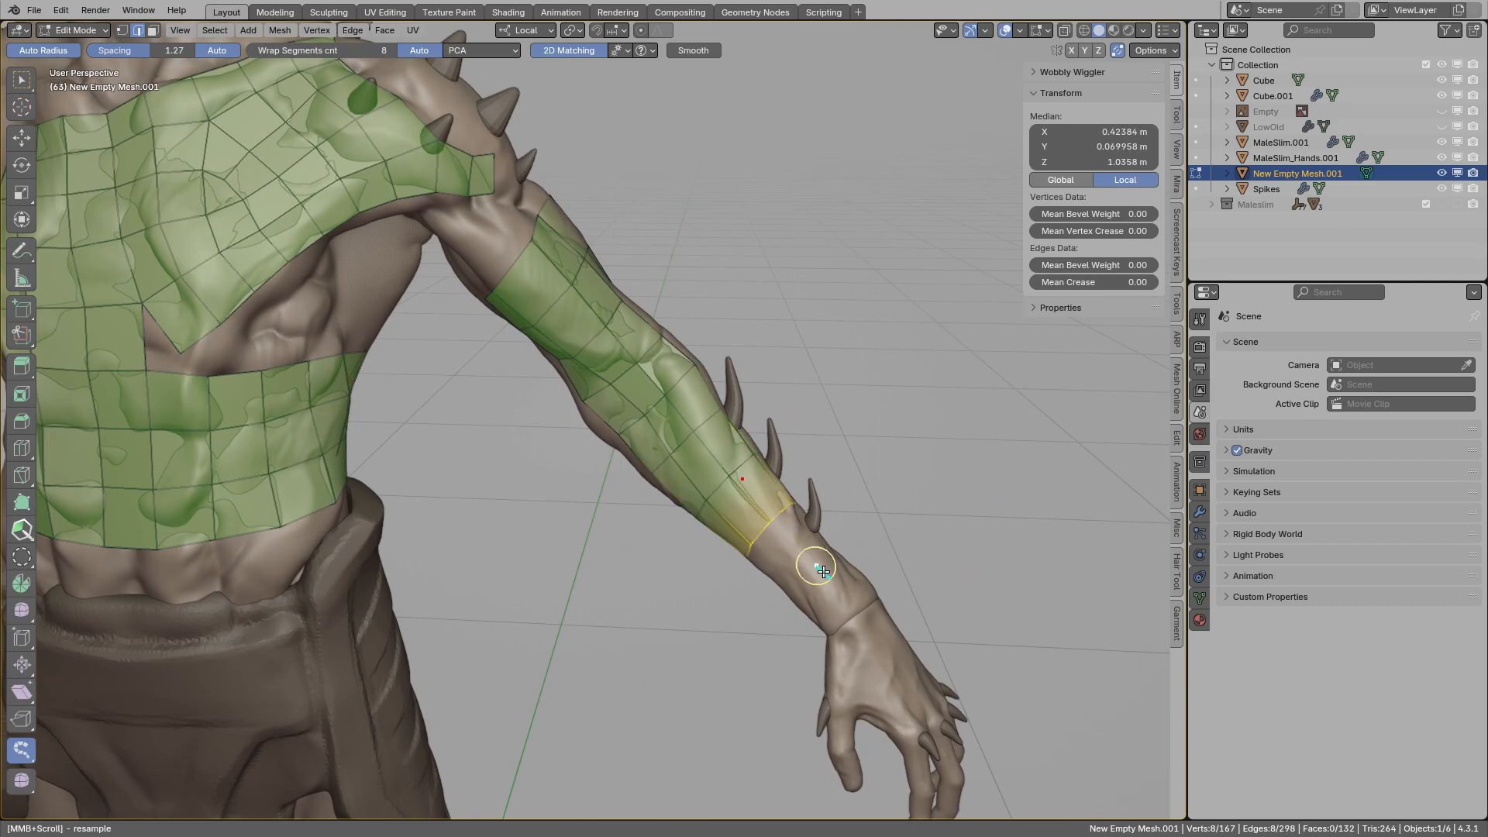
{"action": "left_click_drag", "start_coordinate": [821, 572], "coordinate": [847, 616]}
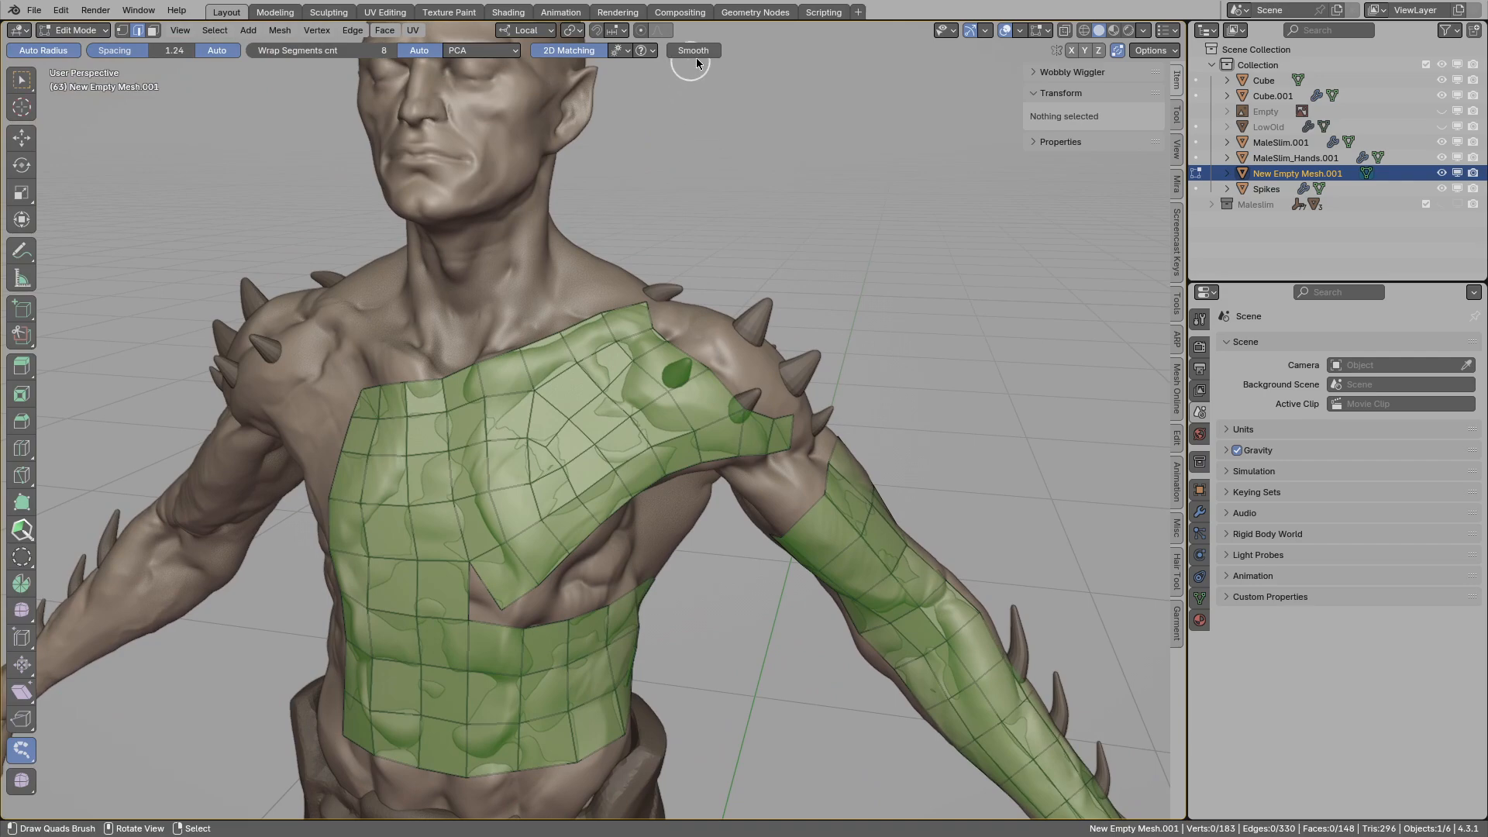
Smooth the uneven quads in the middle of the chest patch.
{"action": "left_click", "coordinate": [555, 427]}
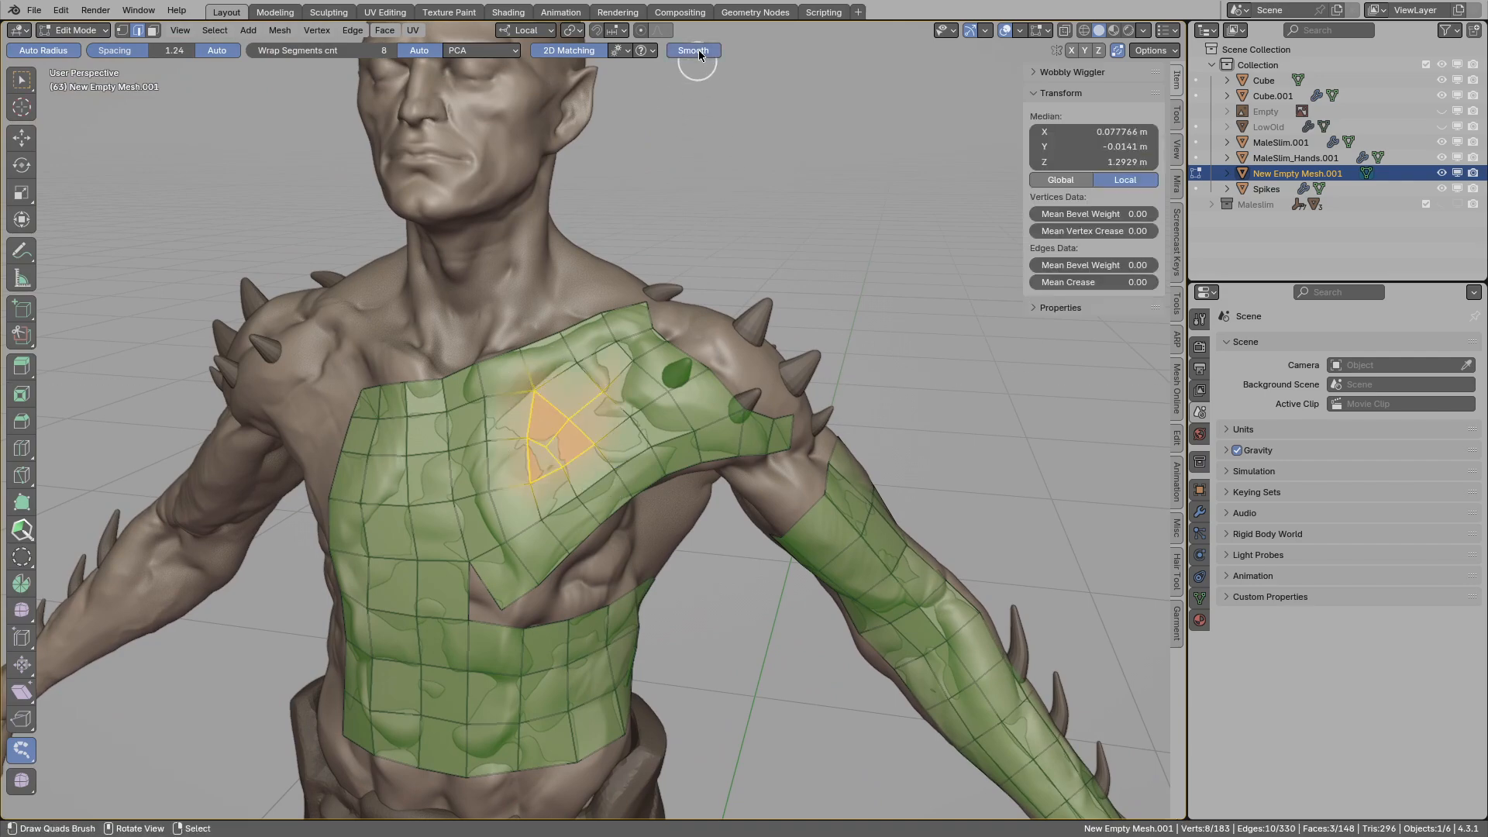
{"action": "left_click", "coordinate": [644, 50]}
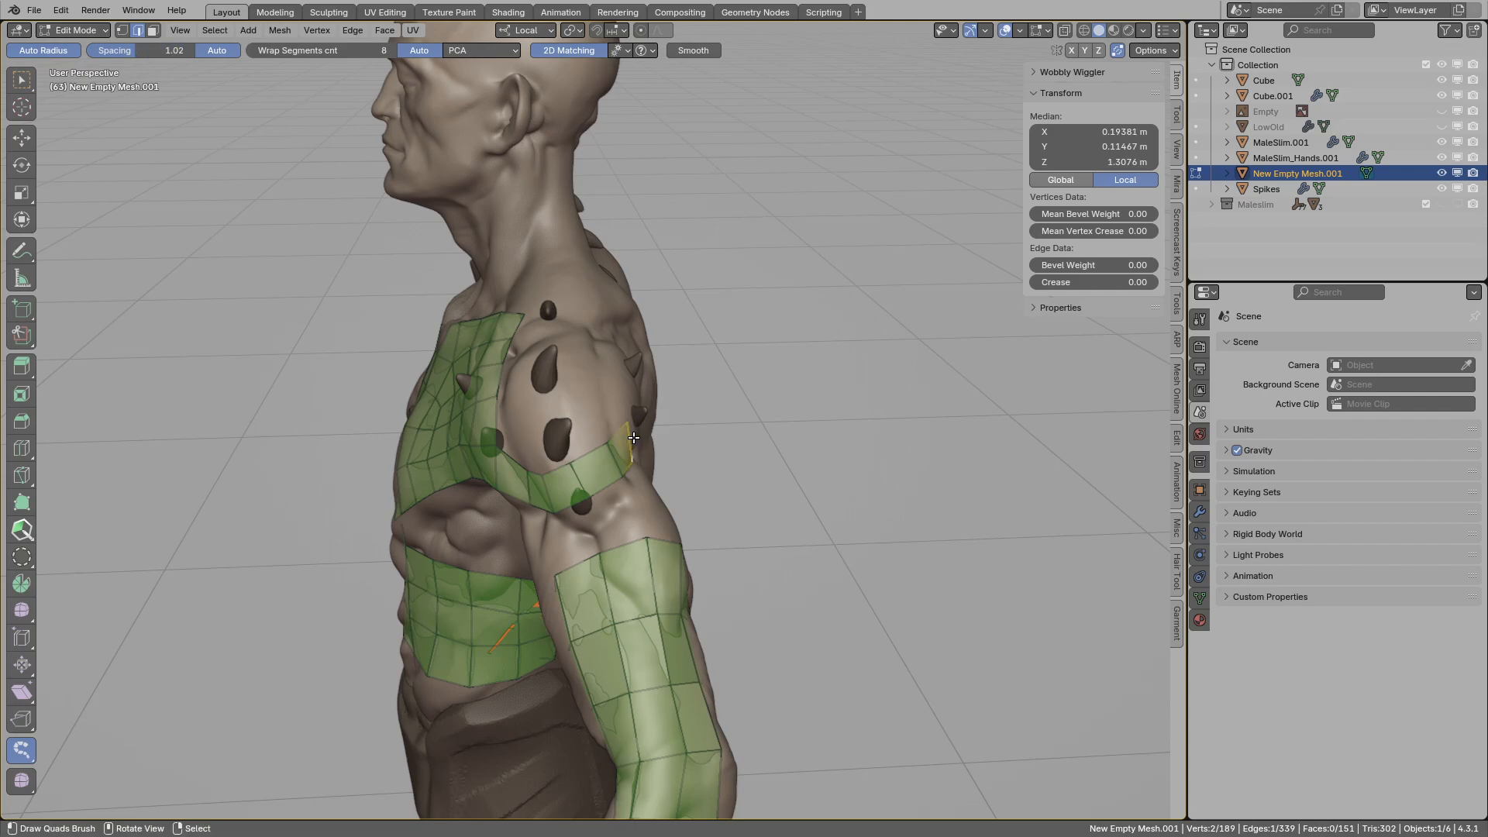
Extend the quad patch over the top of the shoulder.
{"action": "left_click", "coordinate": [627, 471]}
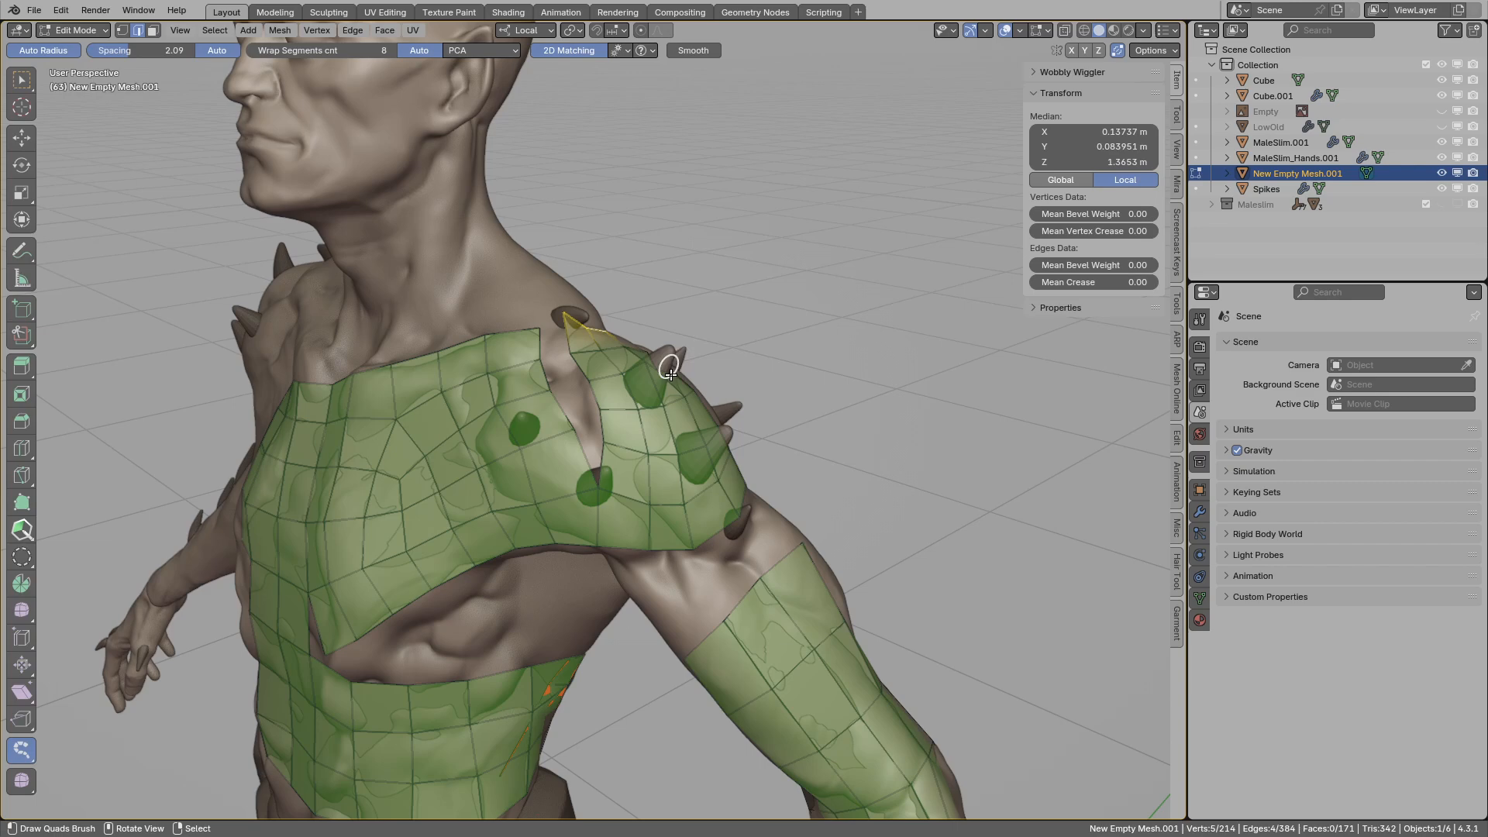
{"action": "left_click_drag", "start_coordinate": [669, 370], "coordinate": [635, 436]}
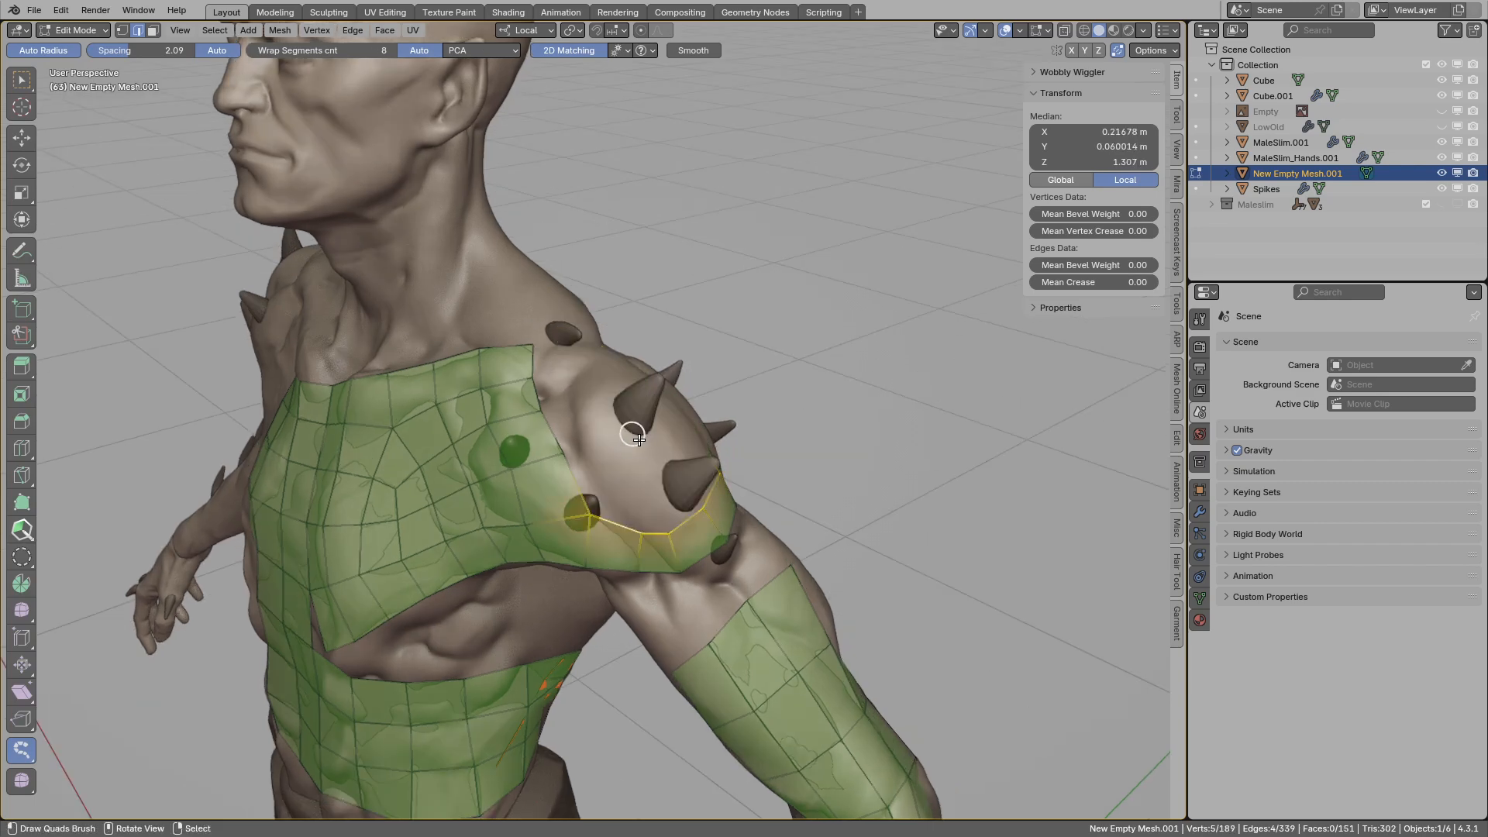
{"action": "left_click", "coordinate": [622, 50]}
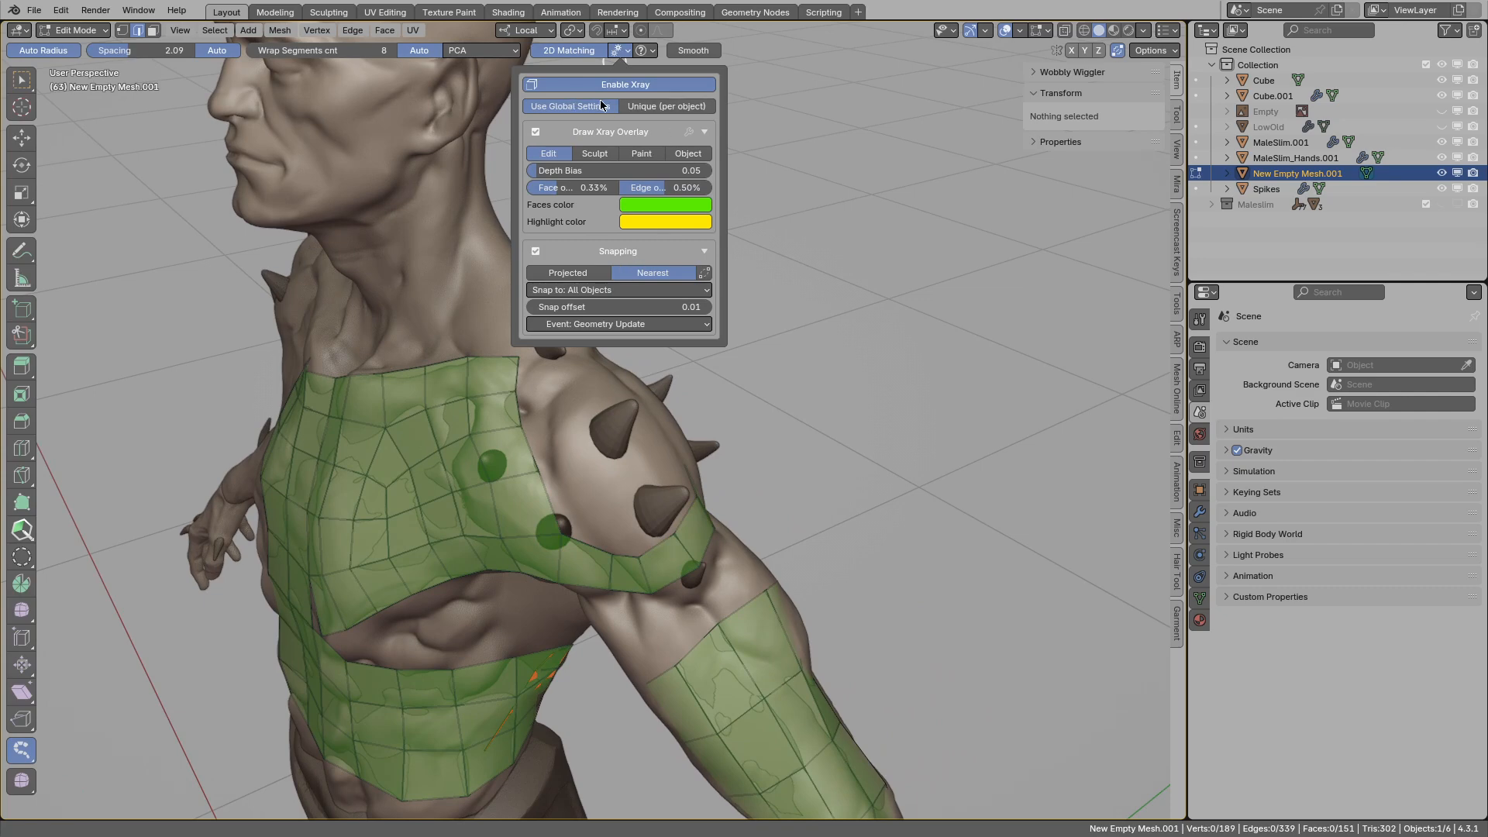
{"action": "mouse_move", "coordinate": [571, 106]}
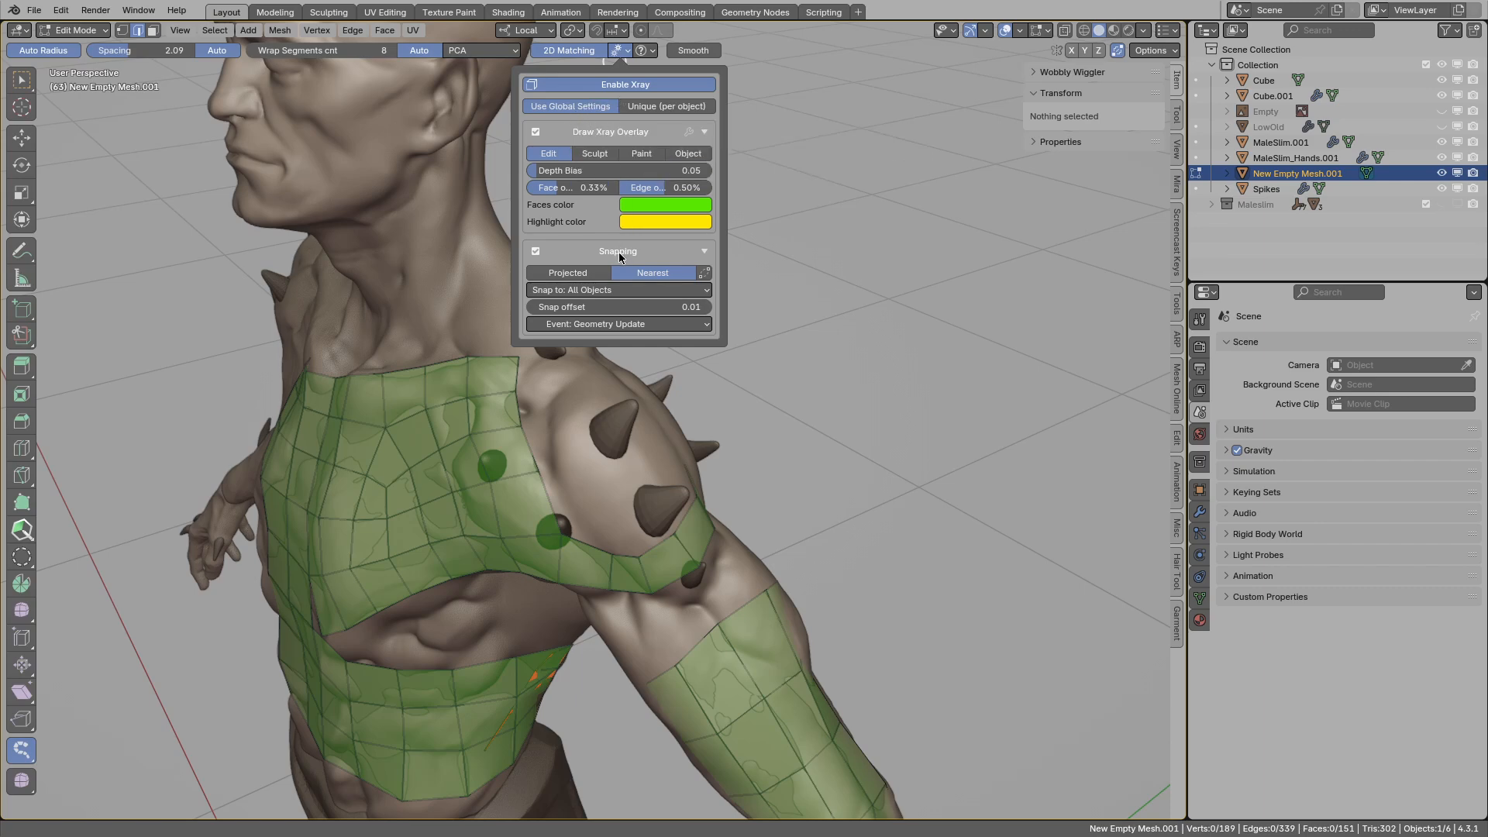
{"action": "mouse_move", "coordinate": [588, 289]}
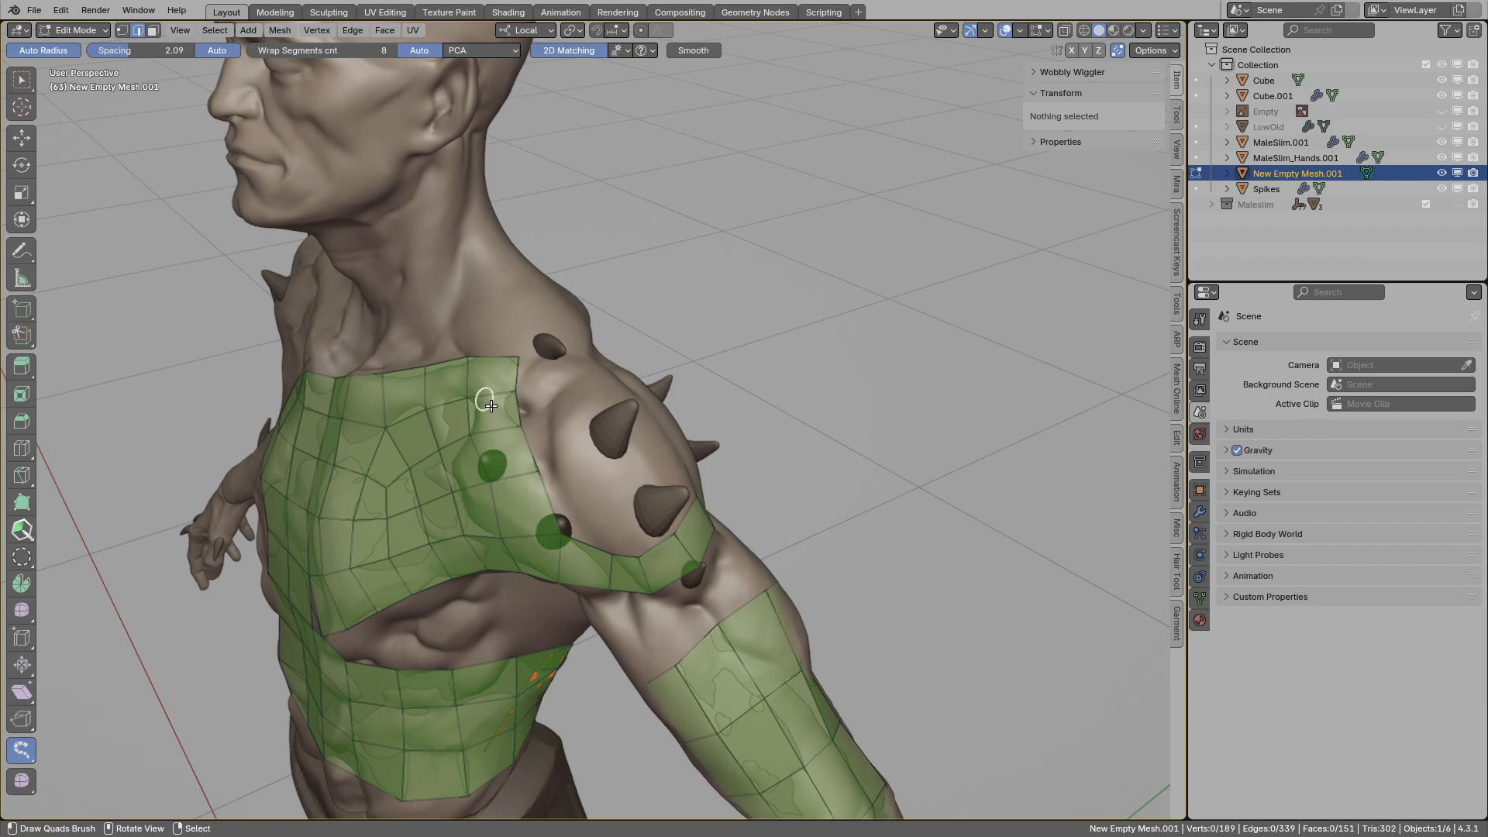
Set overlay to Unique per object, enable snapping, and project onto the MaleSlim object only.
{"action": "left_click", "coordinate": [619, 50]}
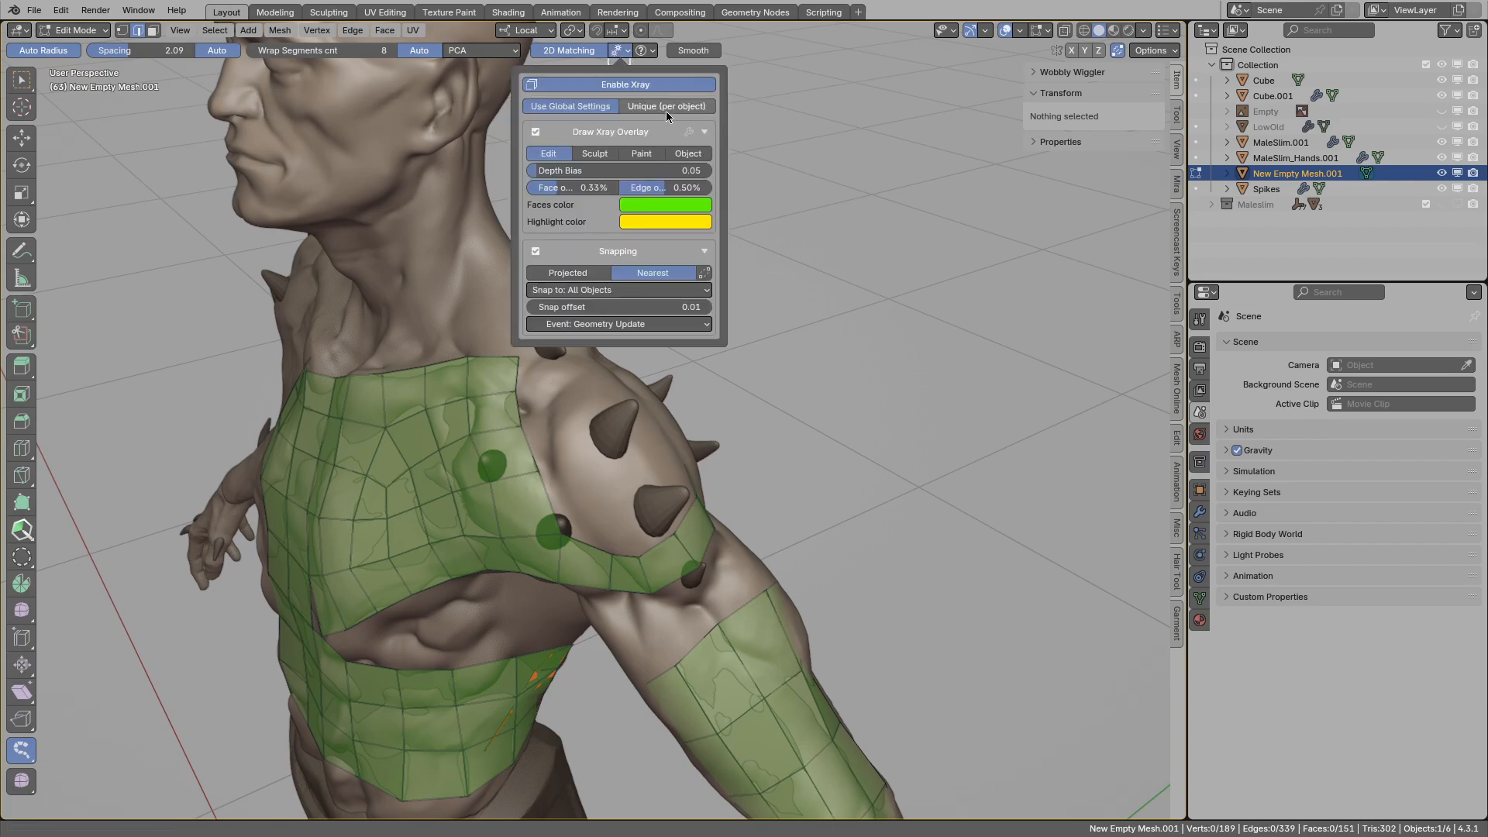
{"action": "left_click", "coordinate": [535, 250]}
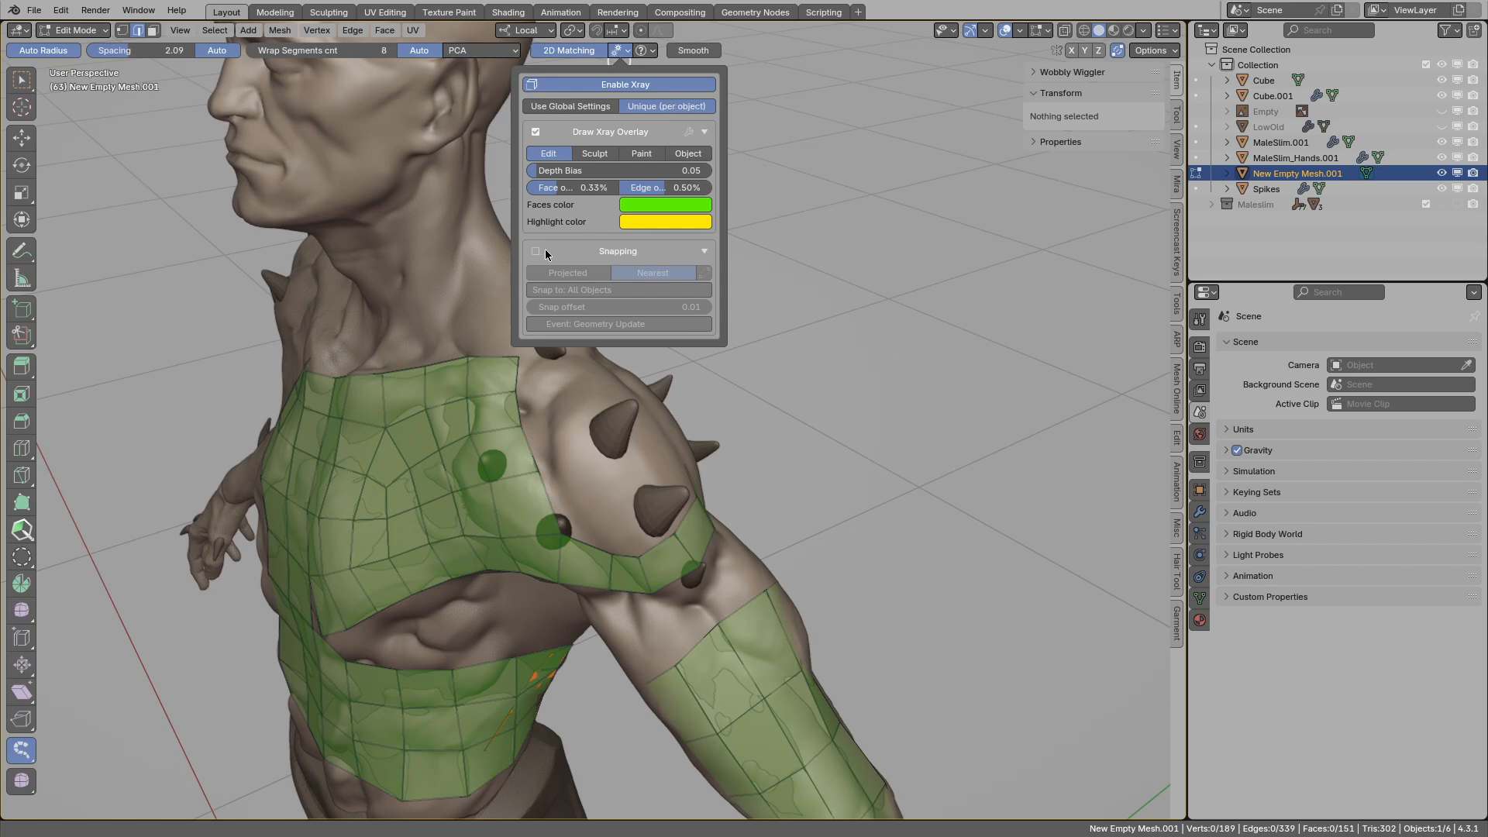
{"action": "left_click", "coordinate": [534, 251]}
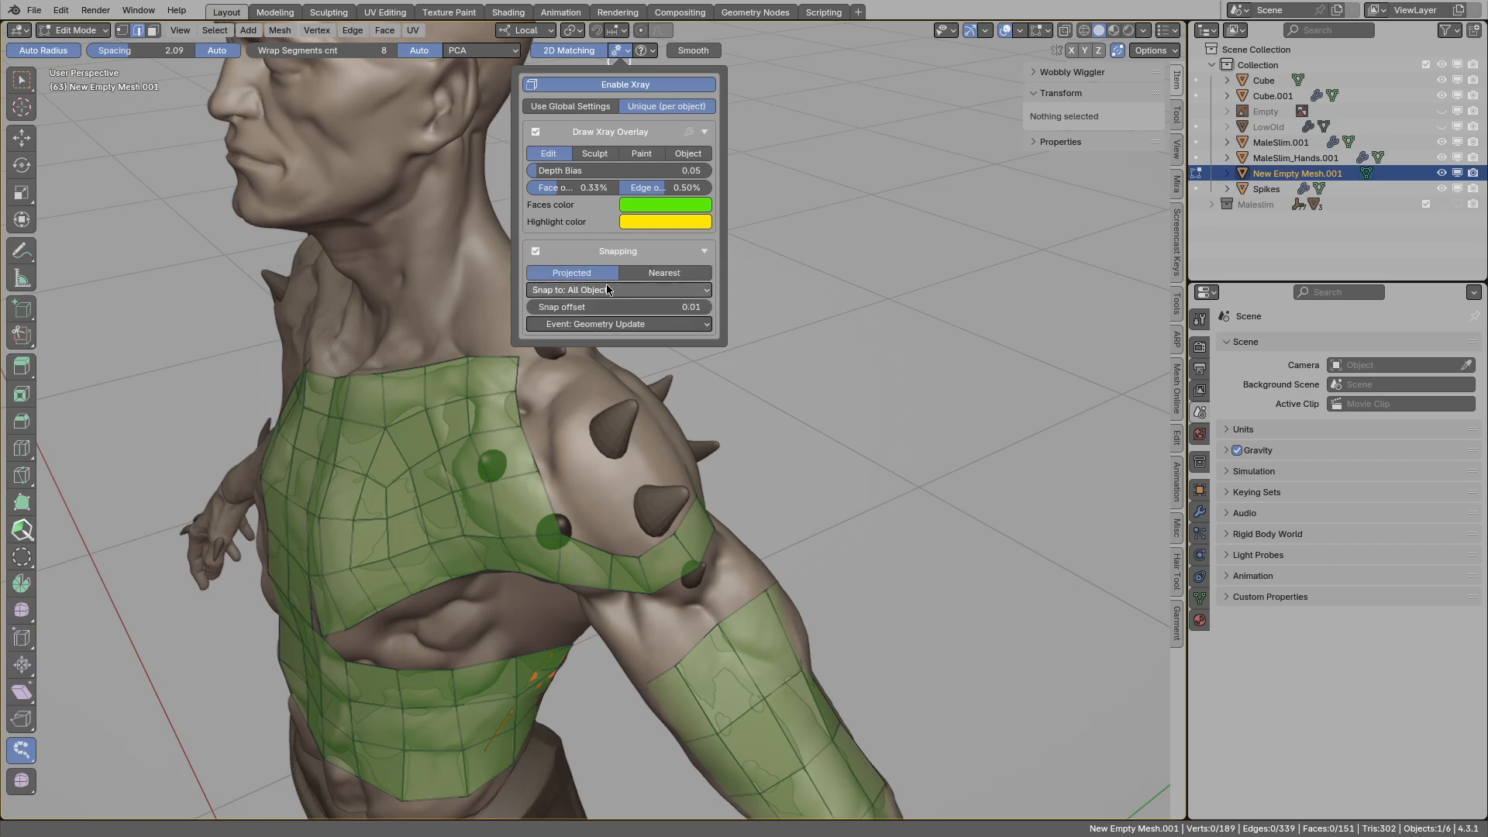
{"action": "left_click", "coordinate": [617, 289]}
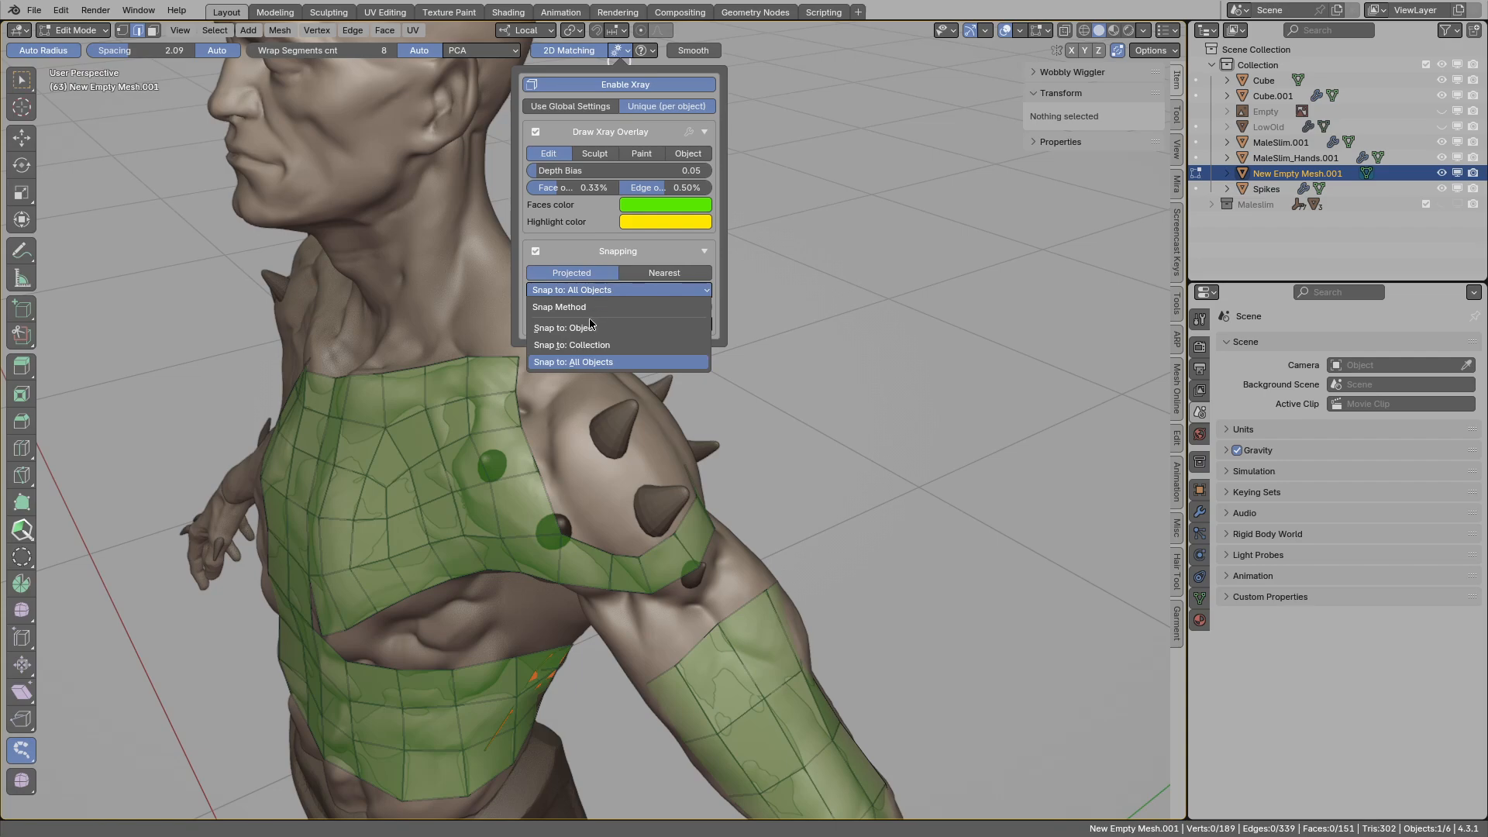
{"action": "left_click", "coordinate": [572, 327]}
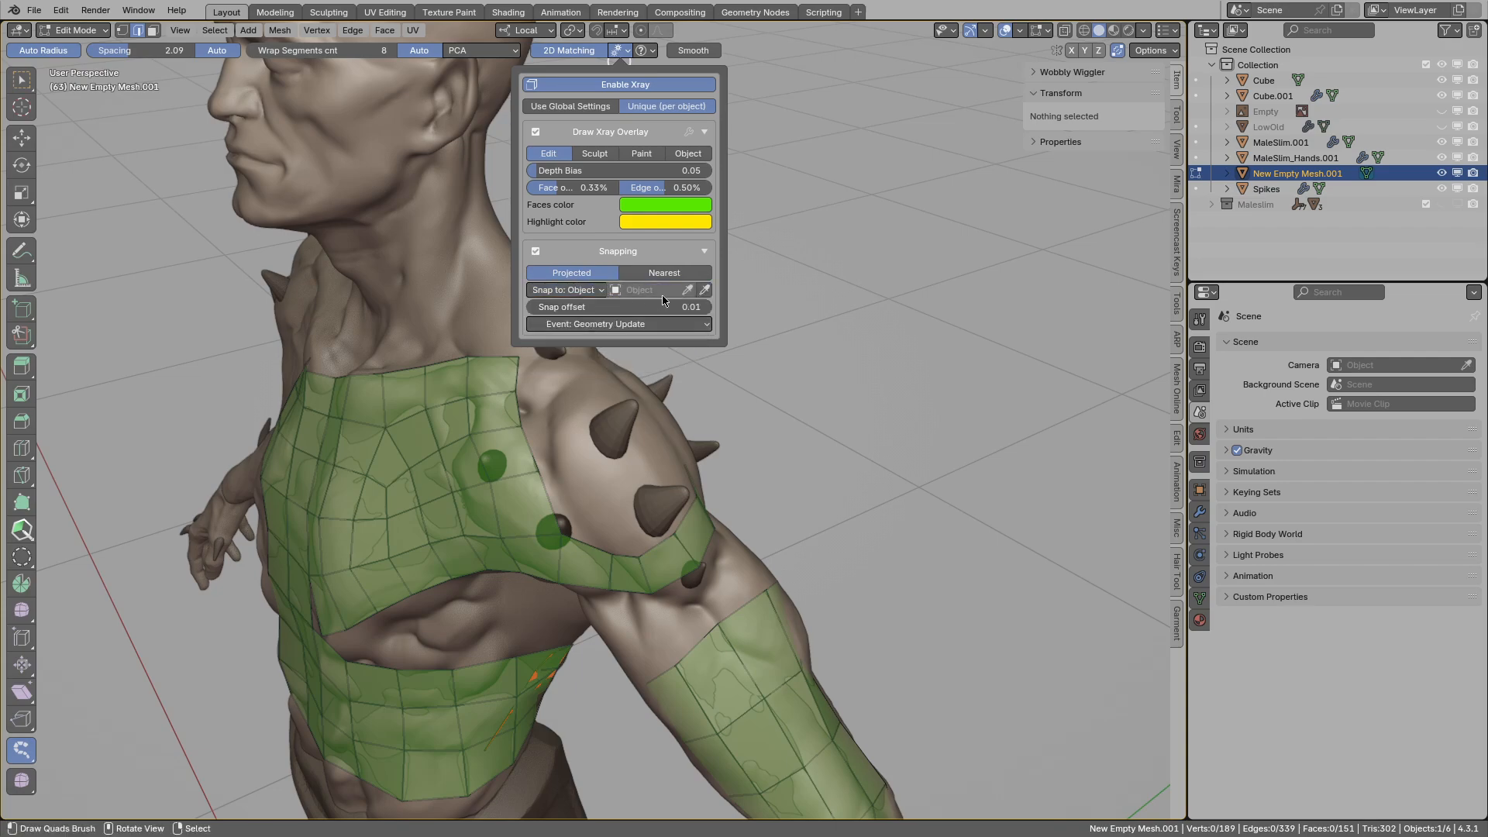
{"action": "left_click", "coordinate": [646, 289]}
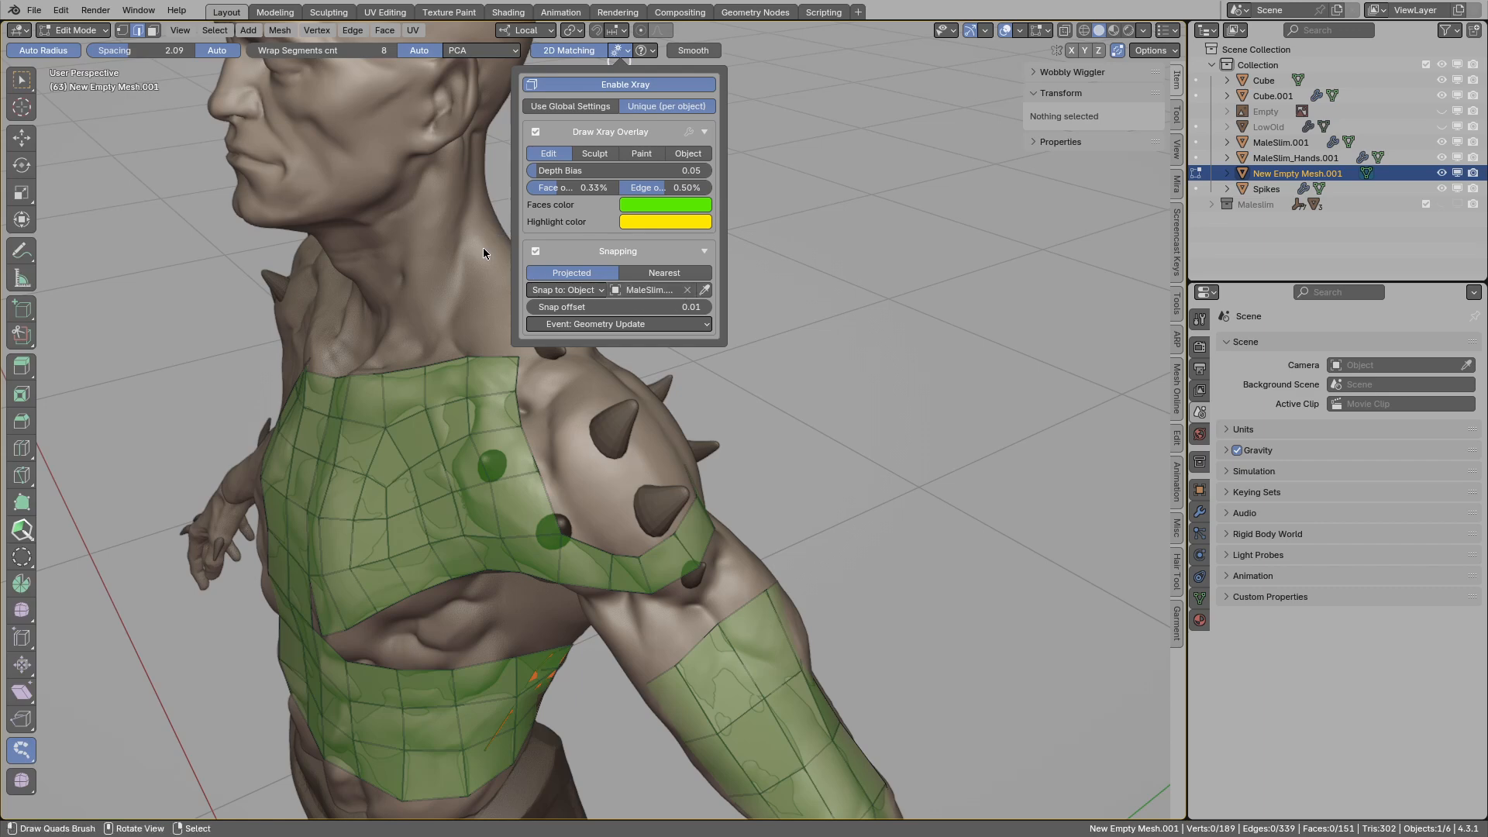
{"action": "left_click", "coordinate": [593, 550]}
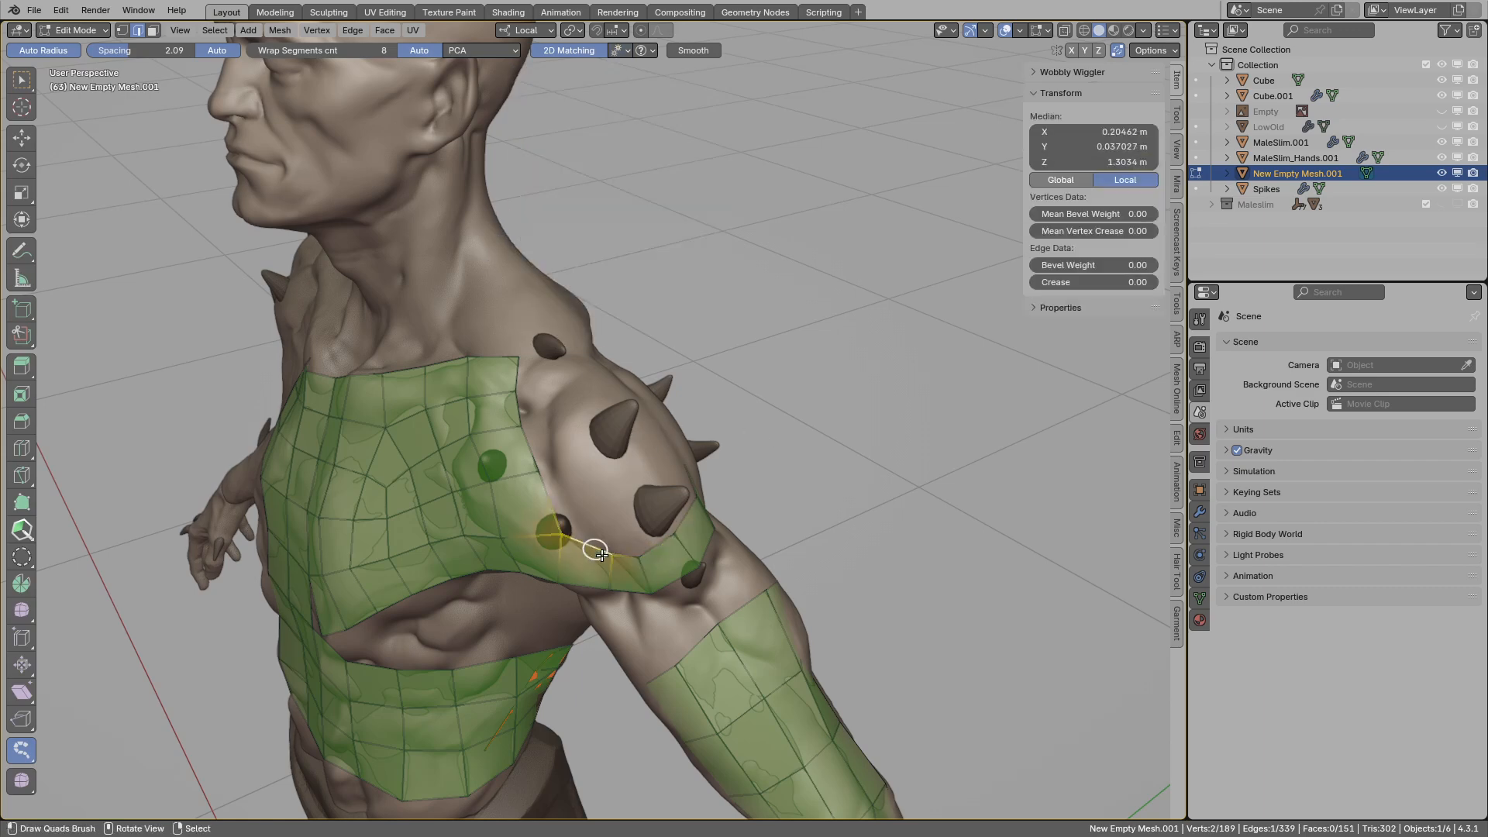
Draw a quad strip over the shoulder before deleting the trial mesh.
{"action": "left_click", "coordinate": [614, 425]}
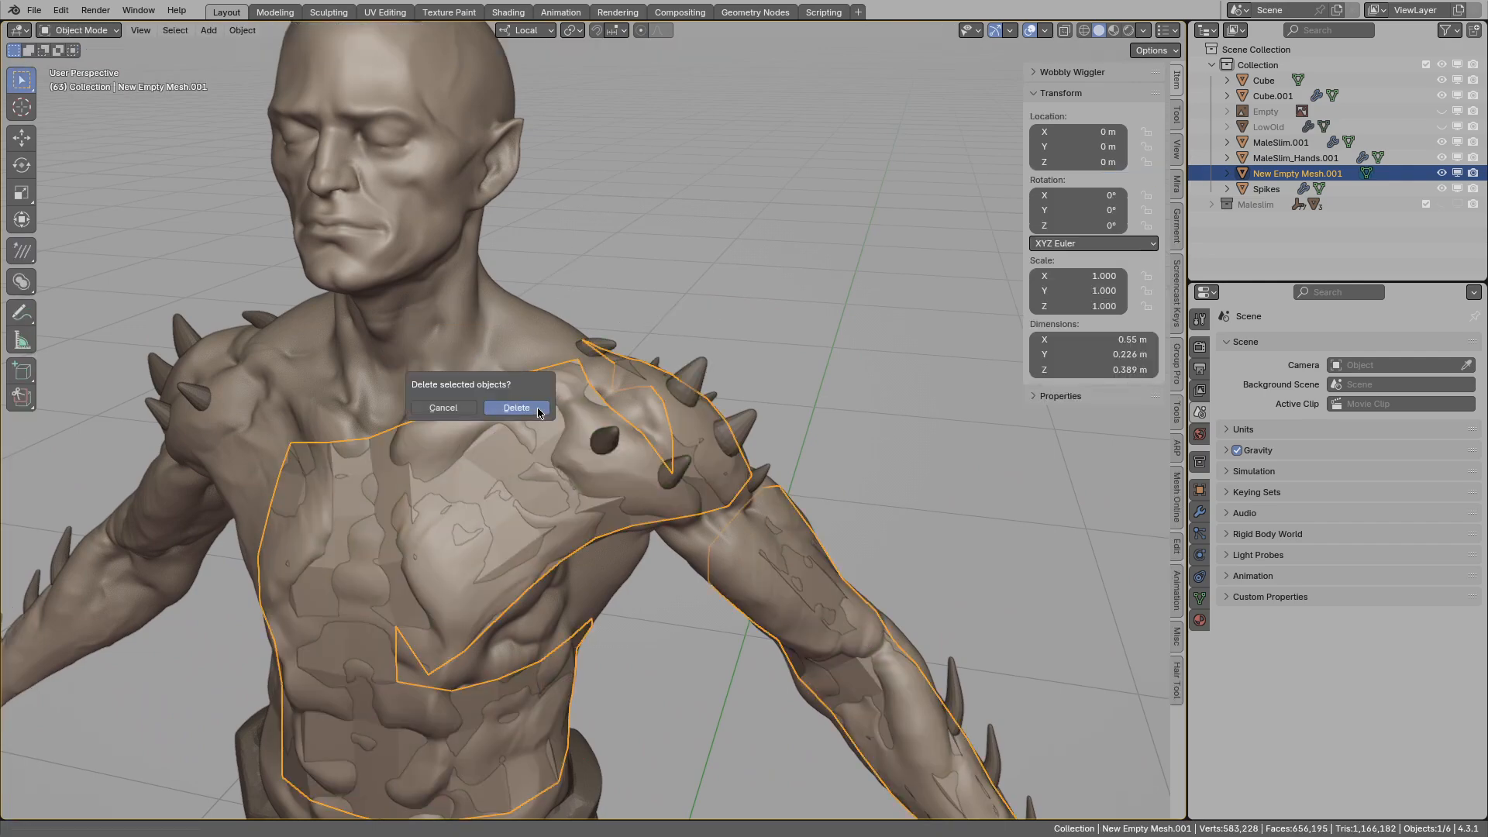
Confirm deletion of the trial retopology mesh.
{"action": "left_click", "coordinate": [515, 406]}
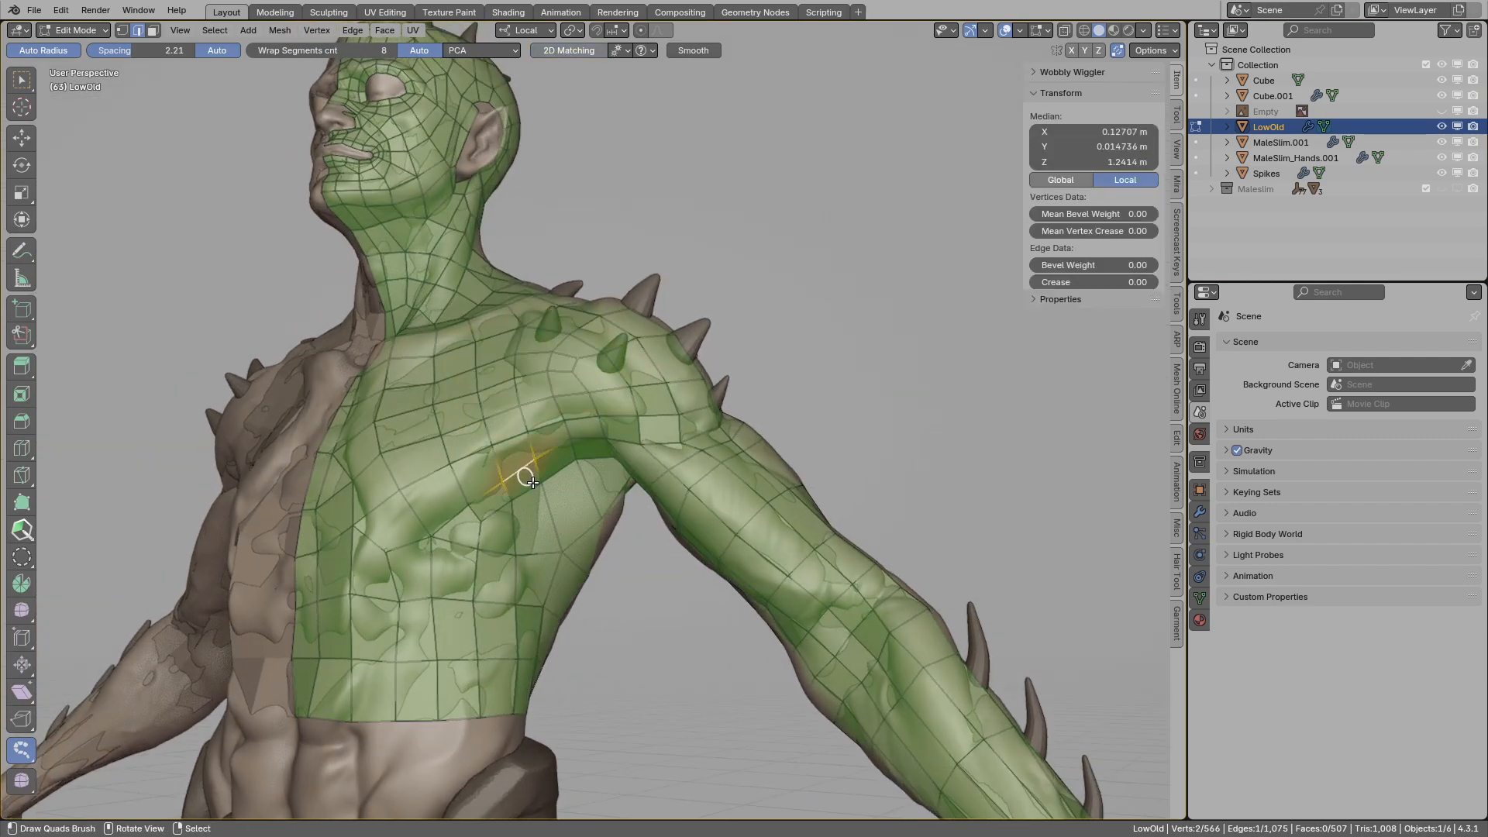
Draw quads across the armpit gap in LowOld and add a closing face.
{"action": "left_click", "coordinate": [555, 471]}
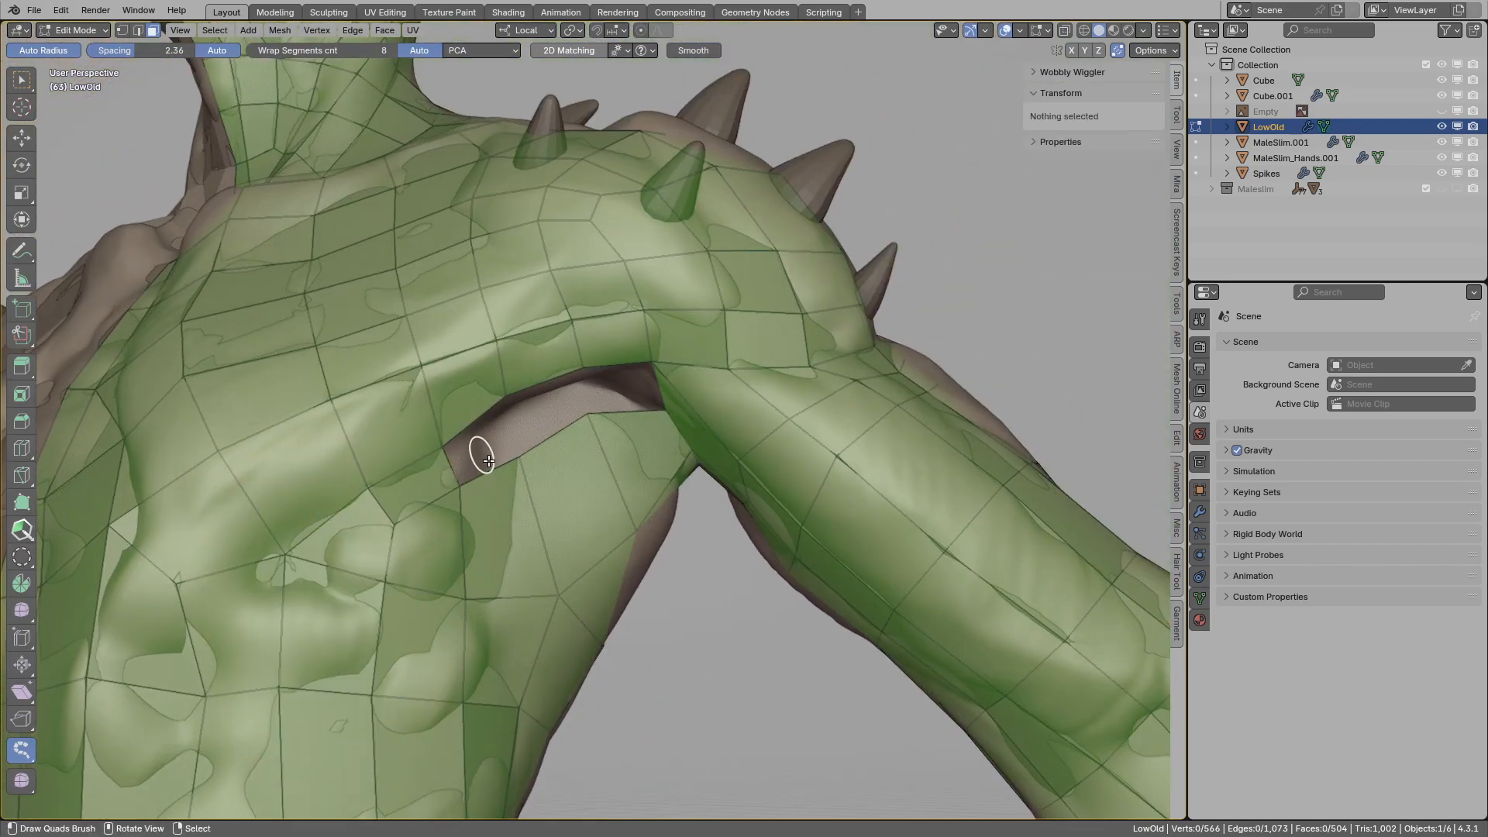
{"action": "left_click_drag", "start_coordinate": [484, 460], "coordinate": [464, 474]}
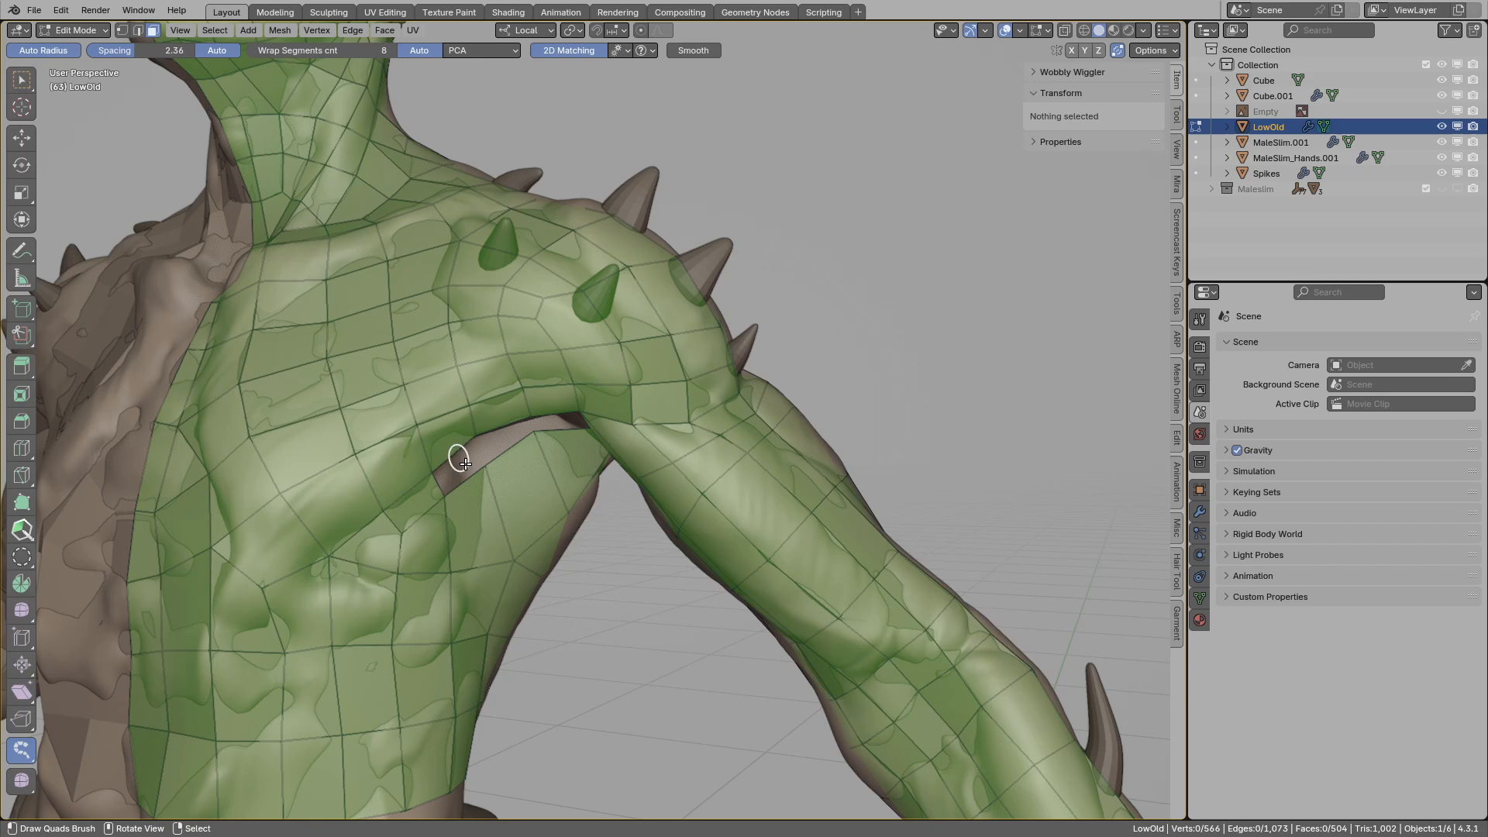
{"action": "left_click", "coordinate": [479, 465]}
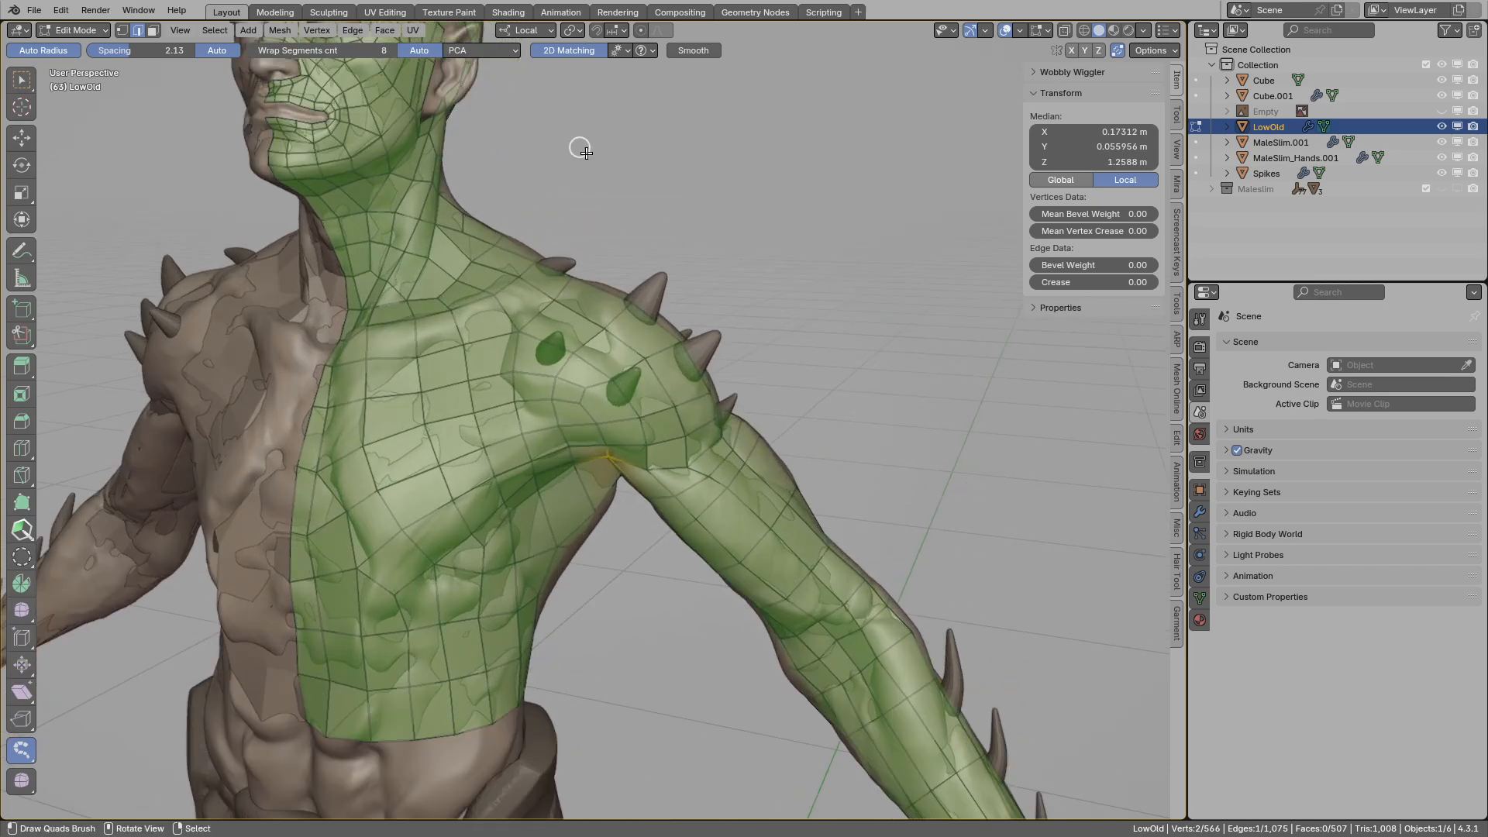
{"action": "mouse_move", "coordinate": [605, 413]}
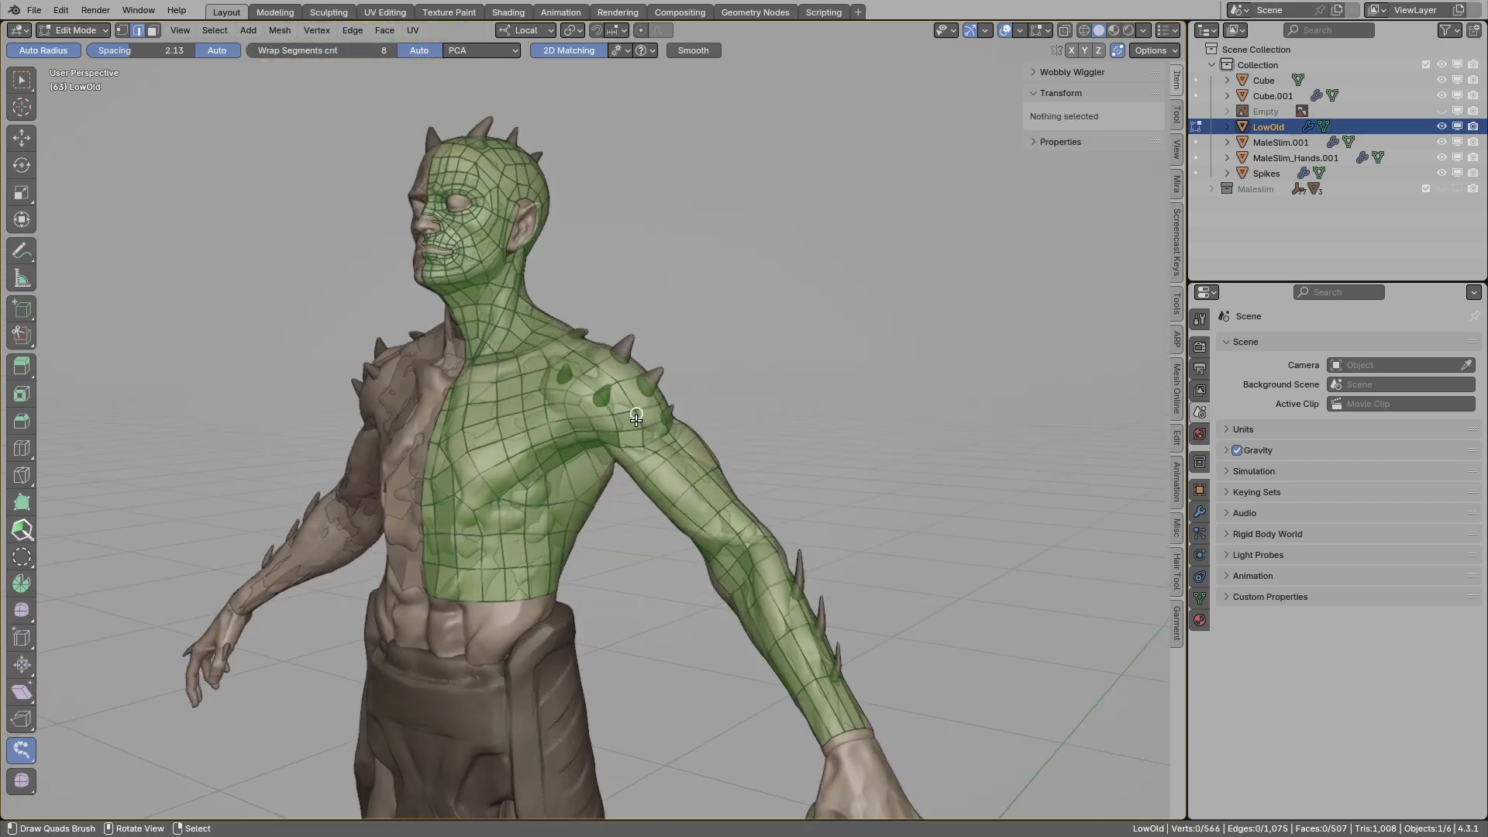
Bring up the quad drawing tool's quick reference of shortcut actions.
{"action": "left_click", "coordinate": [642, 51]}
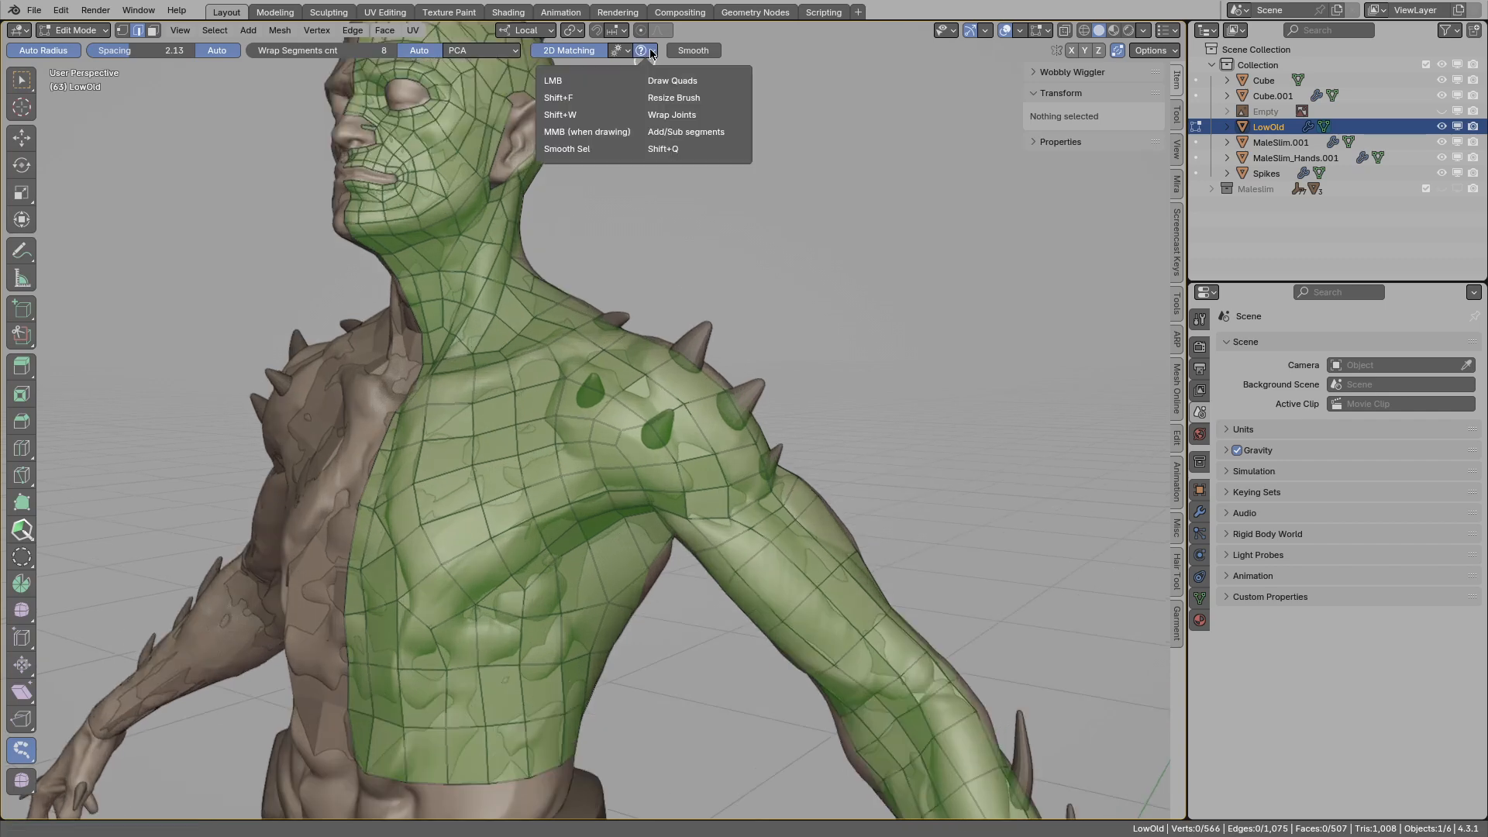
{"action": "mouse_move", "coordinate": [599, 83]}
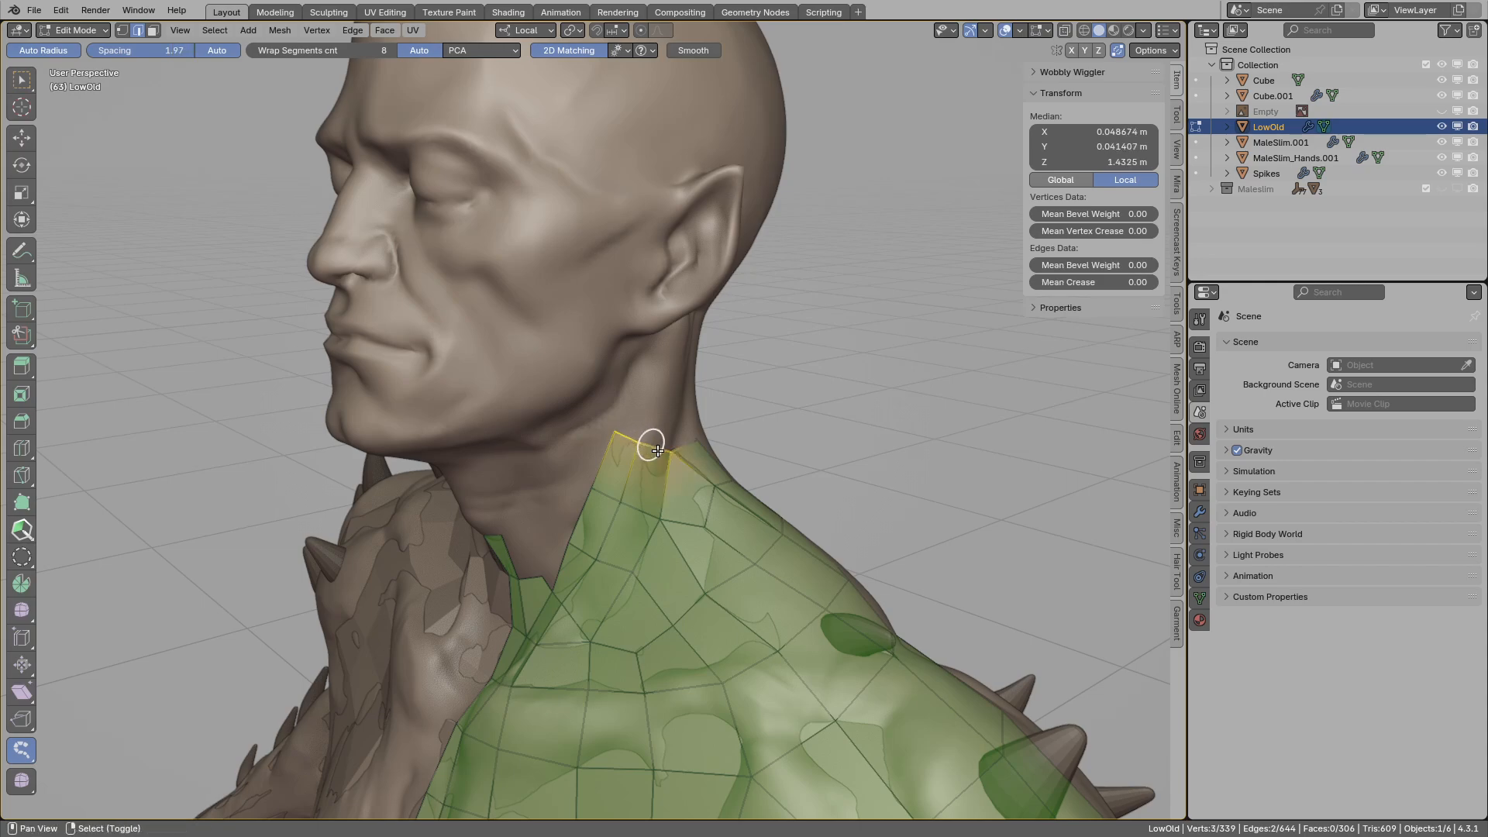
Extend the neck strip, draw a quad ring around the eye, and re-snap it with projected snapping.
{"action": "left_click_drag", "start_coordinate": [653, 446], "coordinate": [689, 342]}
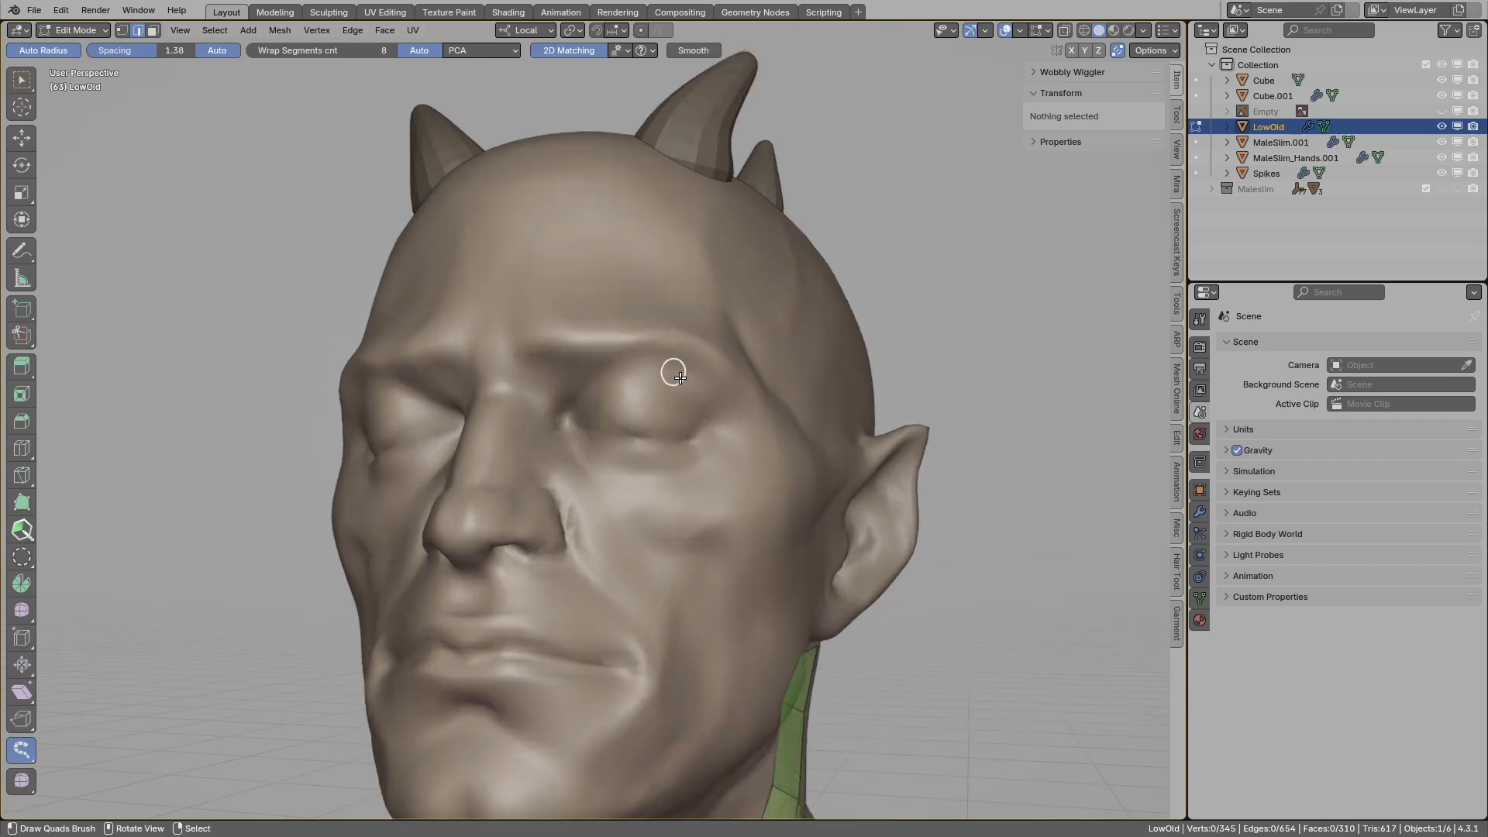
{"action": "left_click_drag", "start_coordinate": [676, 372], "coordinate": [655, 470]}
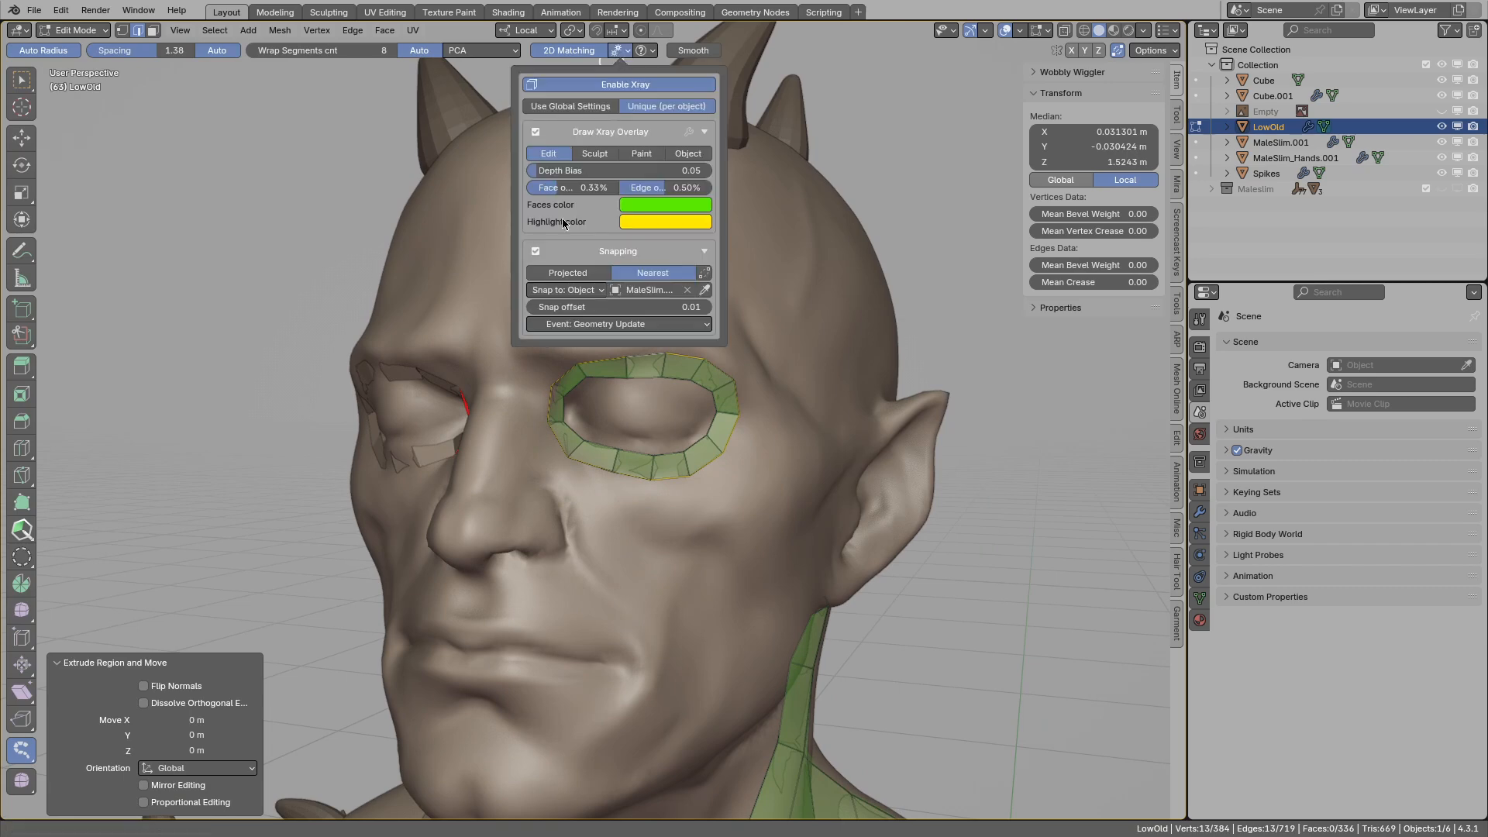
{"action": "left_click", "coordinate": [570, 272]}
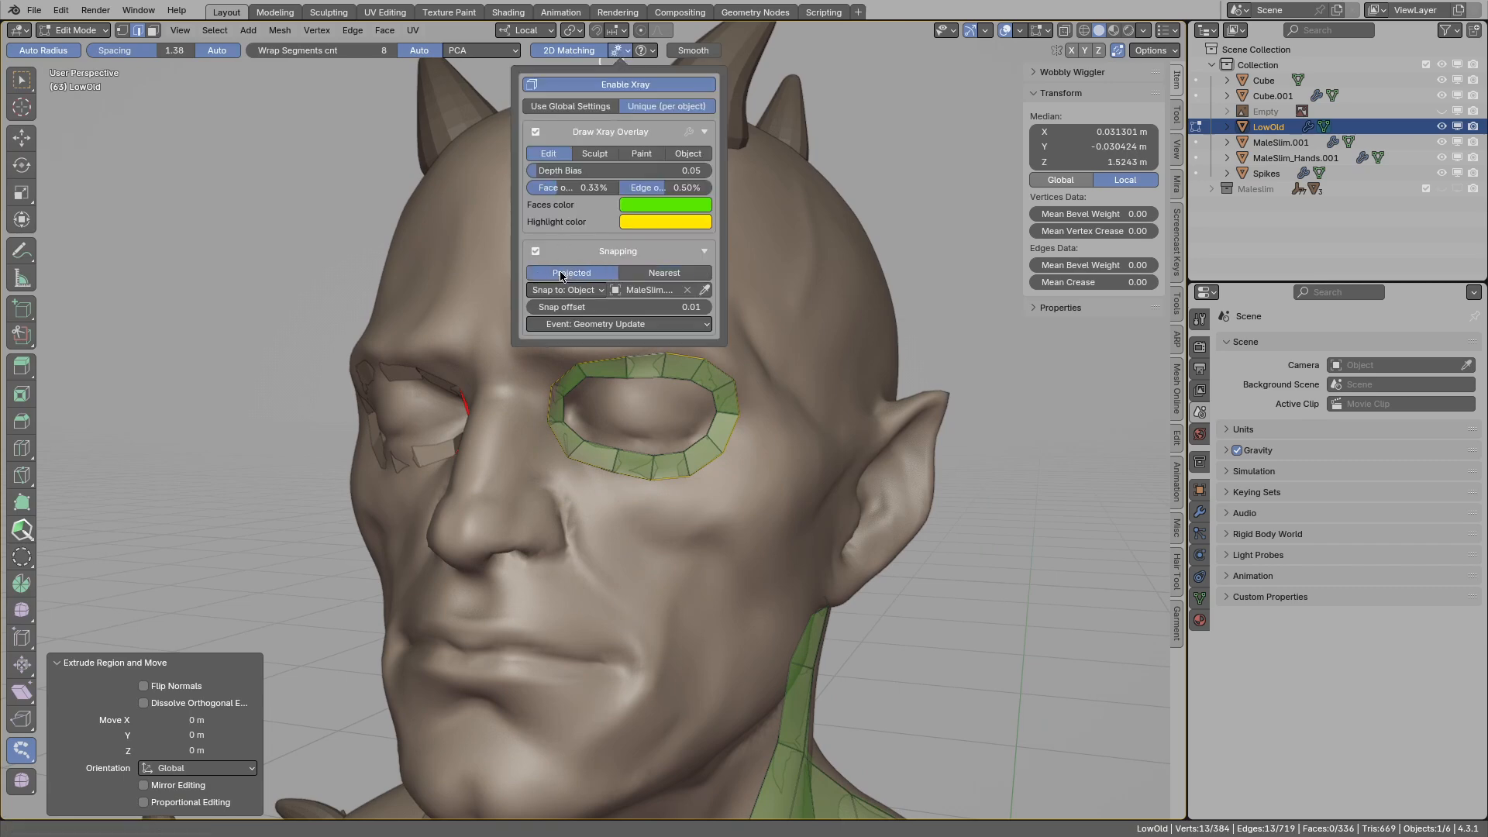
{"action": "key", "text": "s"}
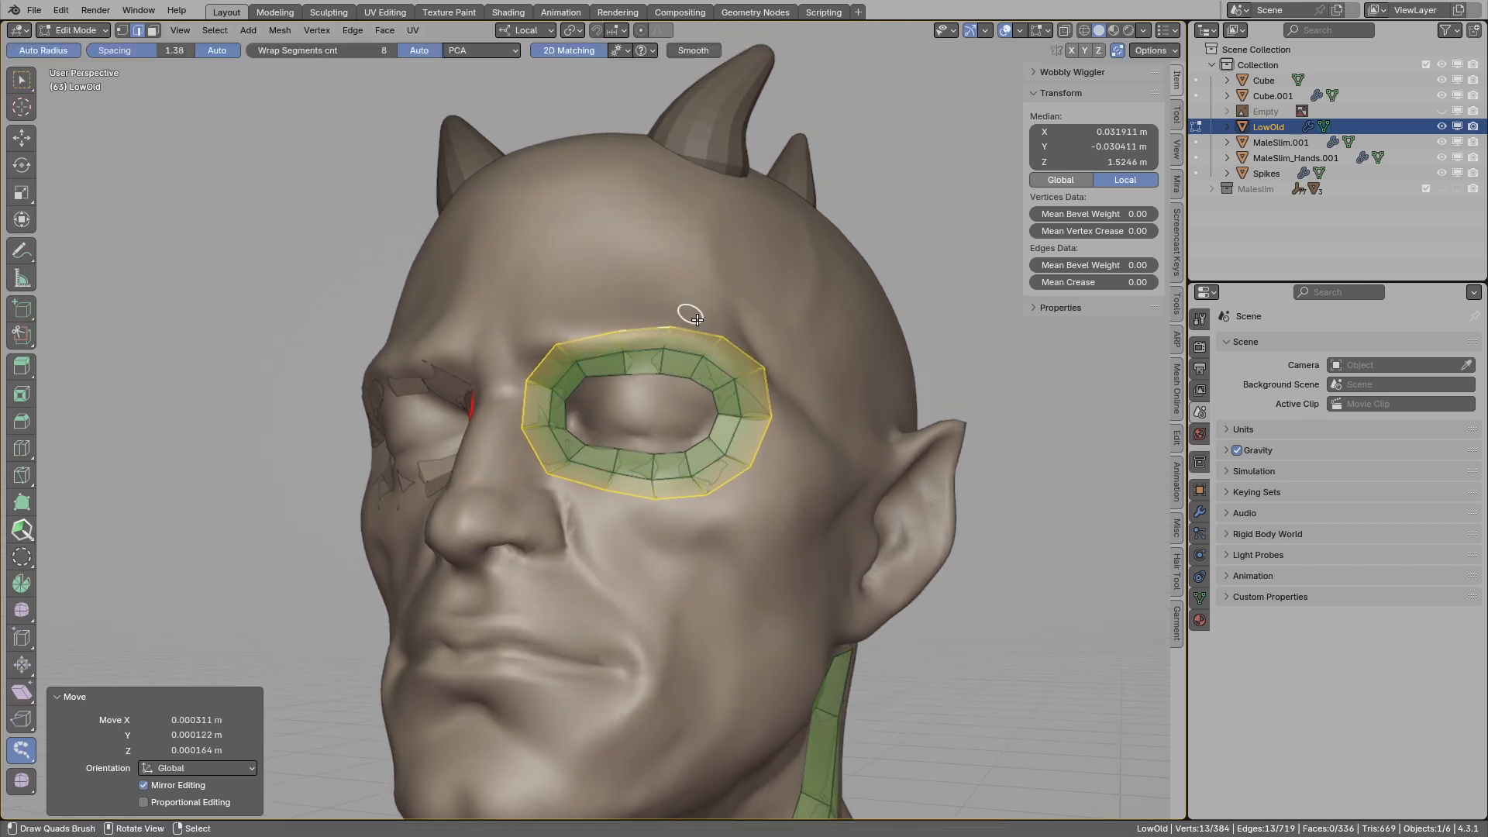
Grow quad strips from the eye ring over the forehead, down the cheek to the jaw, and toward the nose bridge.
{"action": "left_click", "coordinate": [712, 359]}
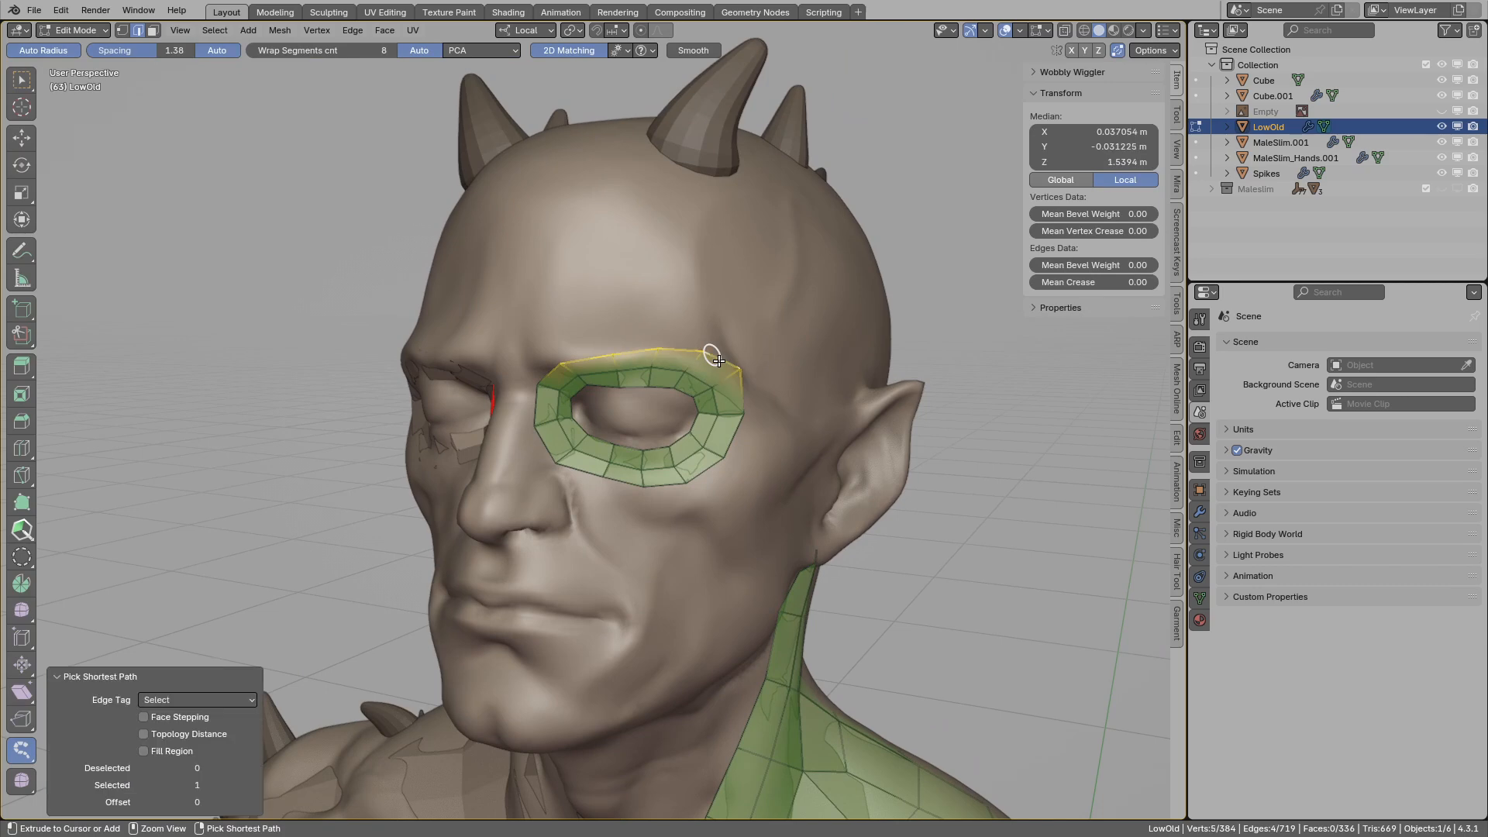
{"action": "left_click", "coordinate": [711, 196]}
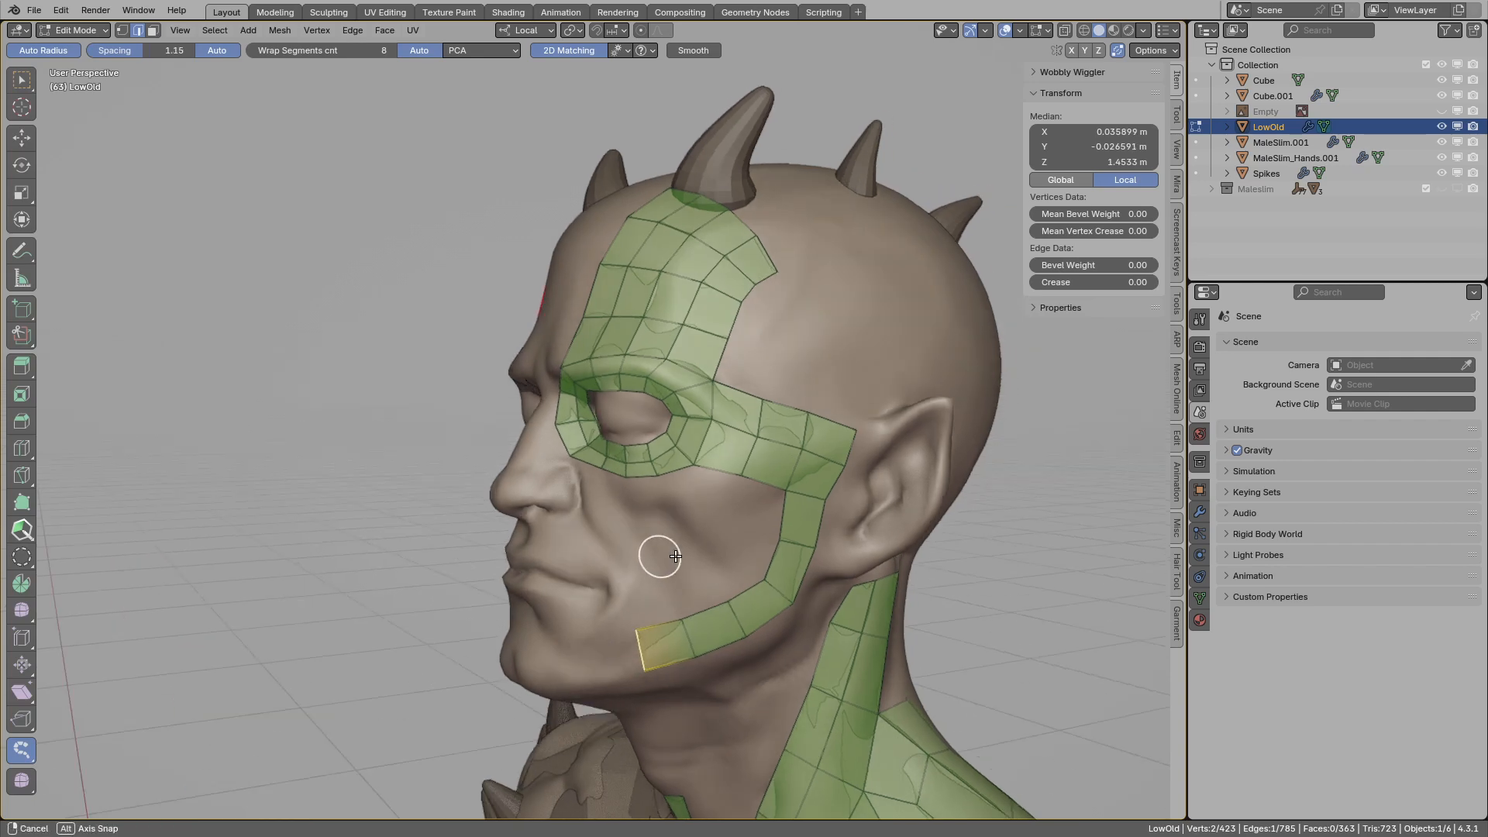
{"action": "left_click_drag", "start_coordinate": [664, 550], "coordinate": [597, 484]}
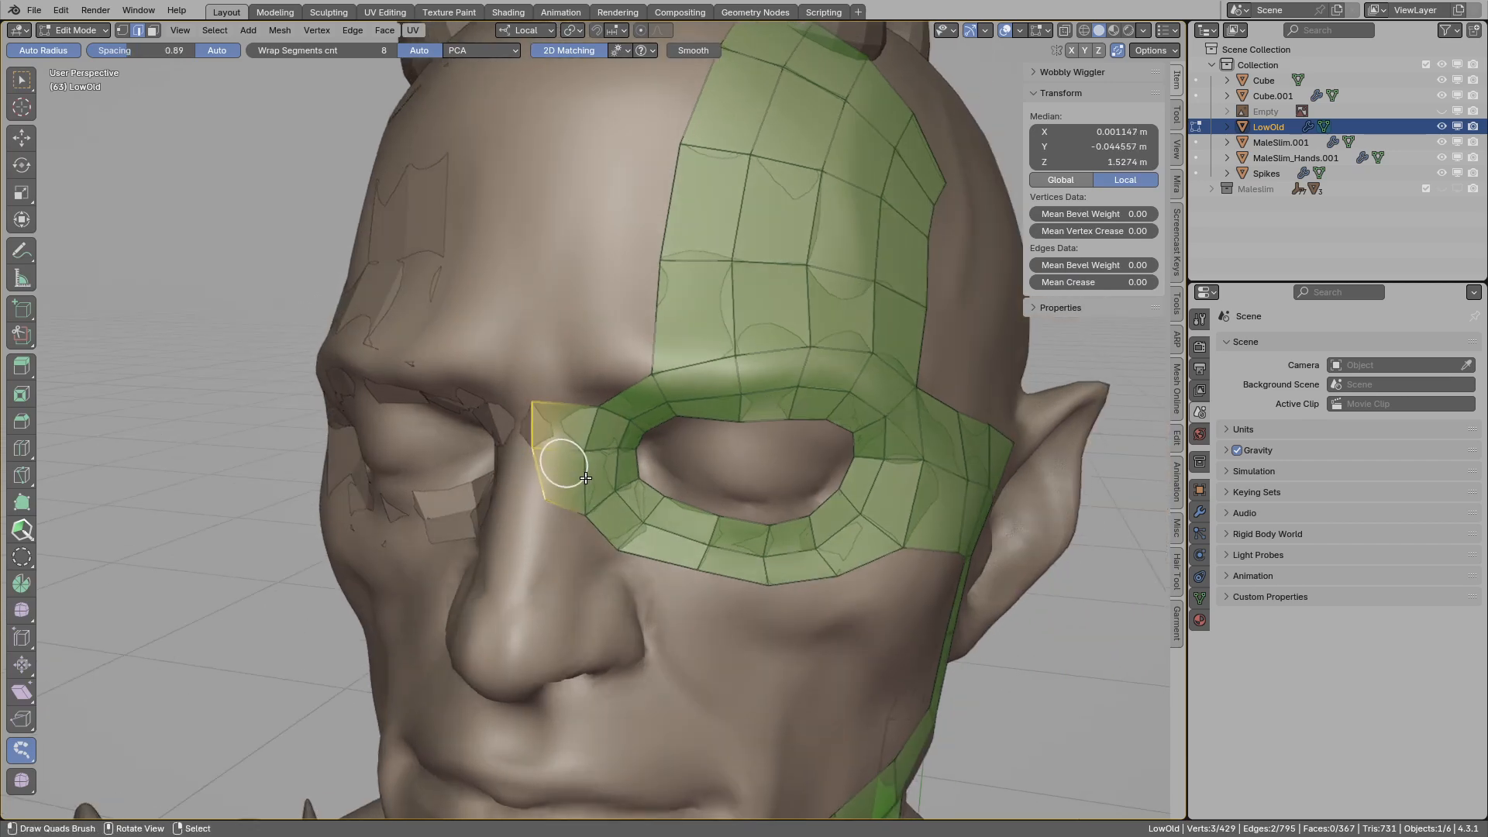
{"action": "left_click_drag", "start_coordinate": [584, 478], "coordinate": [966, 486]}
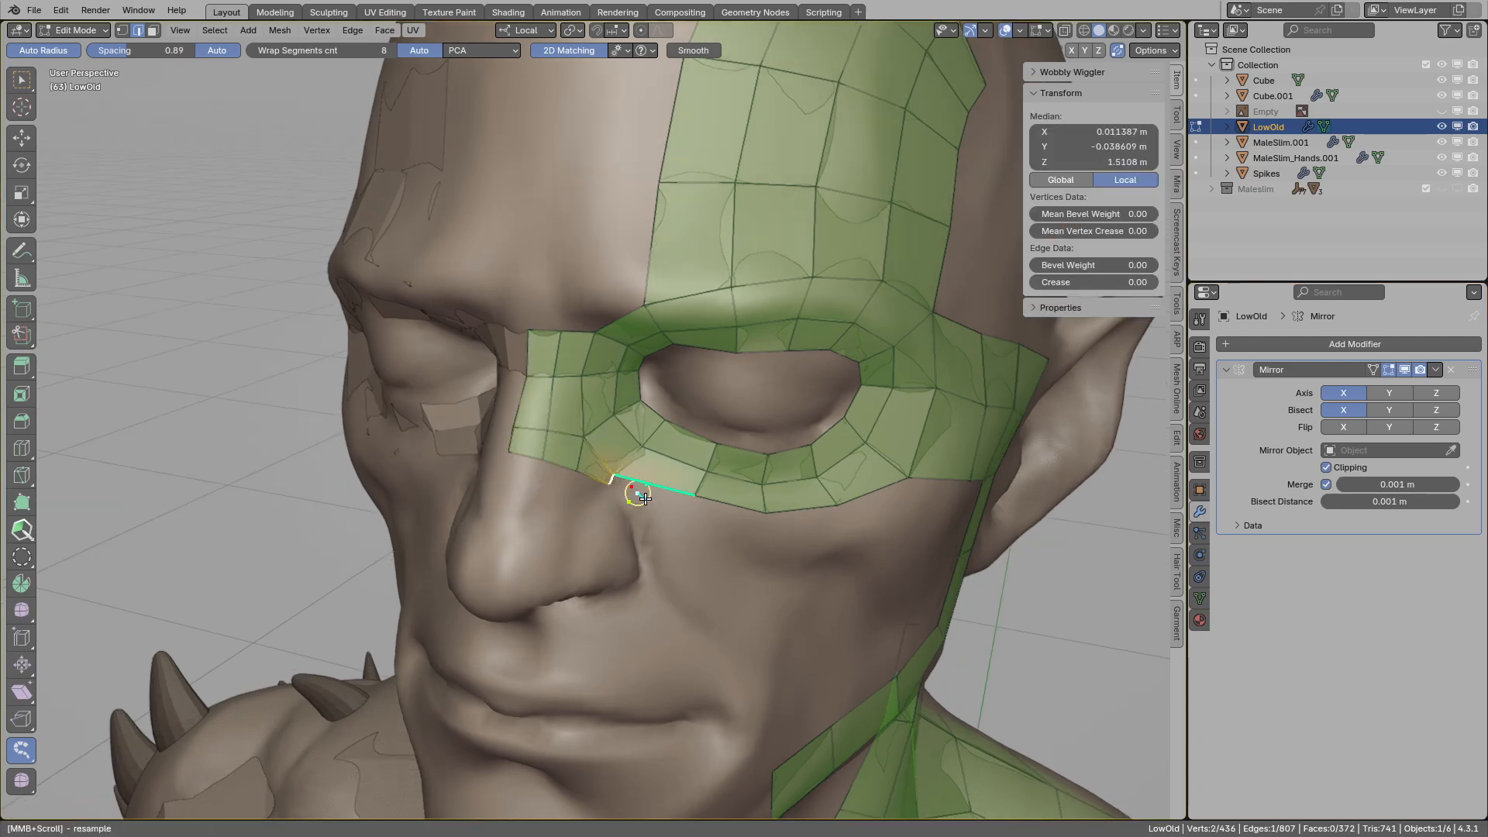
Draw quads below the eye toward the nose and an upper-lip strip, placing its end vertices.
{"action": "left_click_drag", "start_coordinate": [629, 494], "coordinate": [726, 622]}
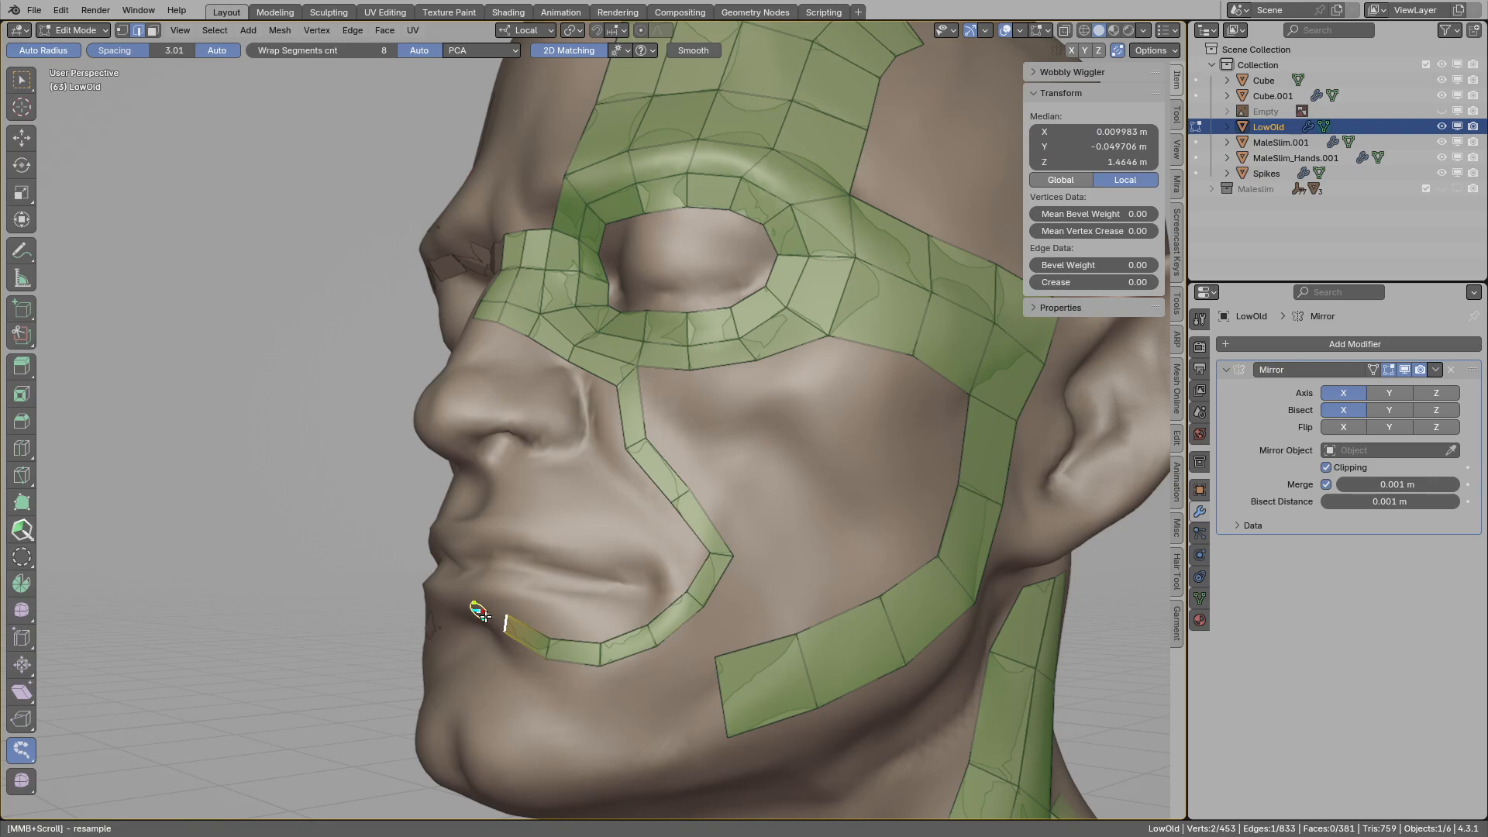
{"action": "left_click_drag", "start_coordinate": [479, 612], "coordinate": [541, 615]}
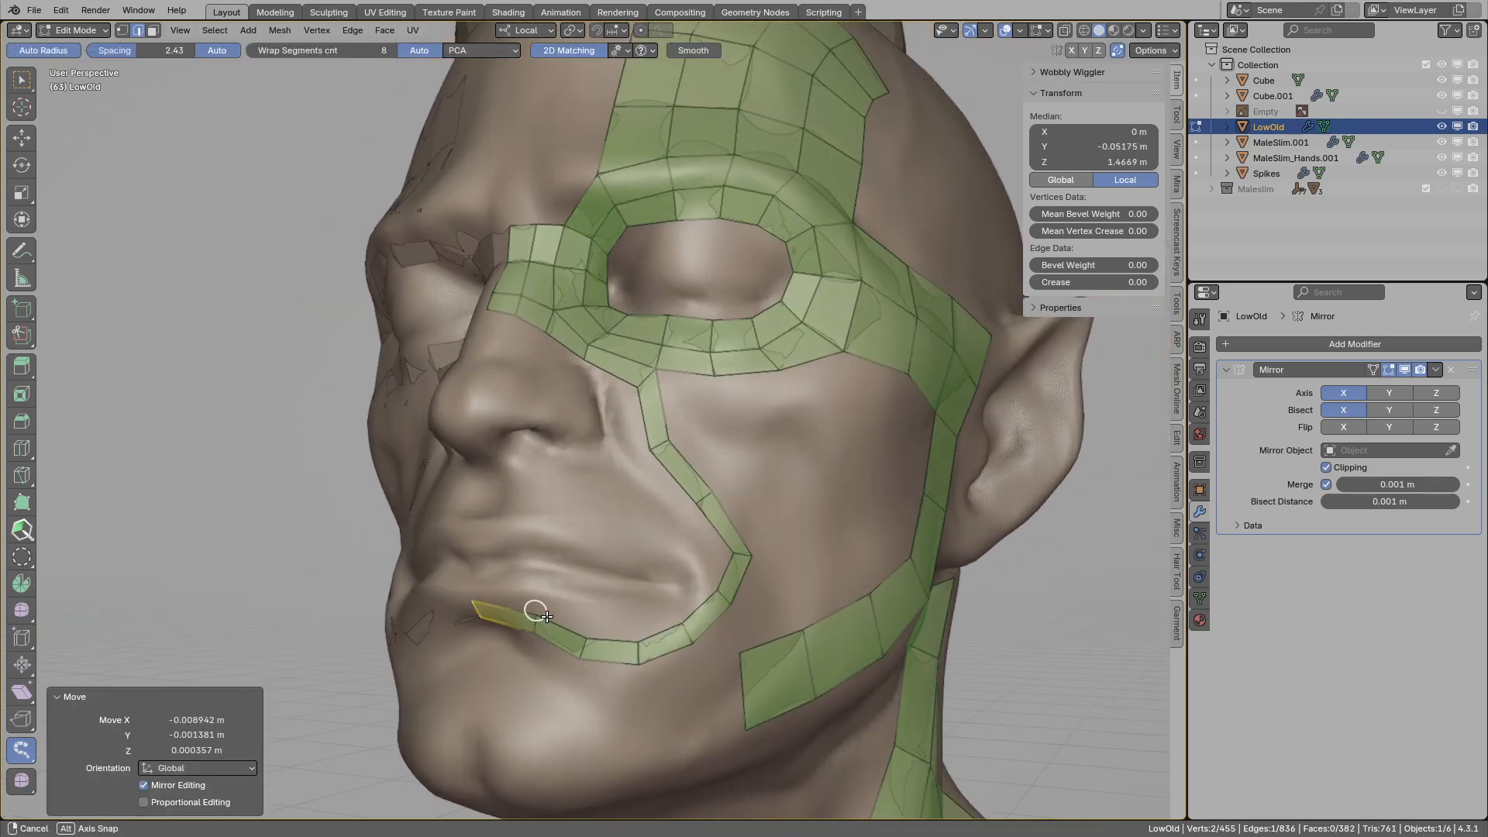
{"action": "left_click_drag", "start_coordinate": [545, 615], "coordinate": [631, 636]}
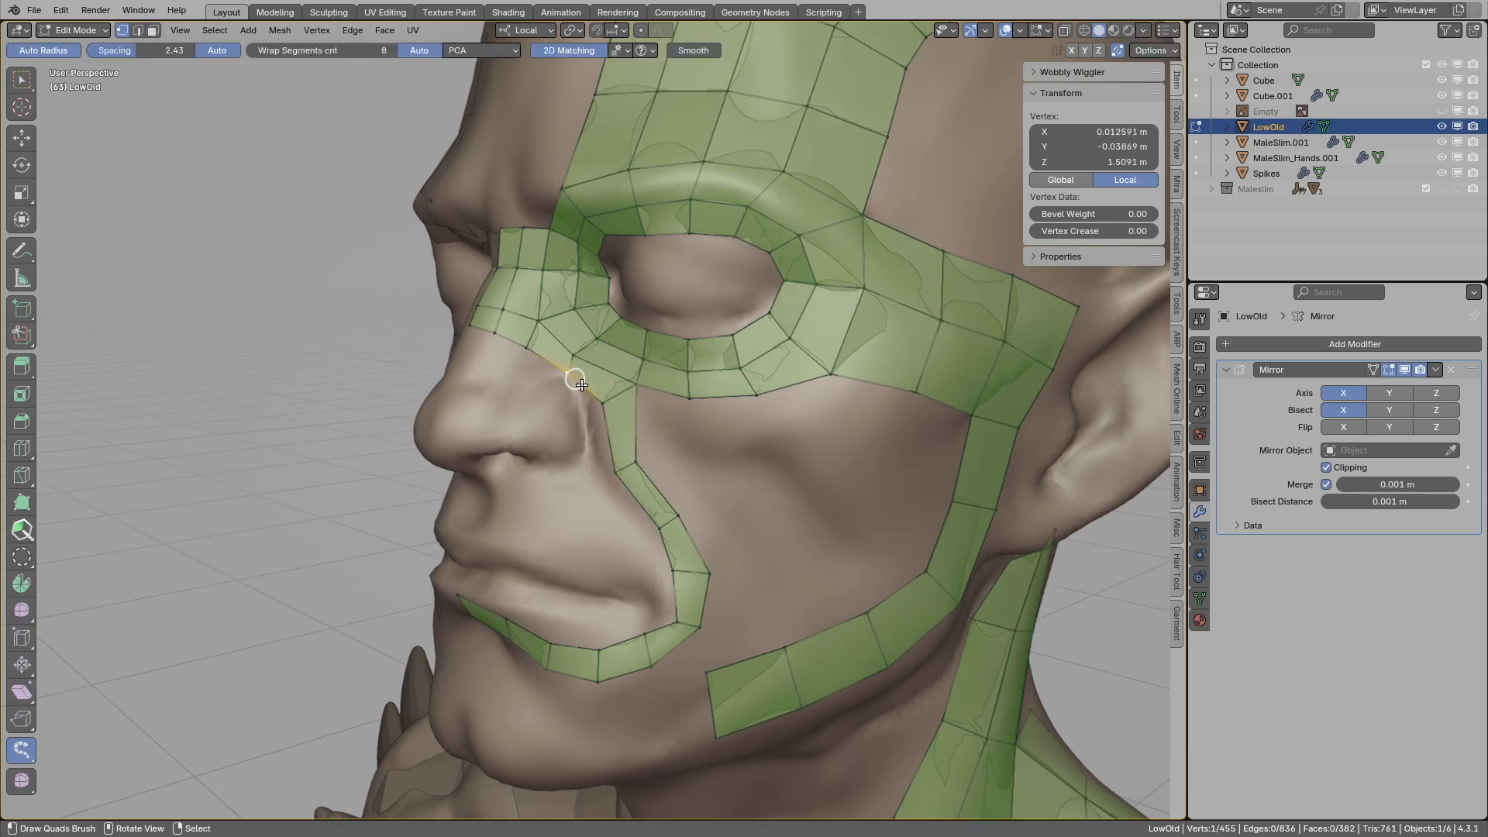
{"action": "left_click_drag", "start_coordinate": [579, 379], "coordinate": [688, 612]}
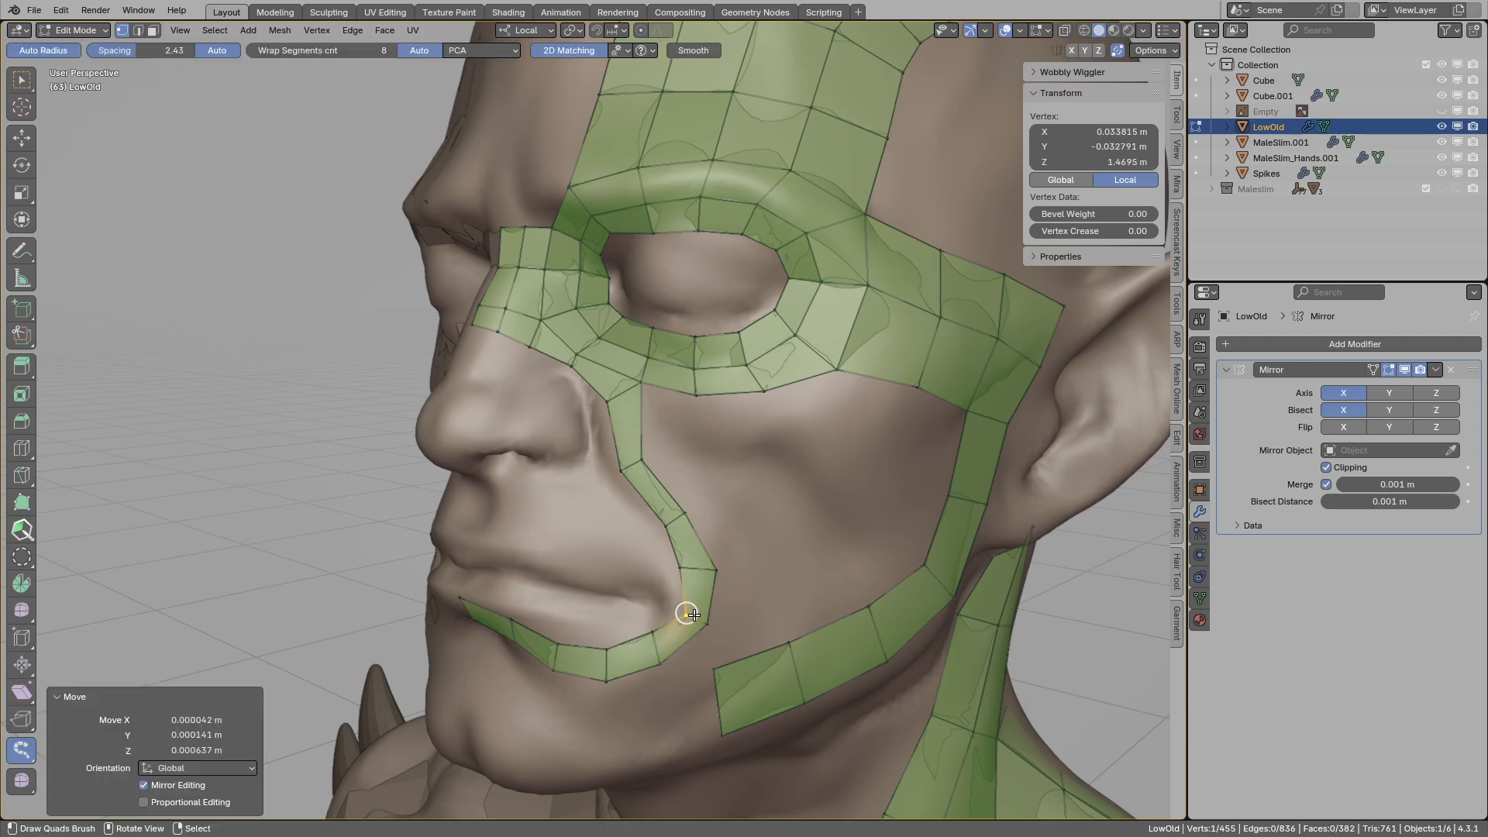
{"action": "left_click", "coordinate": [577, 558]}
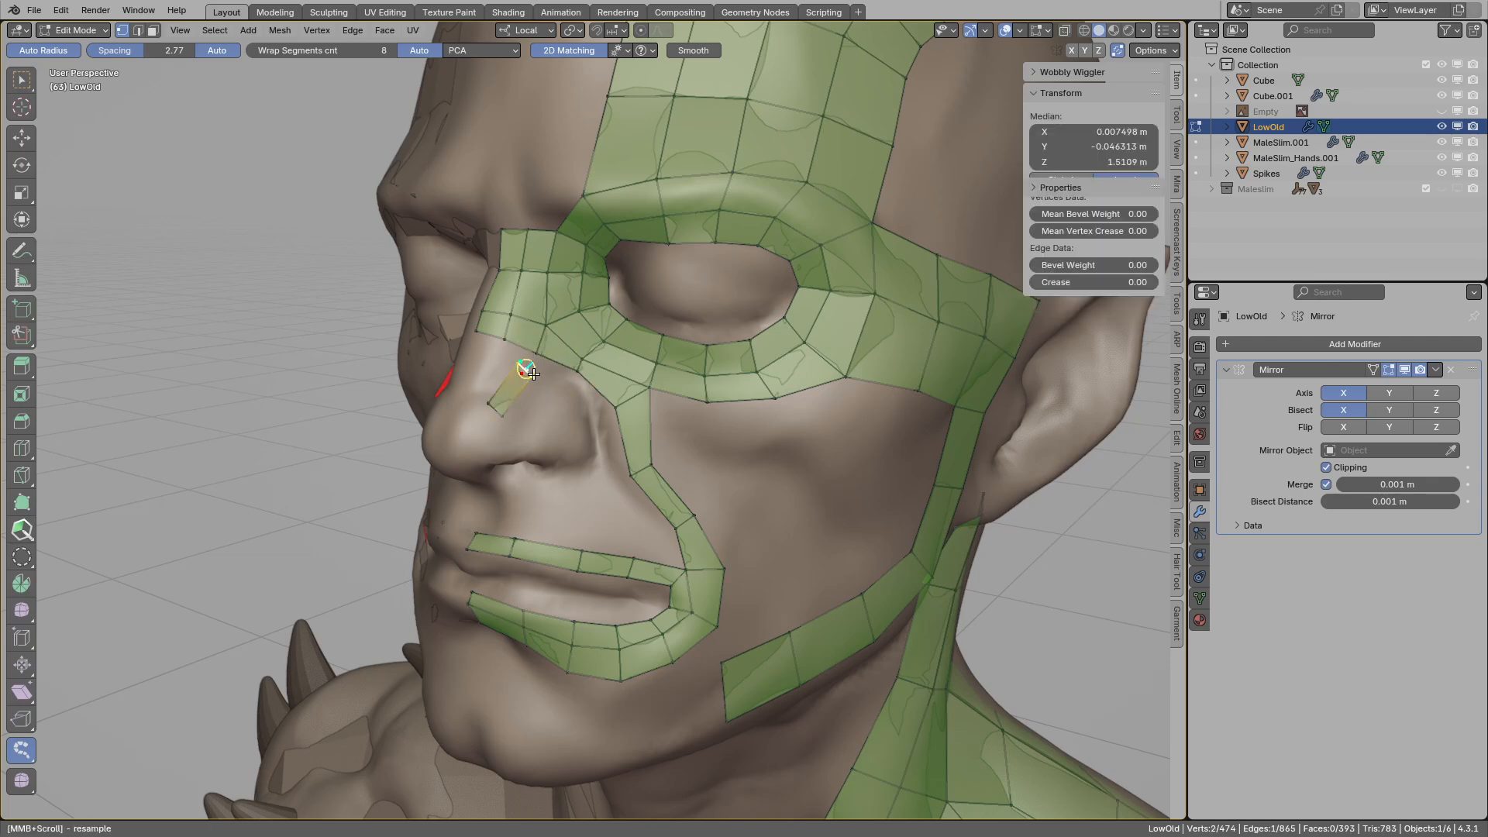
Fill the cheek with quads from the nose side and outer eye corner down toward the upper lip.
{"action": "left_click_drag", "start_coordinate": [527, 371], "coordinate": [607, 422]}
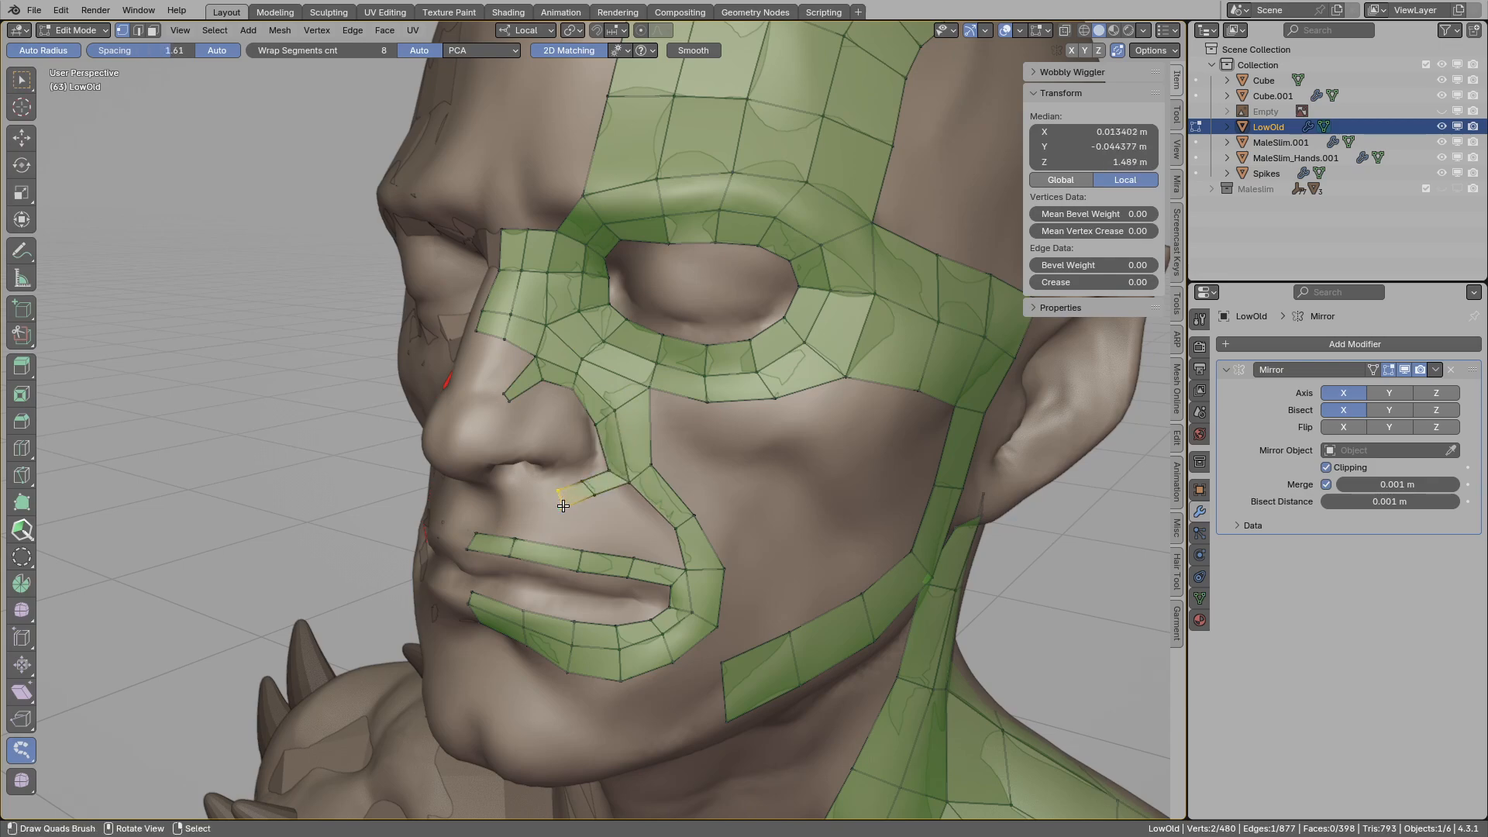
{"action": "left_click_drag", "start_coordinate": [563, 506], "coordinate": [508, 403]}
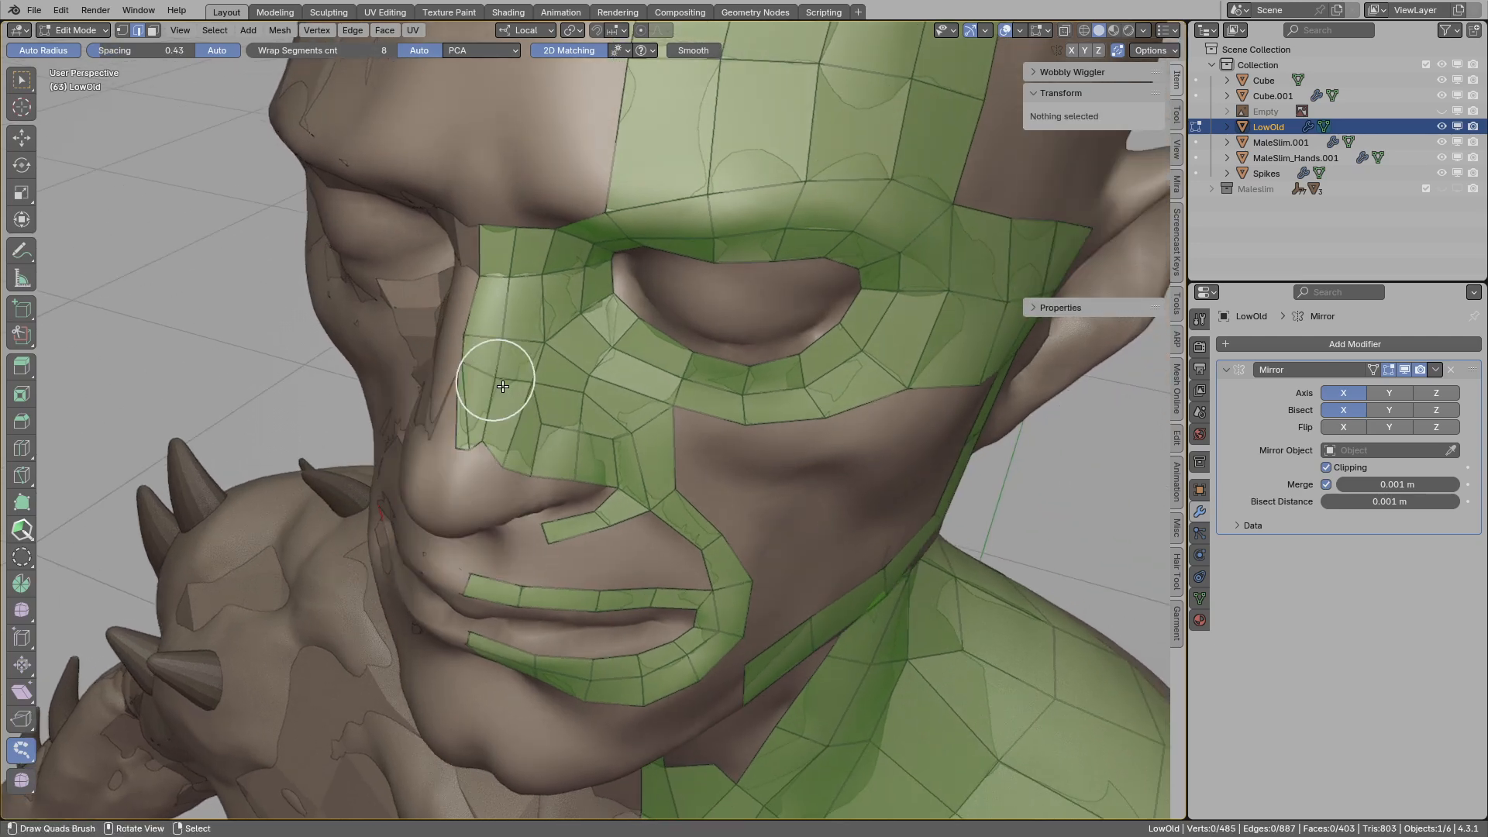
{"action": "key", "text": "x"}
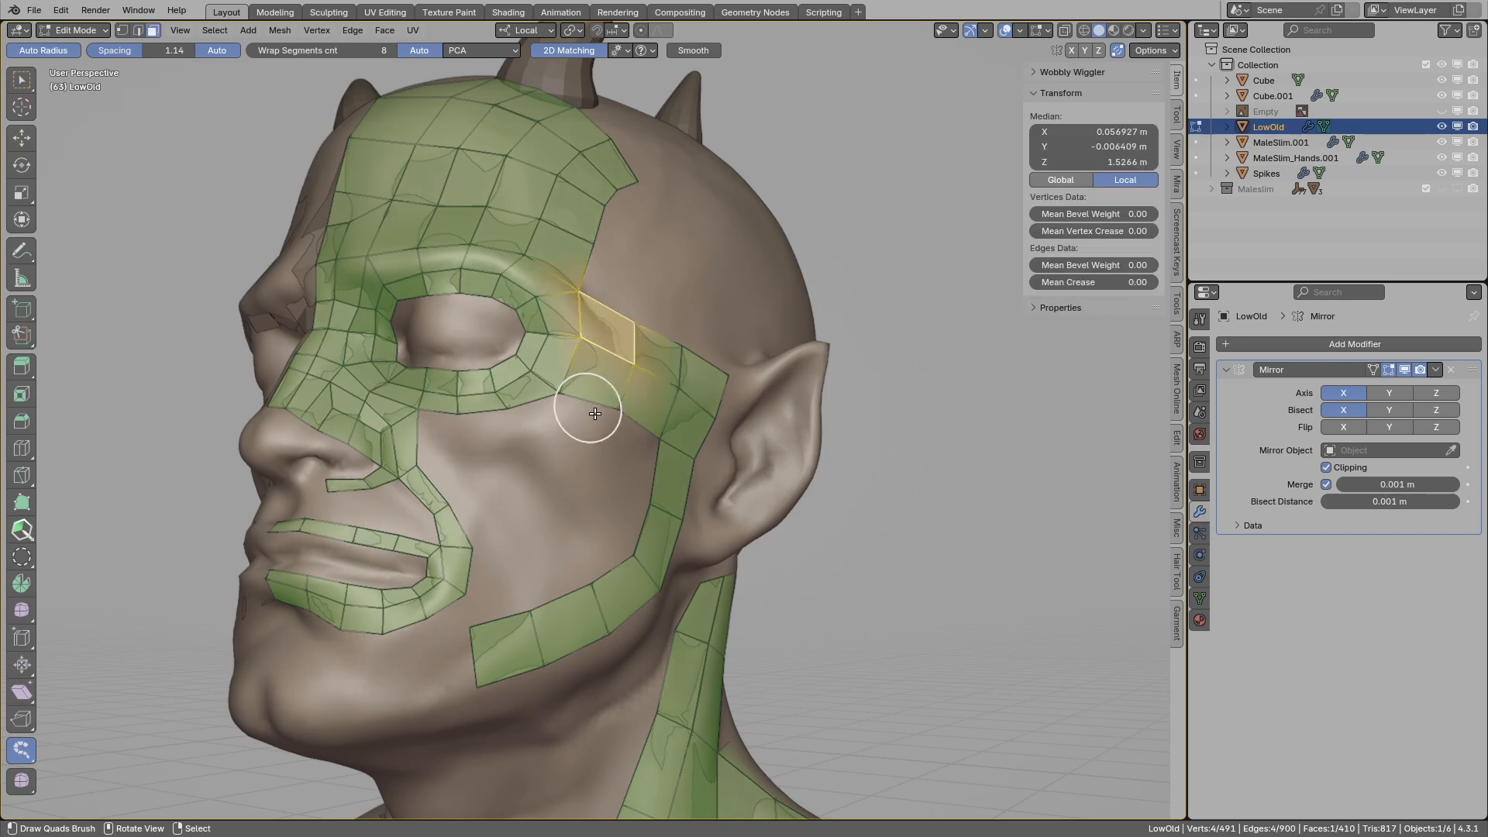
{"action": "left_click_drag", "start_coordinate": [595, 413], "coordinate": [542, 455]}
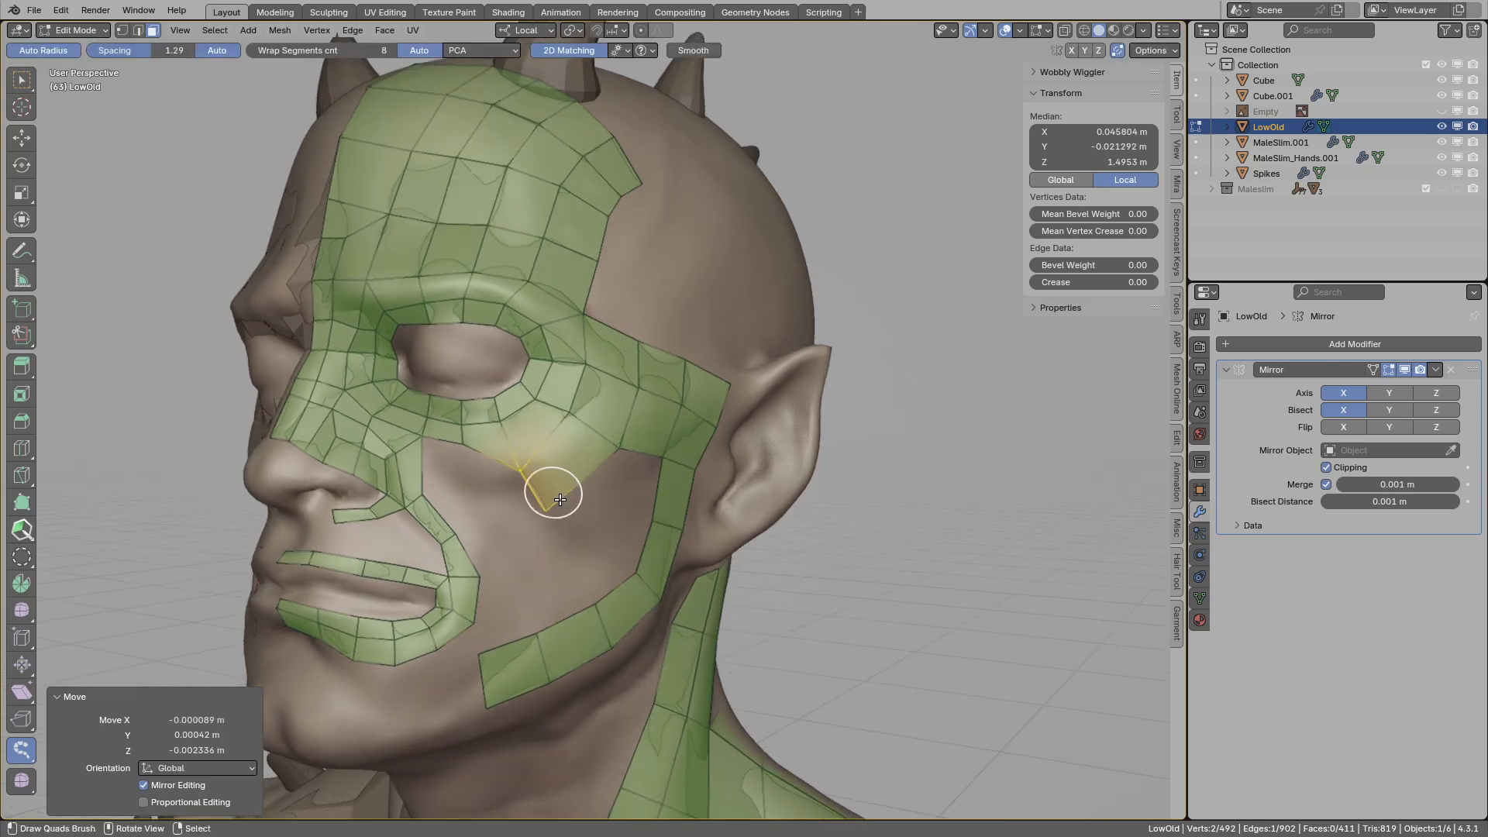
{"action": "left_click_drag", "start_coordinate": [559, 498], "coordinate": [545, 479]}
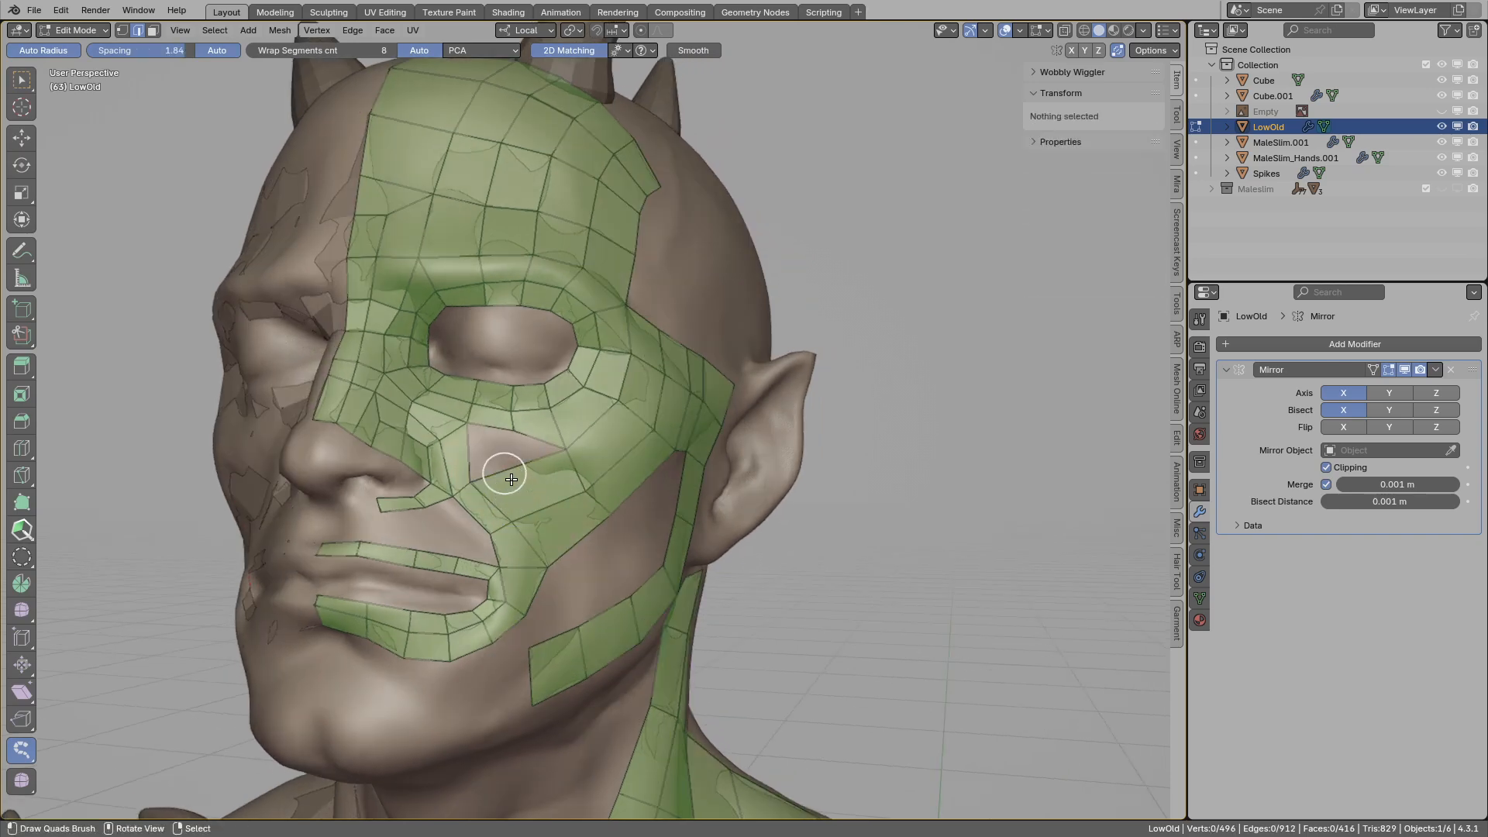
{"action": "left_click_drag", "start_coordinate": [506, 474], "coordinate": [482, 486]}
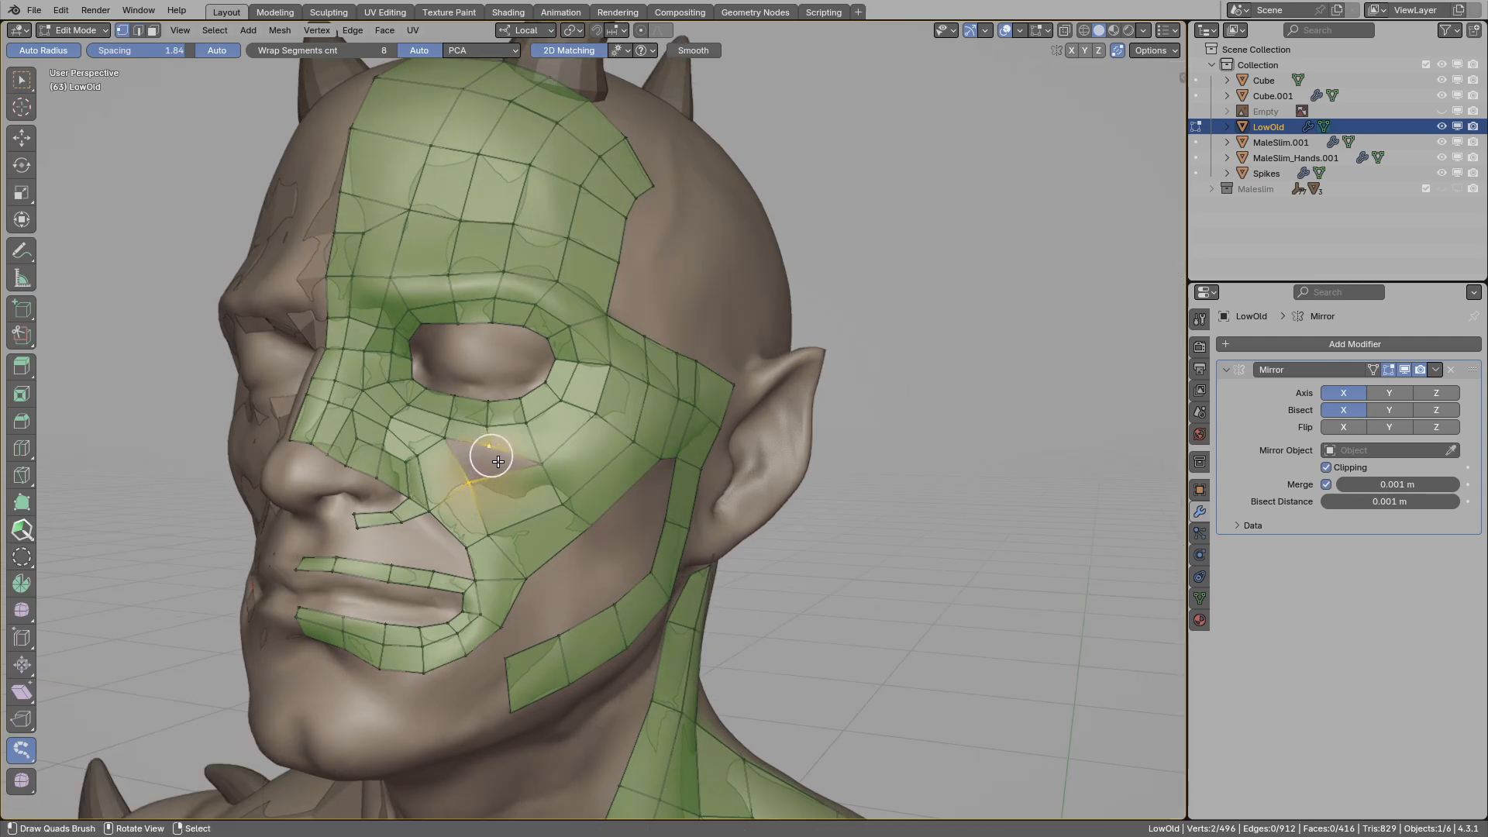
{"action": "key", "text": "n"}
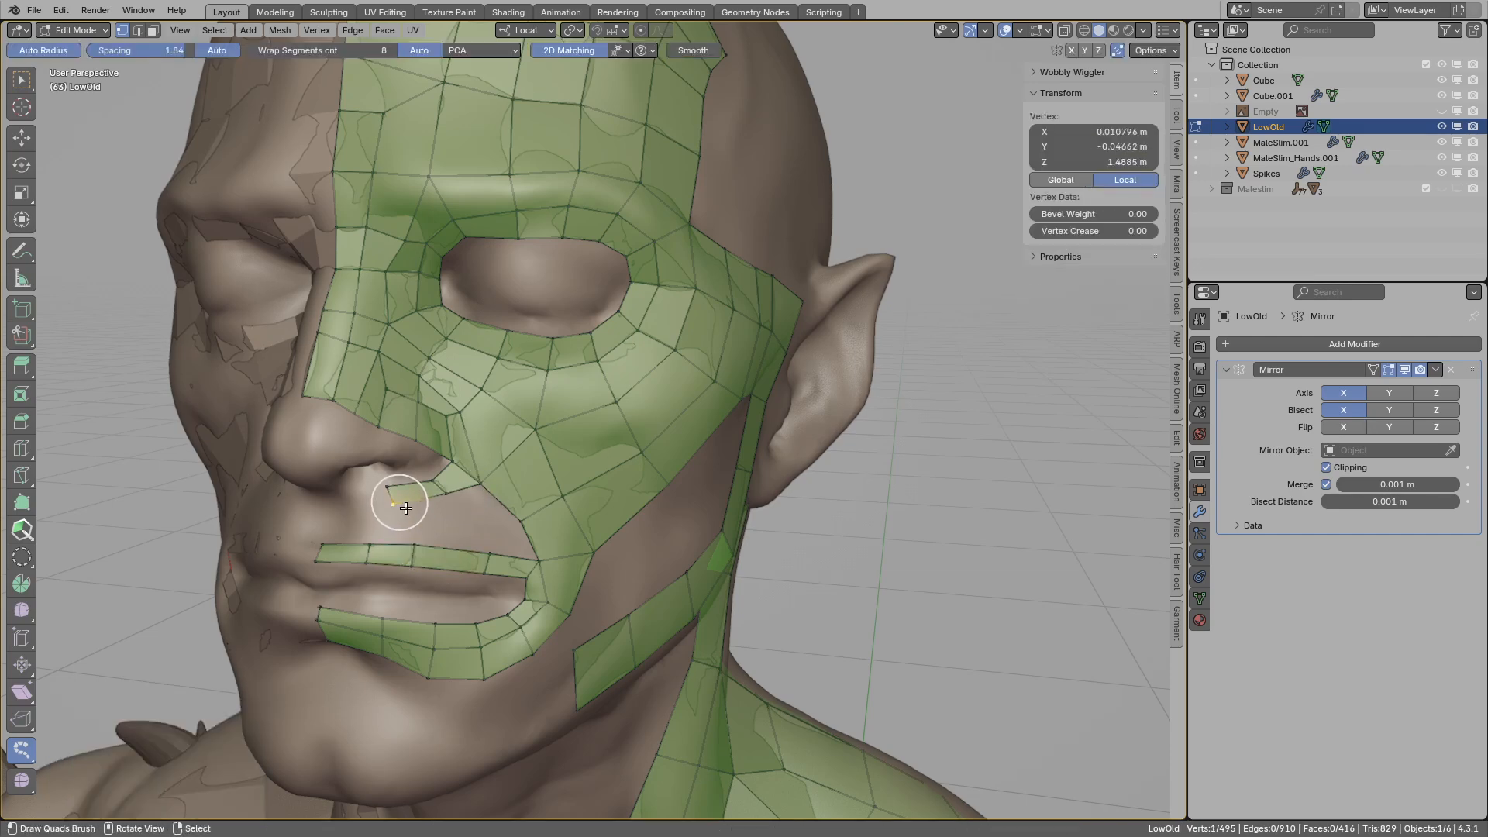
Link the nose strip to the mouth loop with quads and fit the mouth-corner vertices to the surface.
{"action": "left_click_drag", "start_coordinate": [398, 502], "coordinate": [447, 498]}
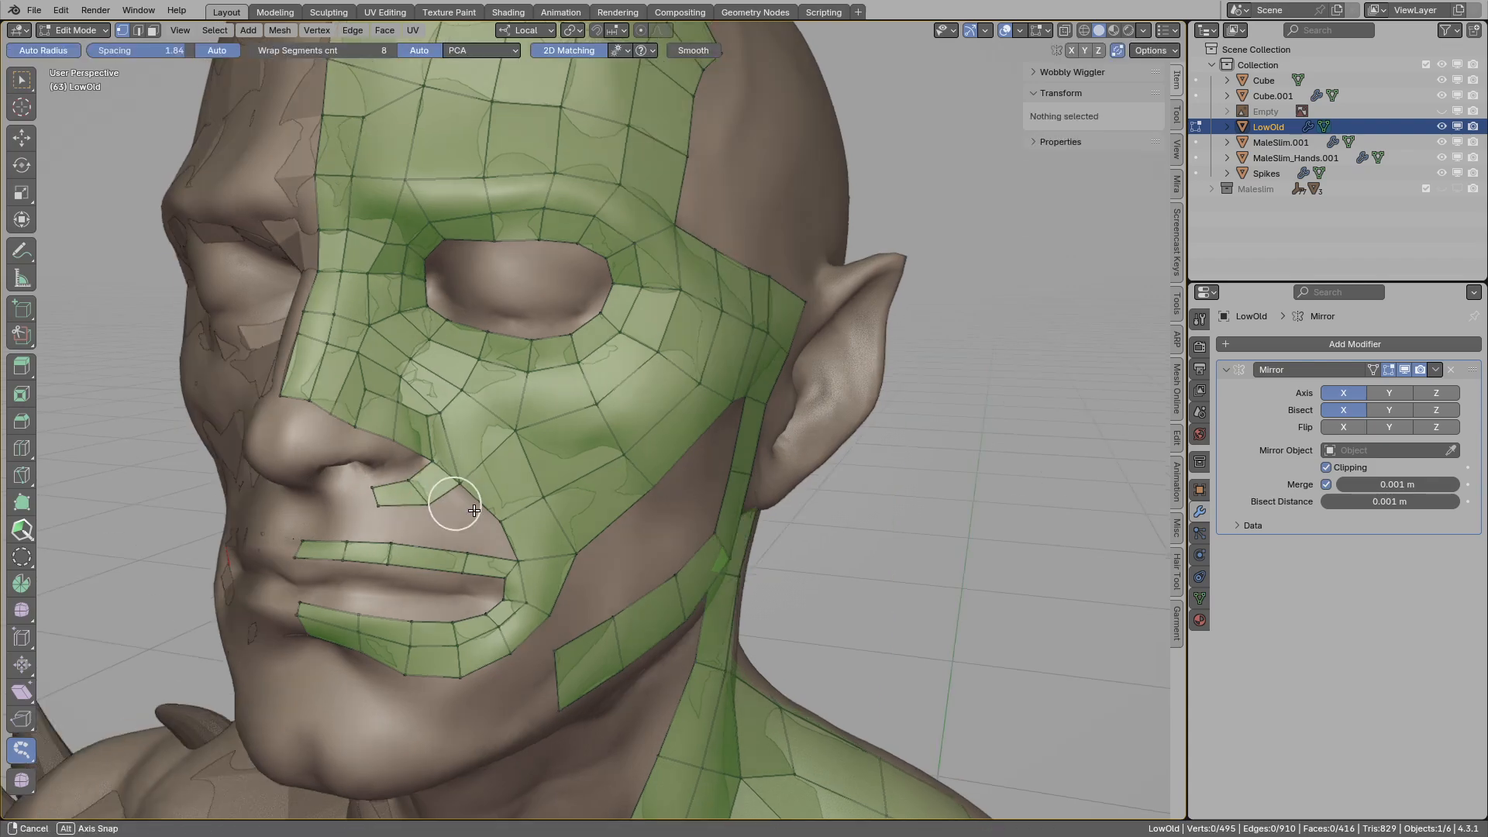
{"action": "left_click", "coordinate": [527, 551]}
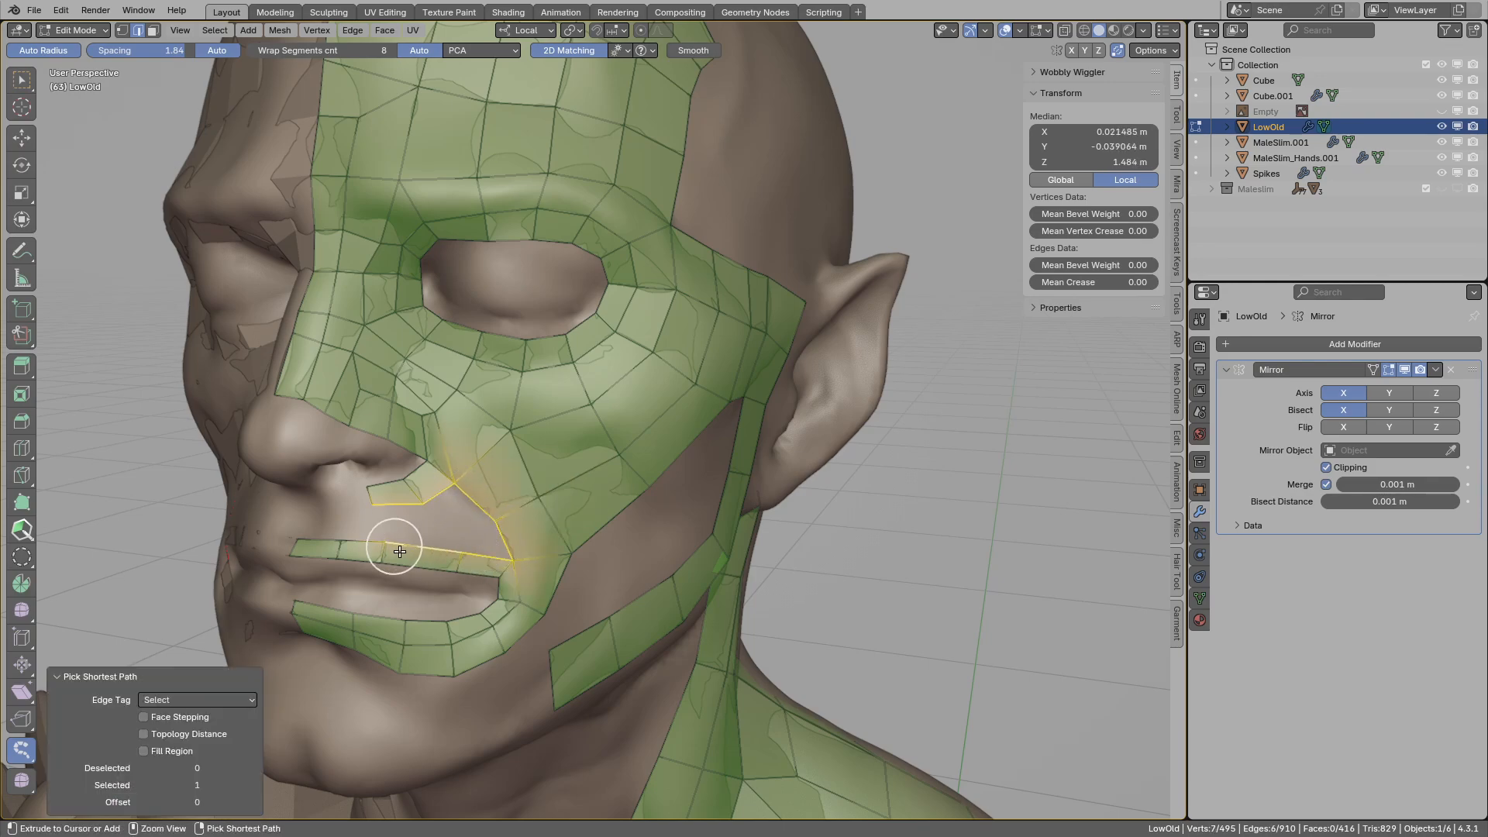
{"action": "left_click_drag", "start_coordinate": [399, 550], "coordinate": [470, 484]}
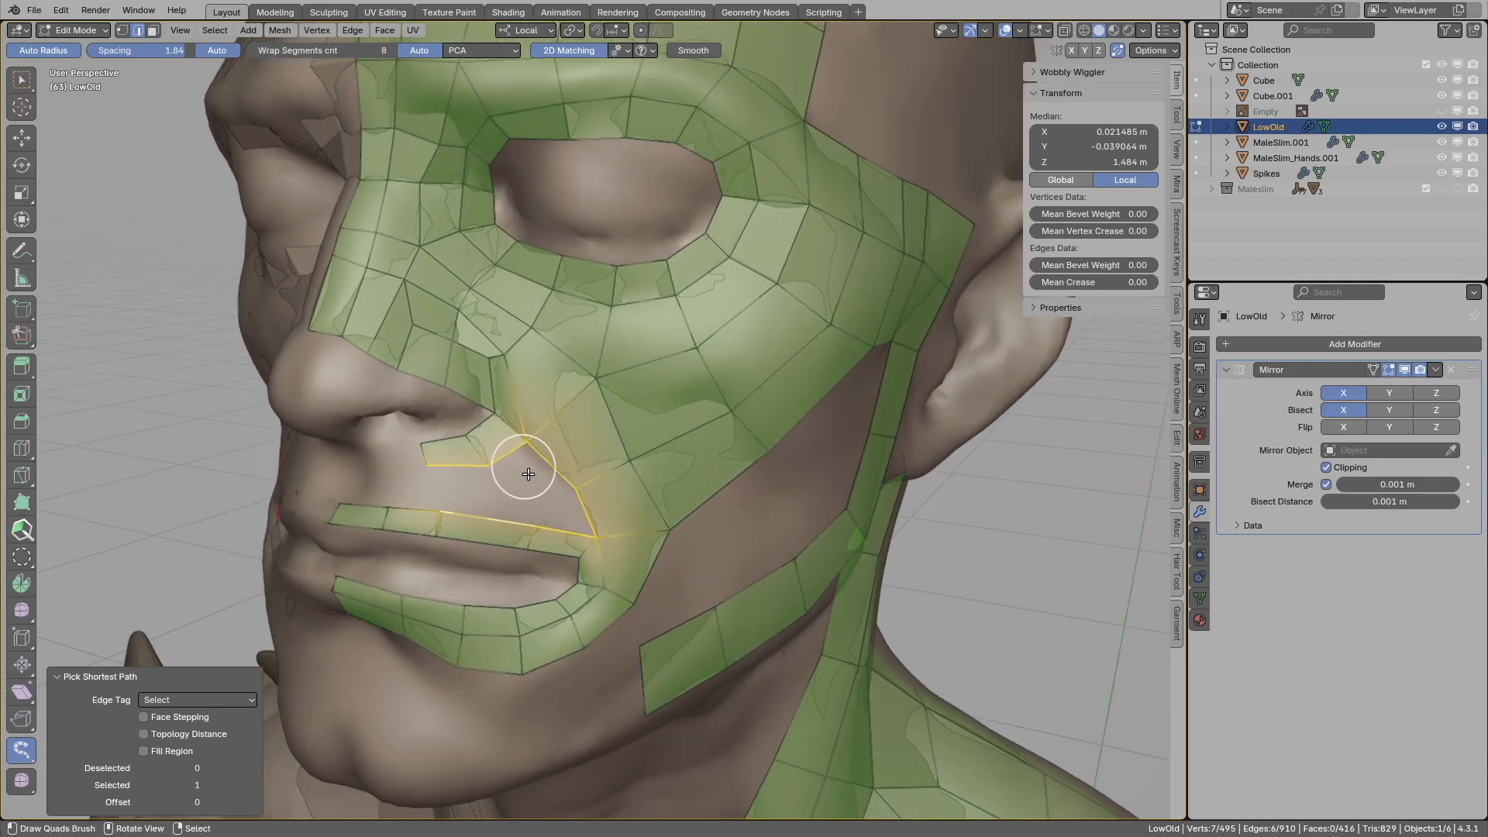
{"action": "left_click", "coordinate": [528, 474]}
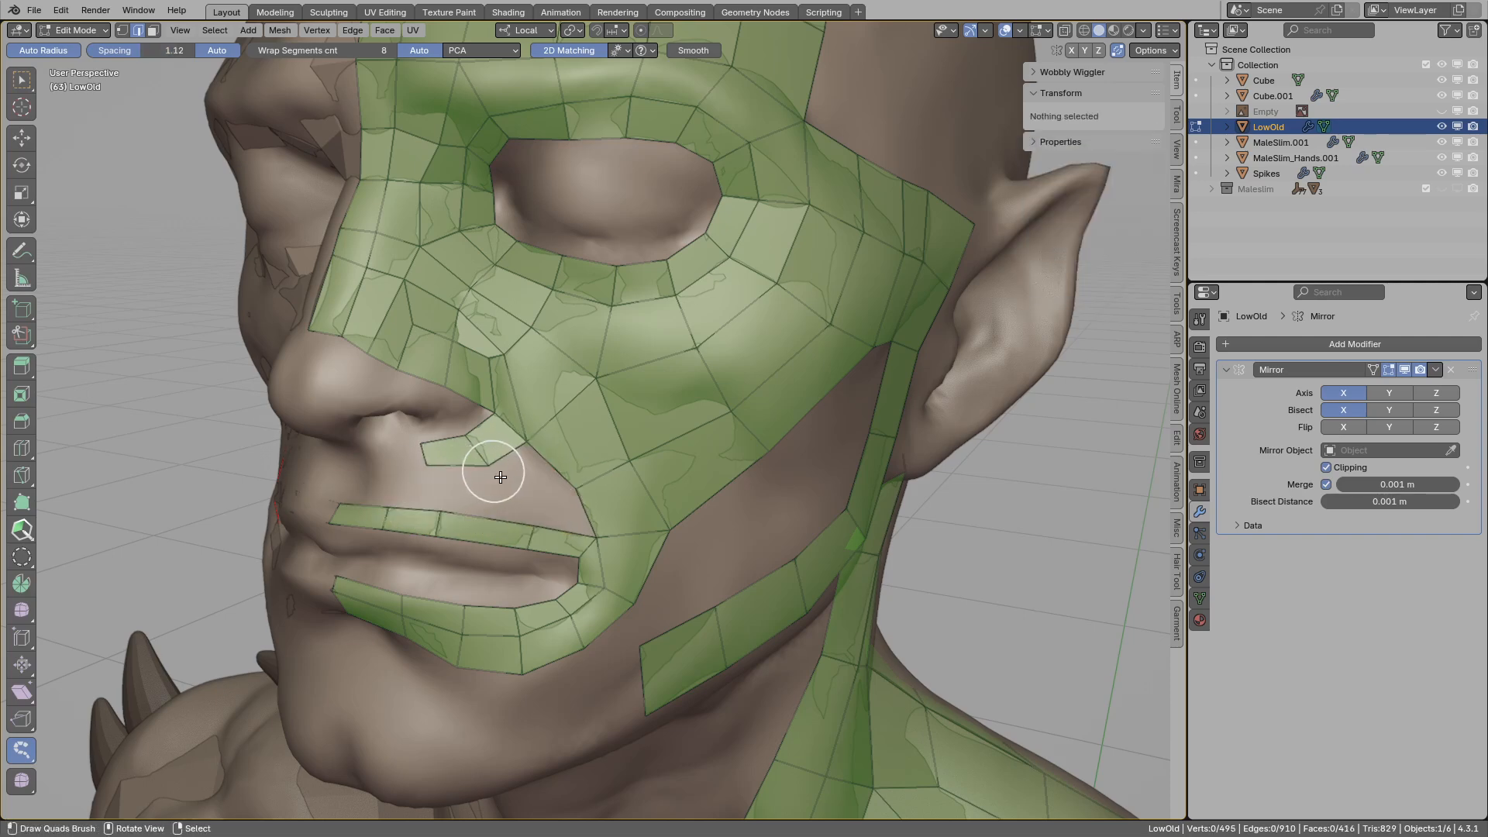
{"action": "left_click", "coordinate": [582, 457]}
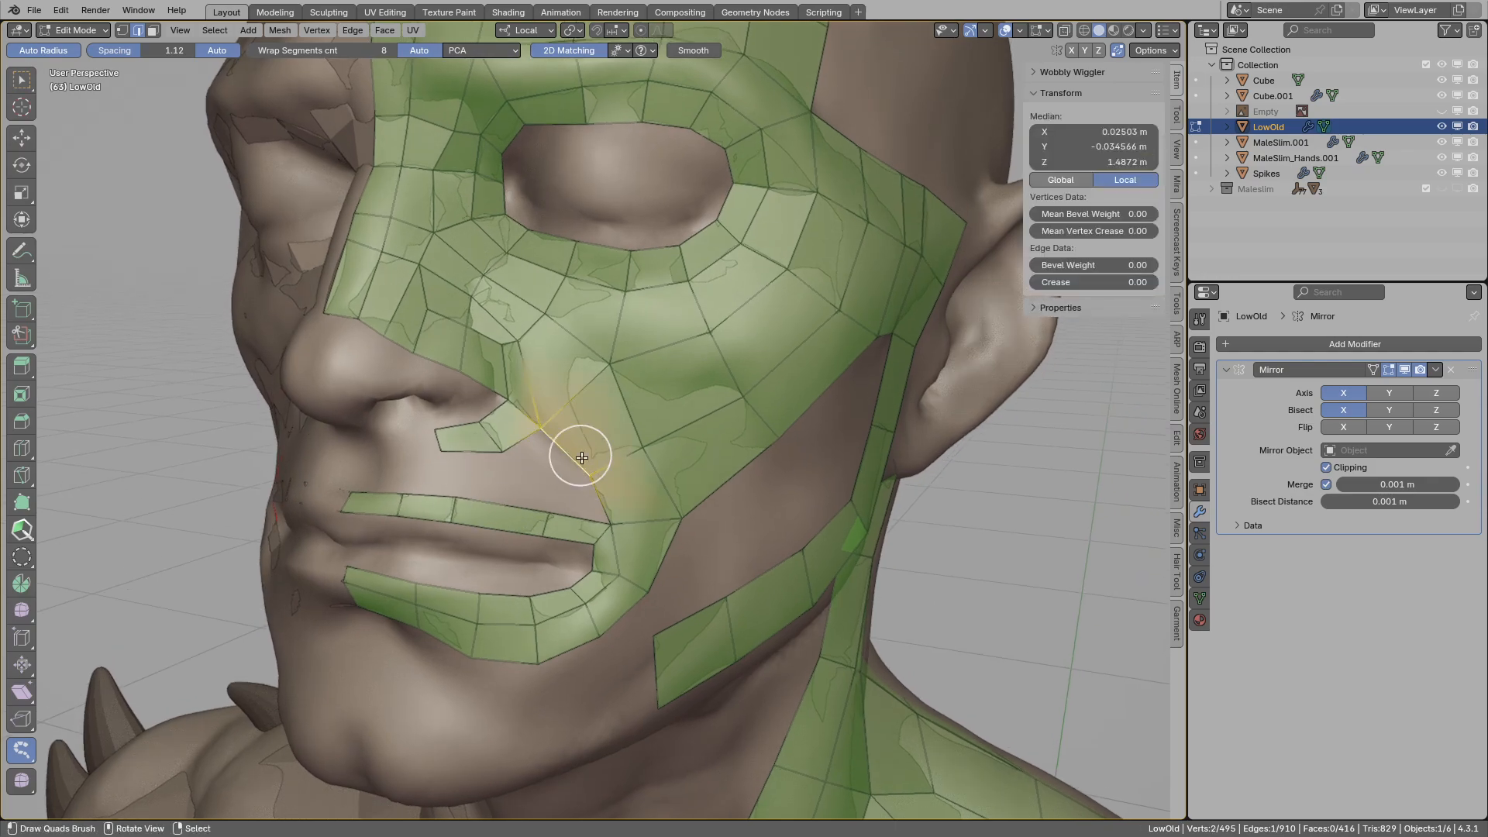
{"action": "mouse_move", "coordinate": [553, 520]}
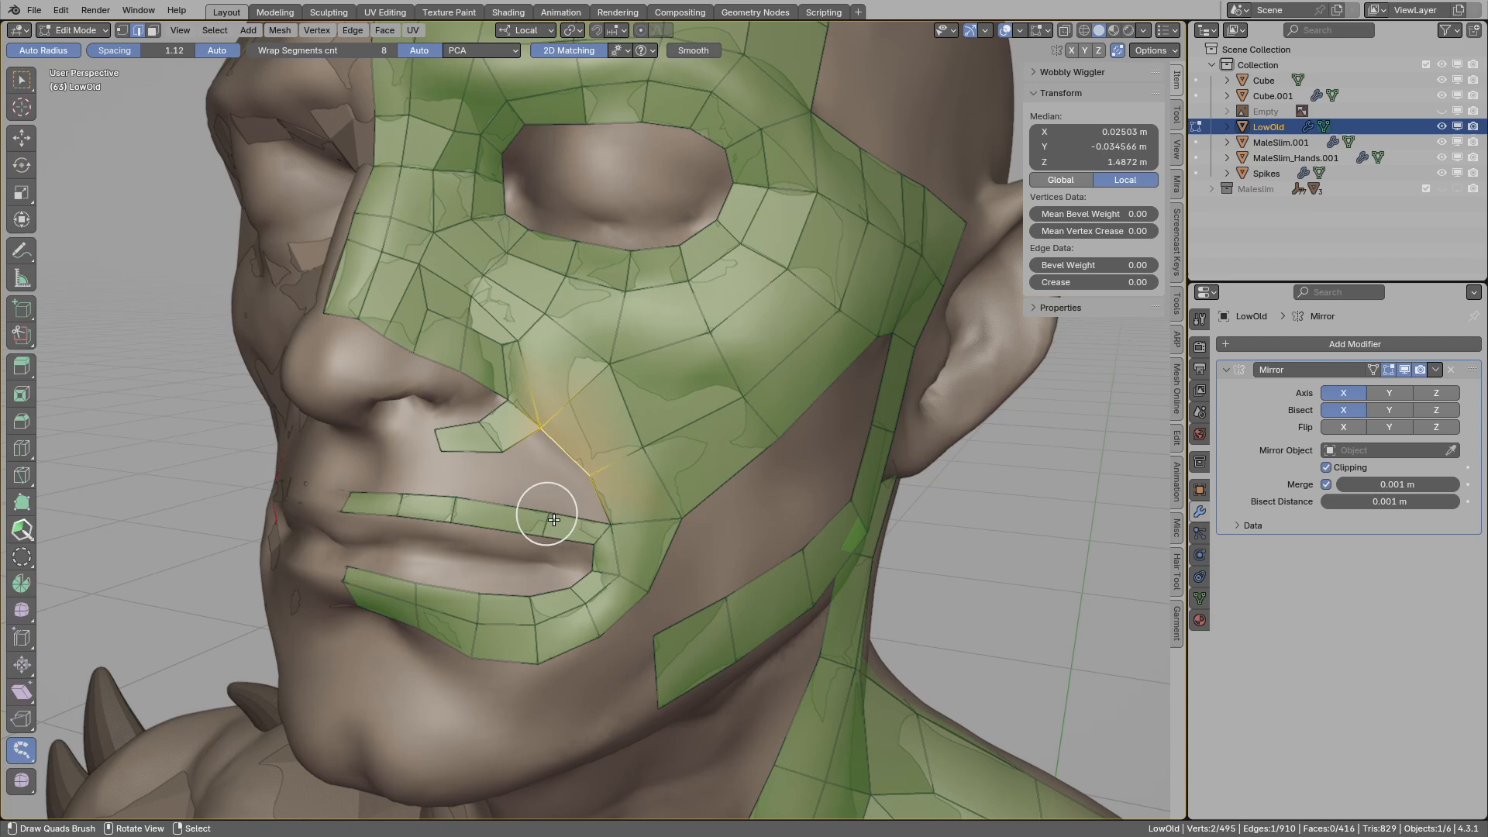
{"action": "left_click_drag", "start_coordinate": [553, 519], "coordinate": [532, 493]}
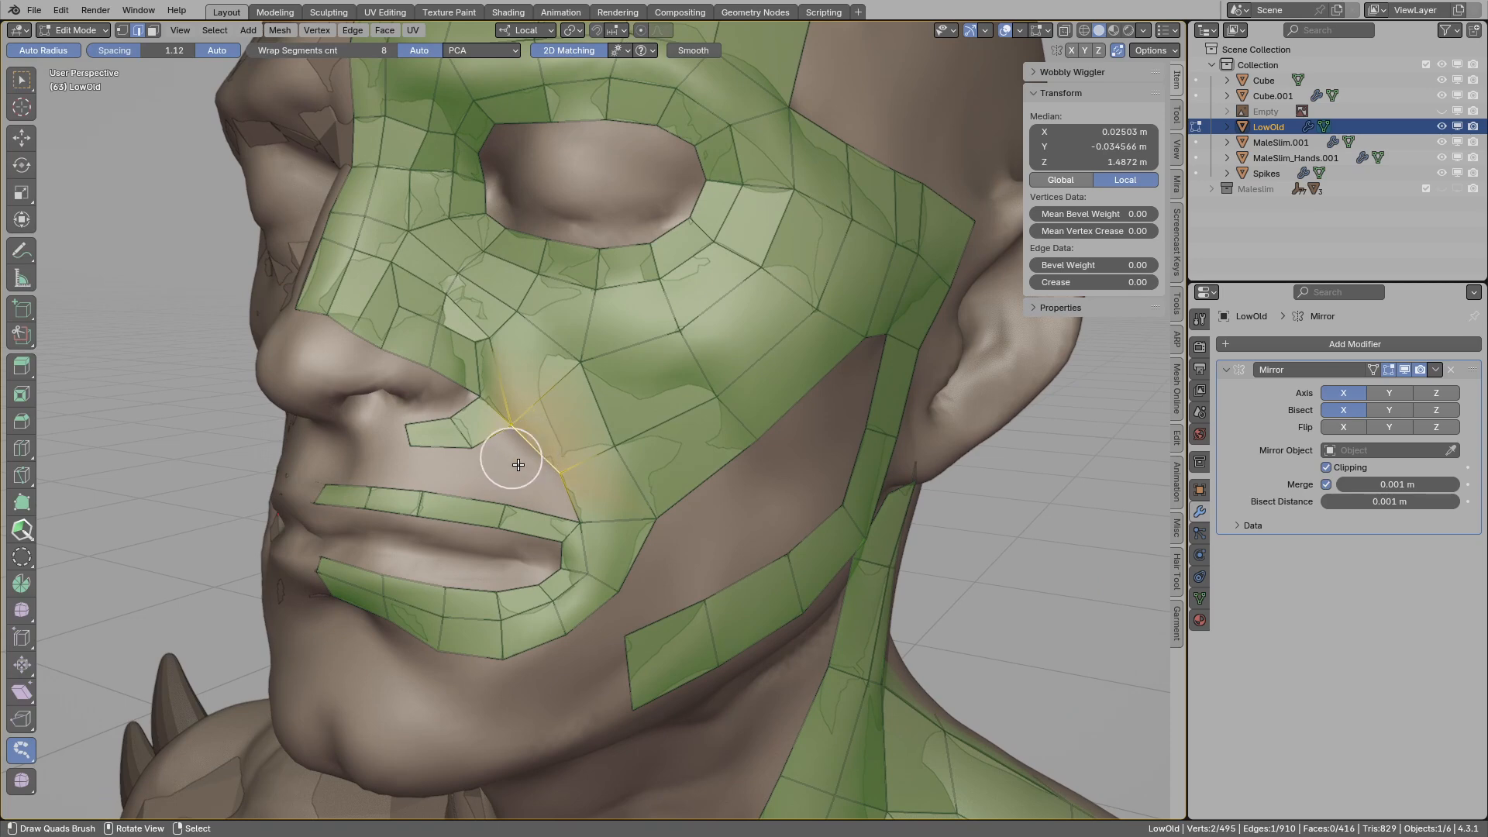
{"action": "left_click", "coordinate": [517, 465]}
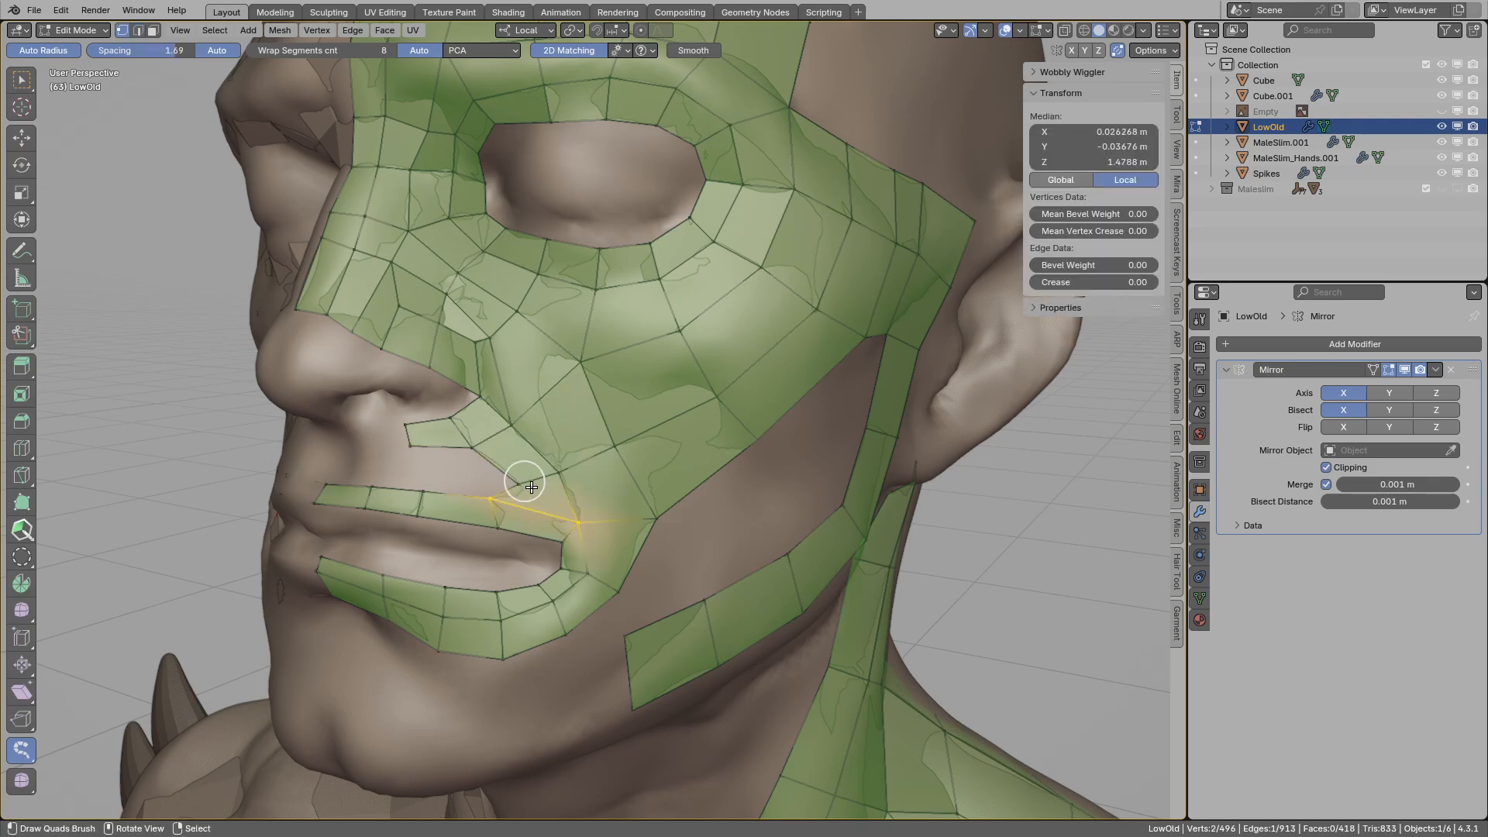
{"action": "left_click_drag", "start_coordinate": [529, 487], "coordinate": [466, 465]}
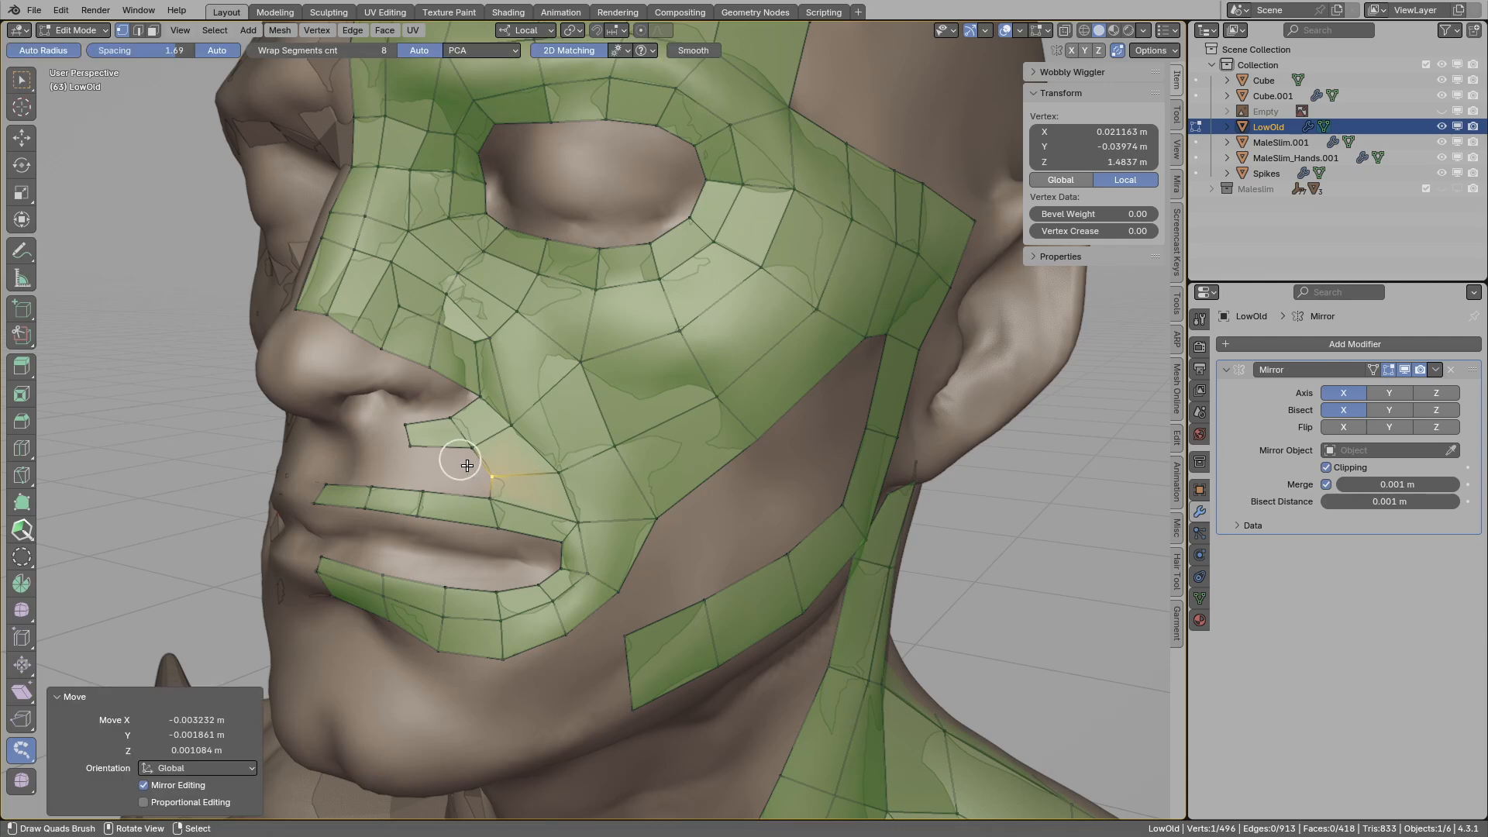
{"action": "left_click_drag", "start_coordinate": [465, 465], "coordinate": [473, 474]}
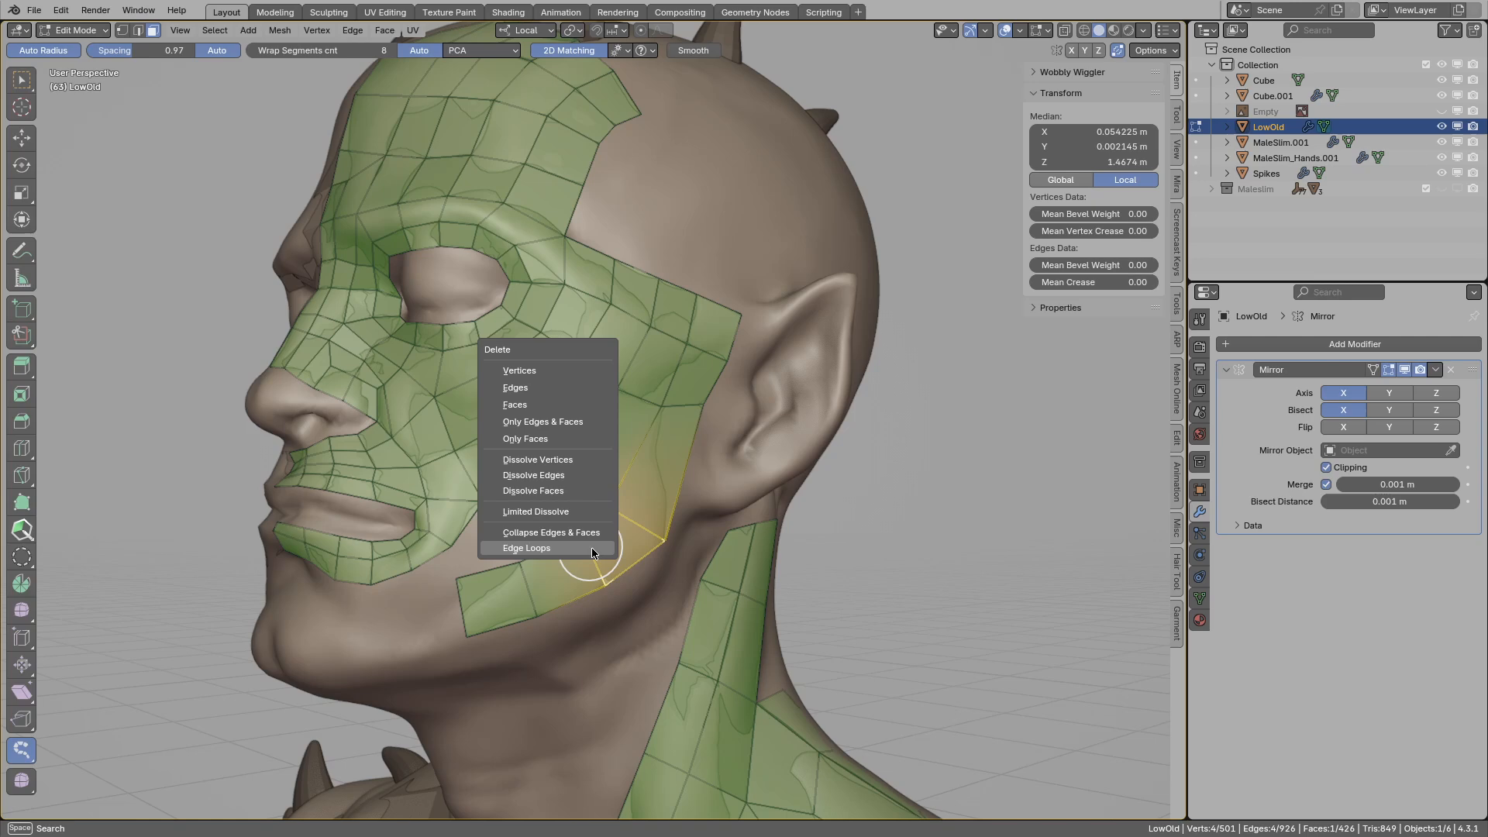
Remove the extra cheek edge loop and dissolve the stray vertices along the forehead border.
{"action": "left_click", "coordinate": [525, 548]}
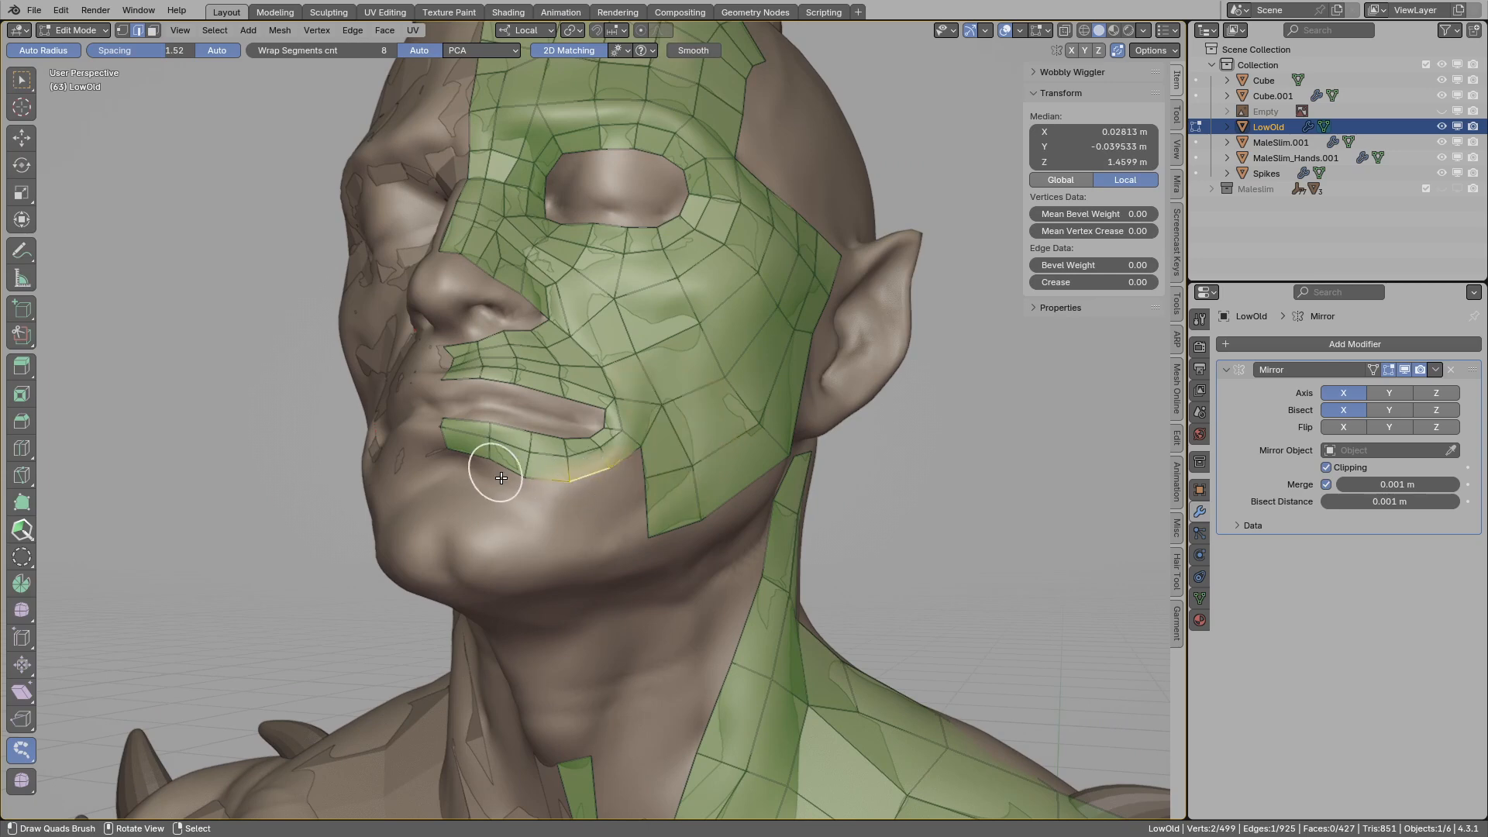
{"action": "left_click", "coordinate": [532, 565]}
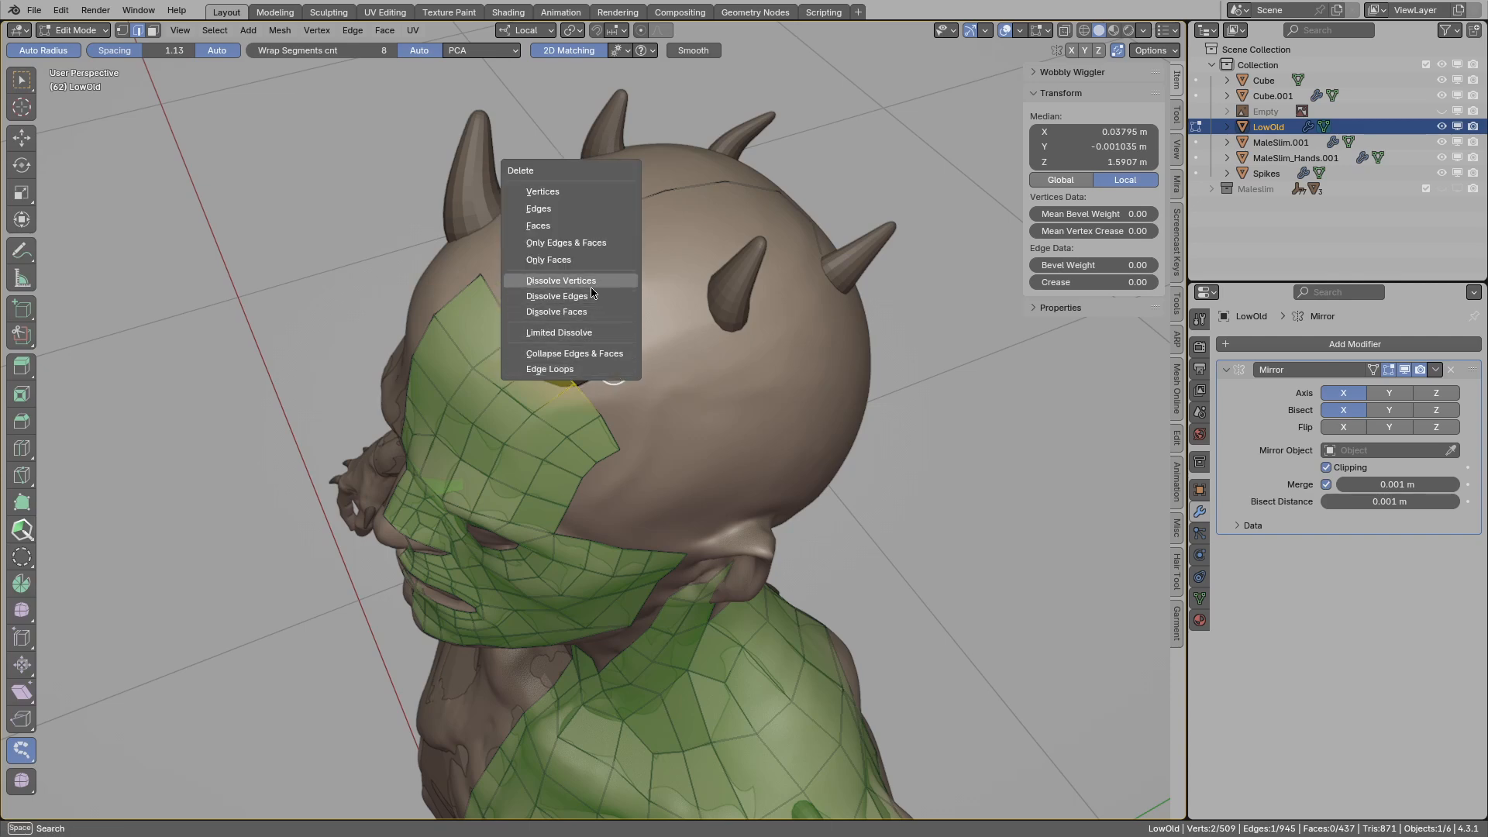
{"action": "left_click", "coordinate": [559, 279]}
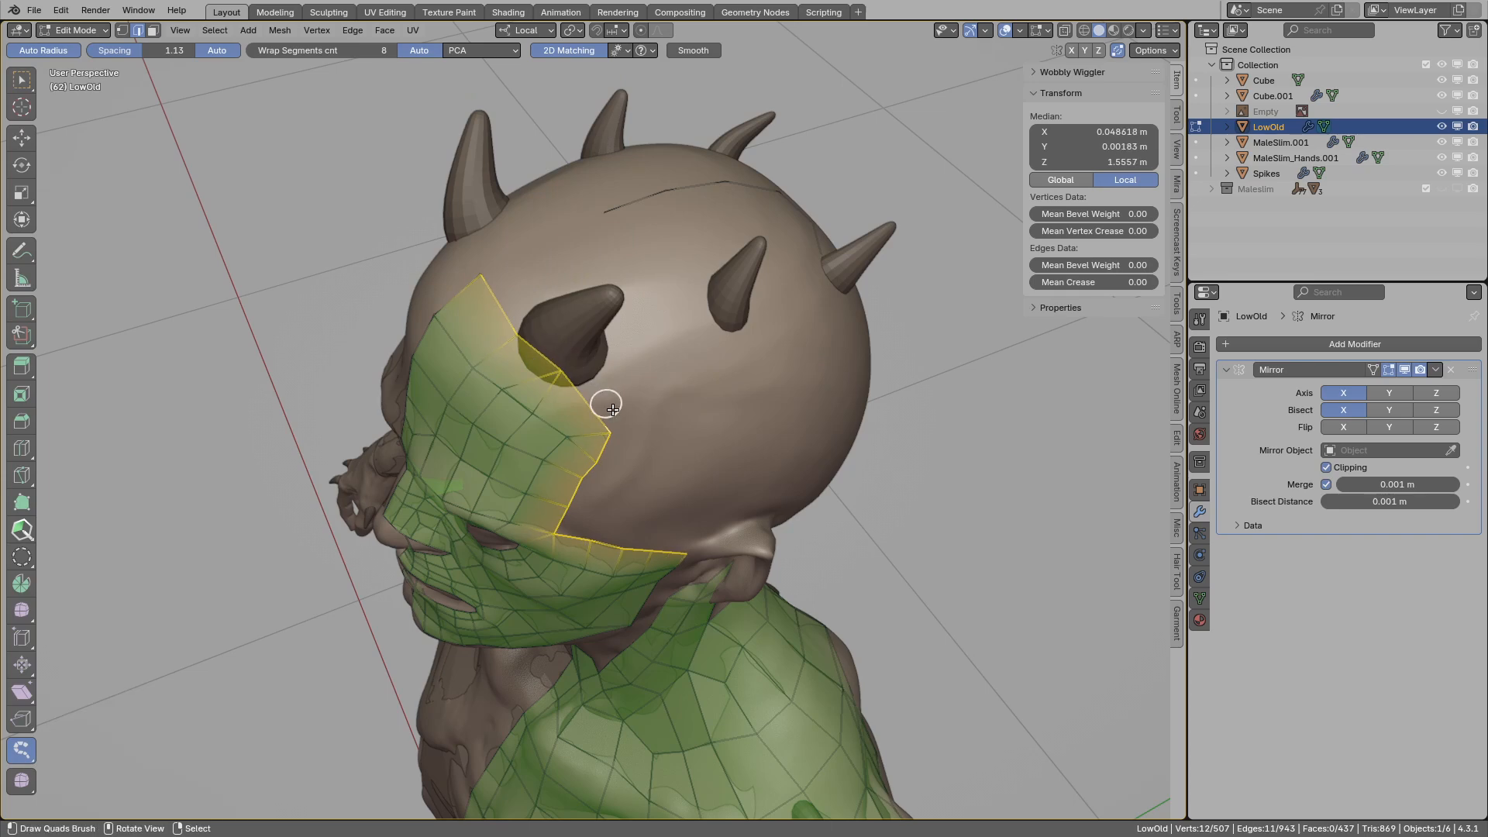
{"action": "left_click", "coordinate": [603, 326]}
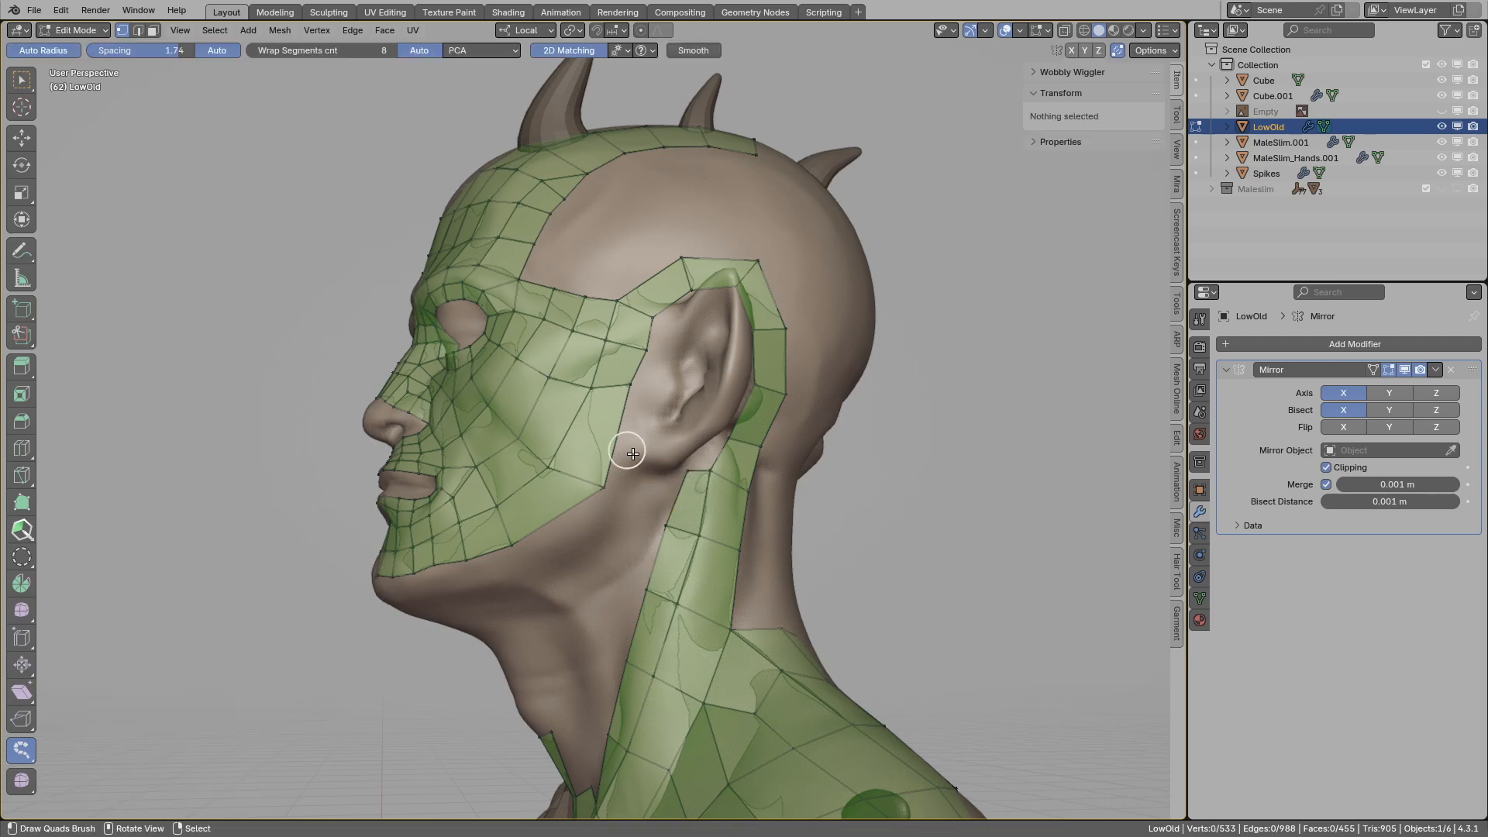
Draw quads from the vertex in front of the ear down the jaw, deleting stray jaw vertices.
{"action": "left_click", "coordinate": [617, 393]}
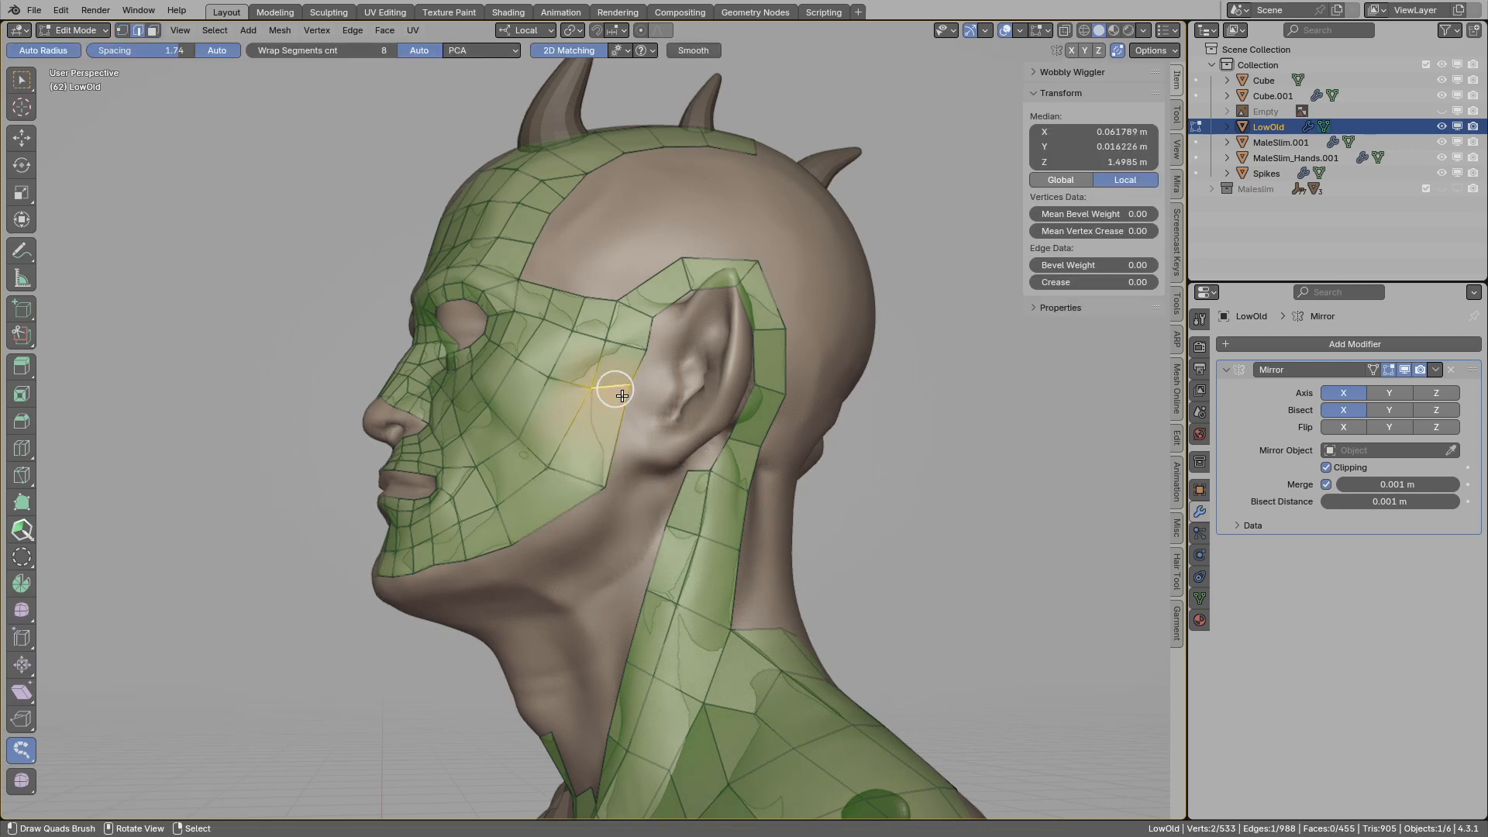
{"action": "left_click_drag", "start_coordinate": [621, 396], "coordinate": [634, 468]}
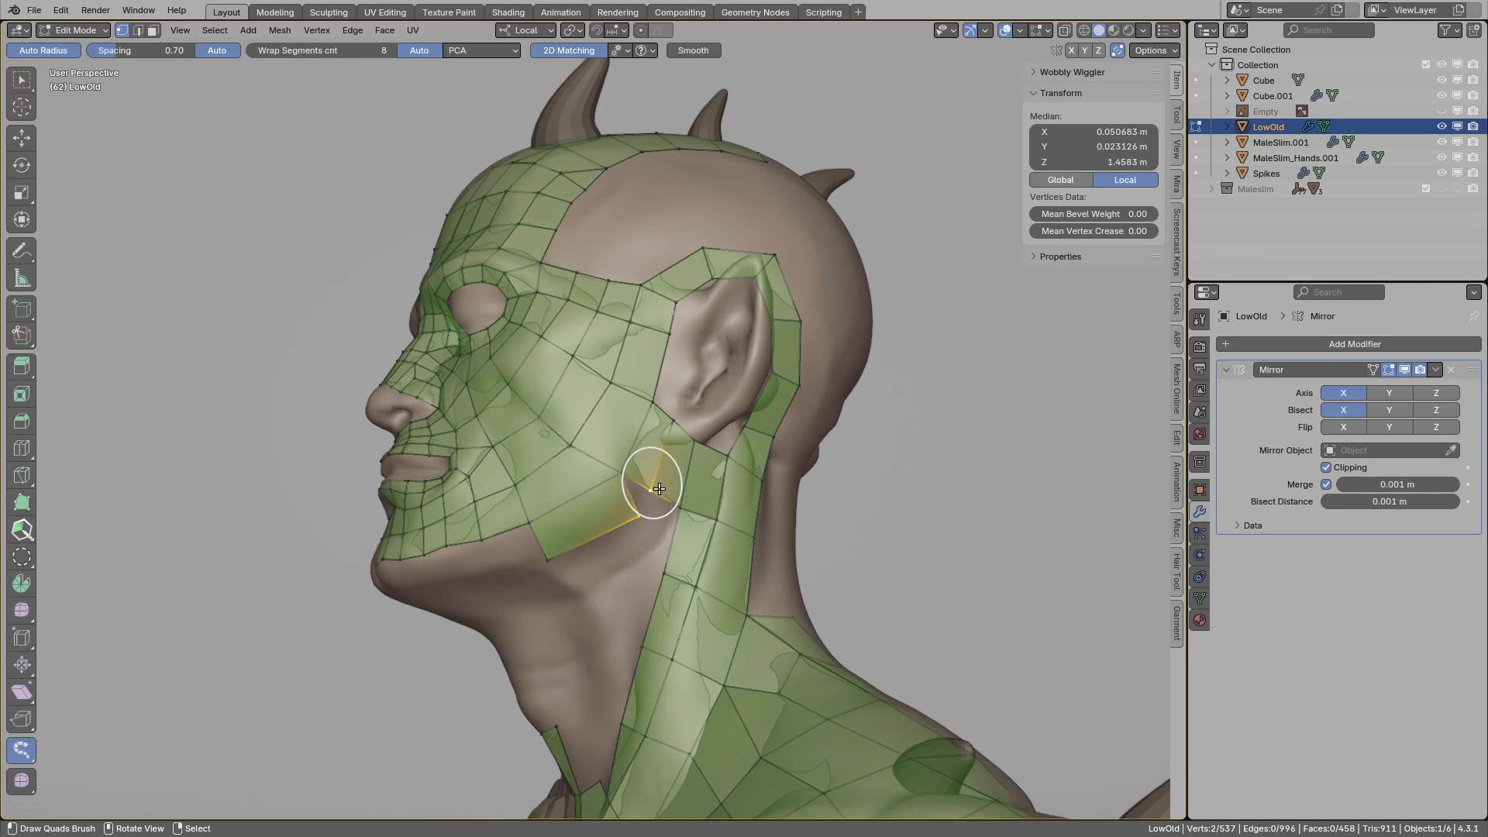
{"action": "key", "text": "x"}
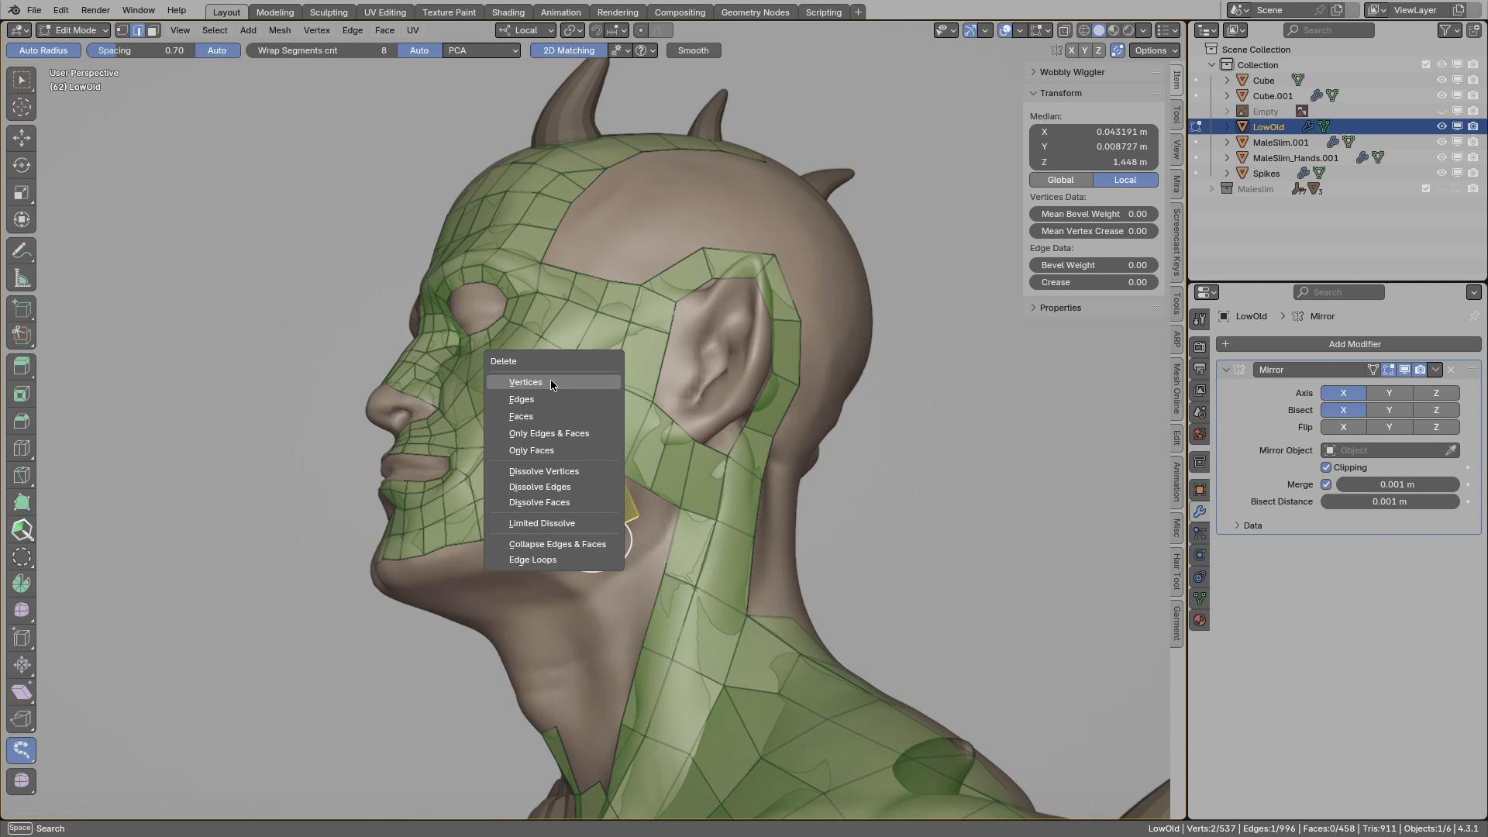
{"action": "left_click", "coordinate": [525, 381]}
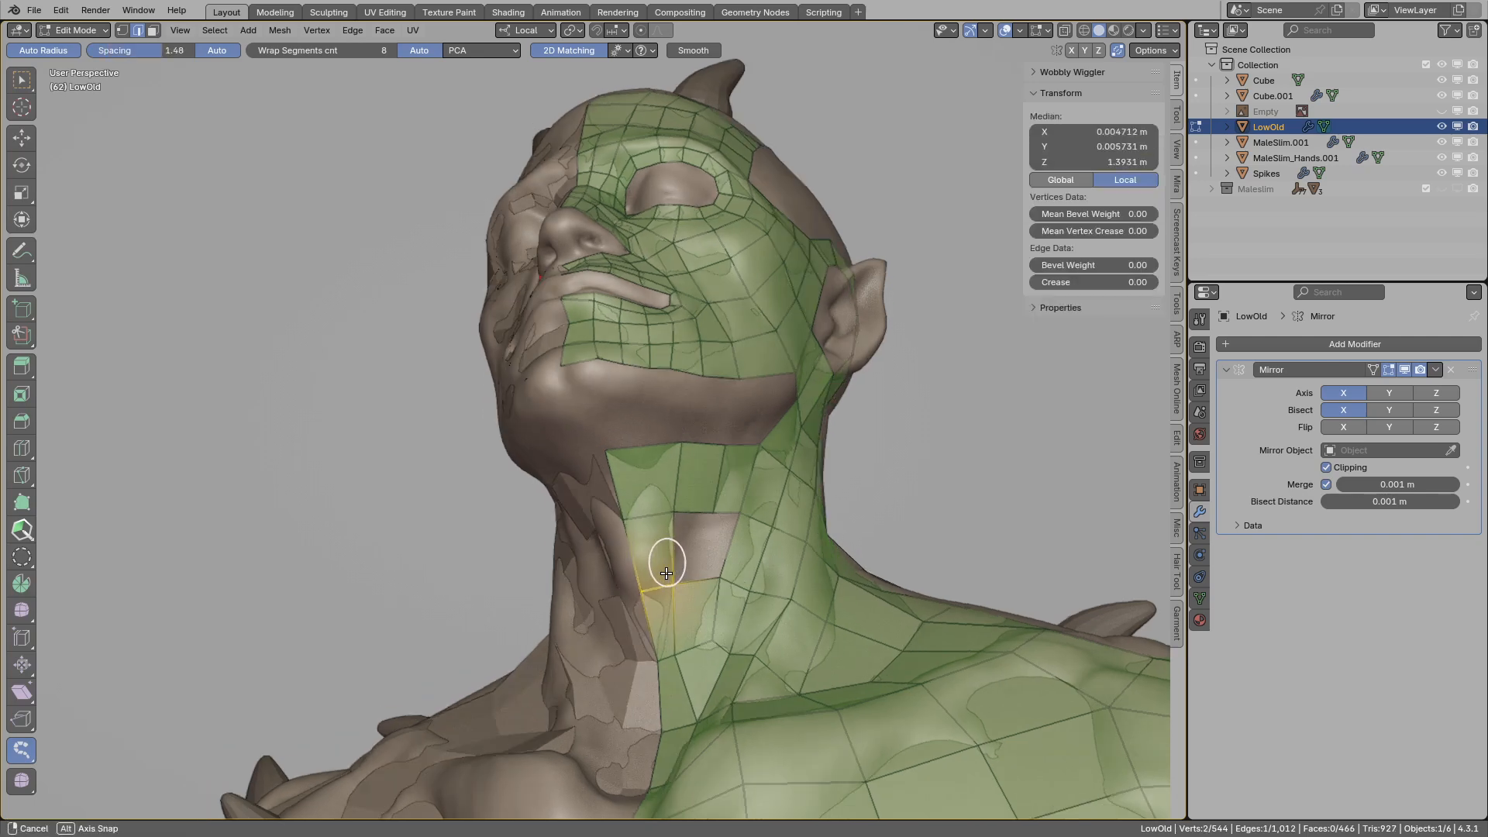
Draw a quad strip under the chin from the jaw edge, moving vertices to meet the neck mesh.
{"action": "left_click_drag", "start_coordinate": [666, 573], "coordinate": [713, 503]}
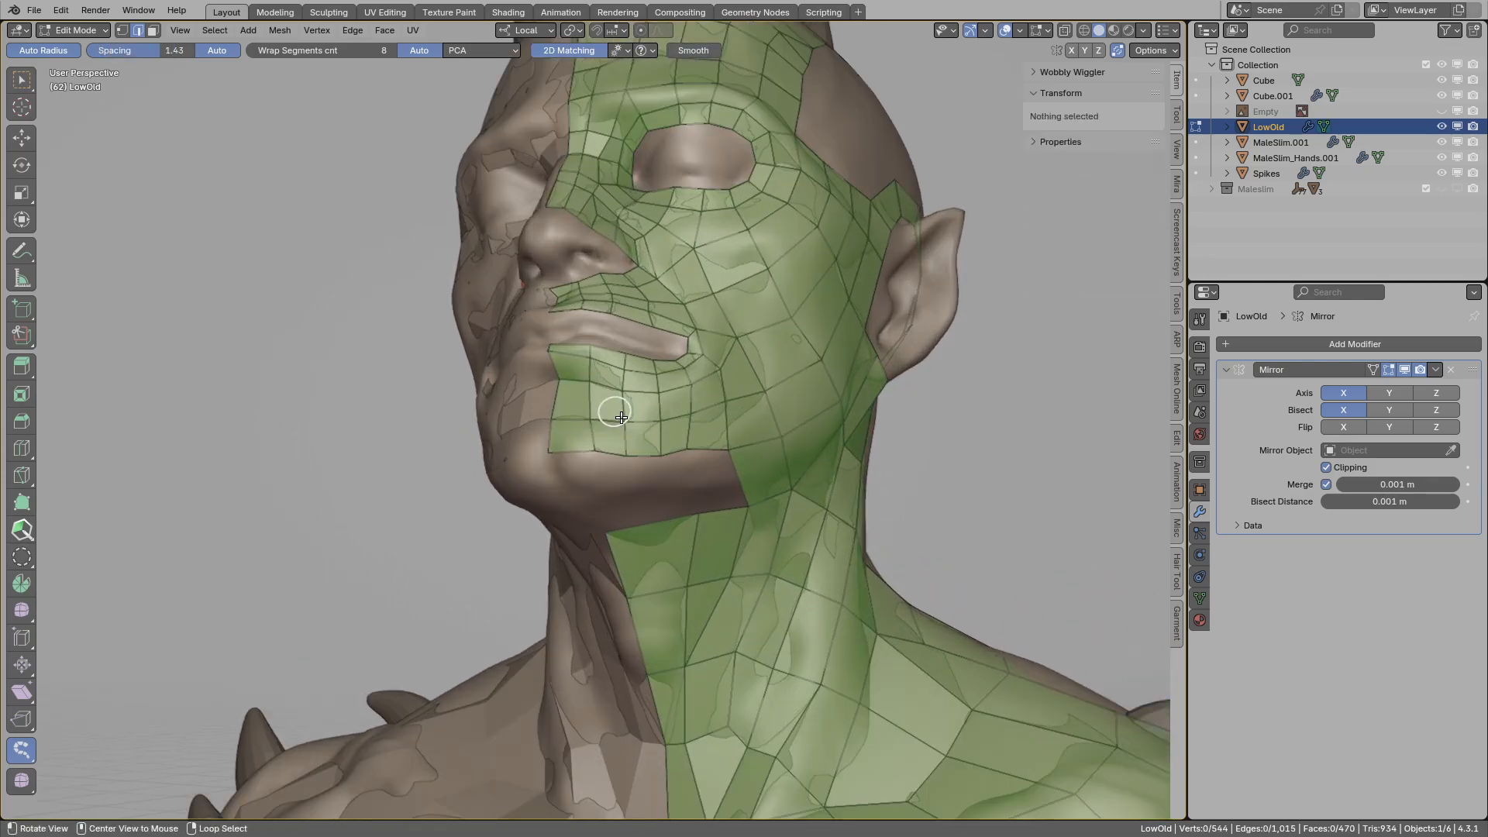
{"action": "left_click", "coordinate": [661, 402]}
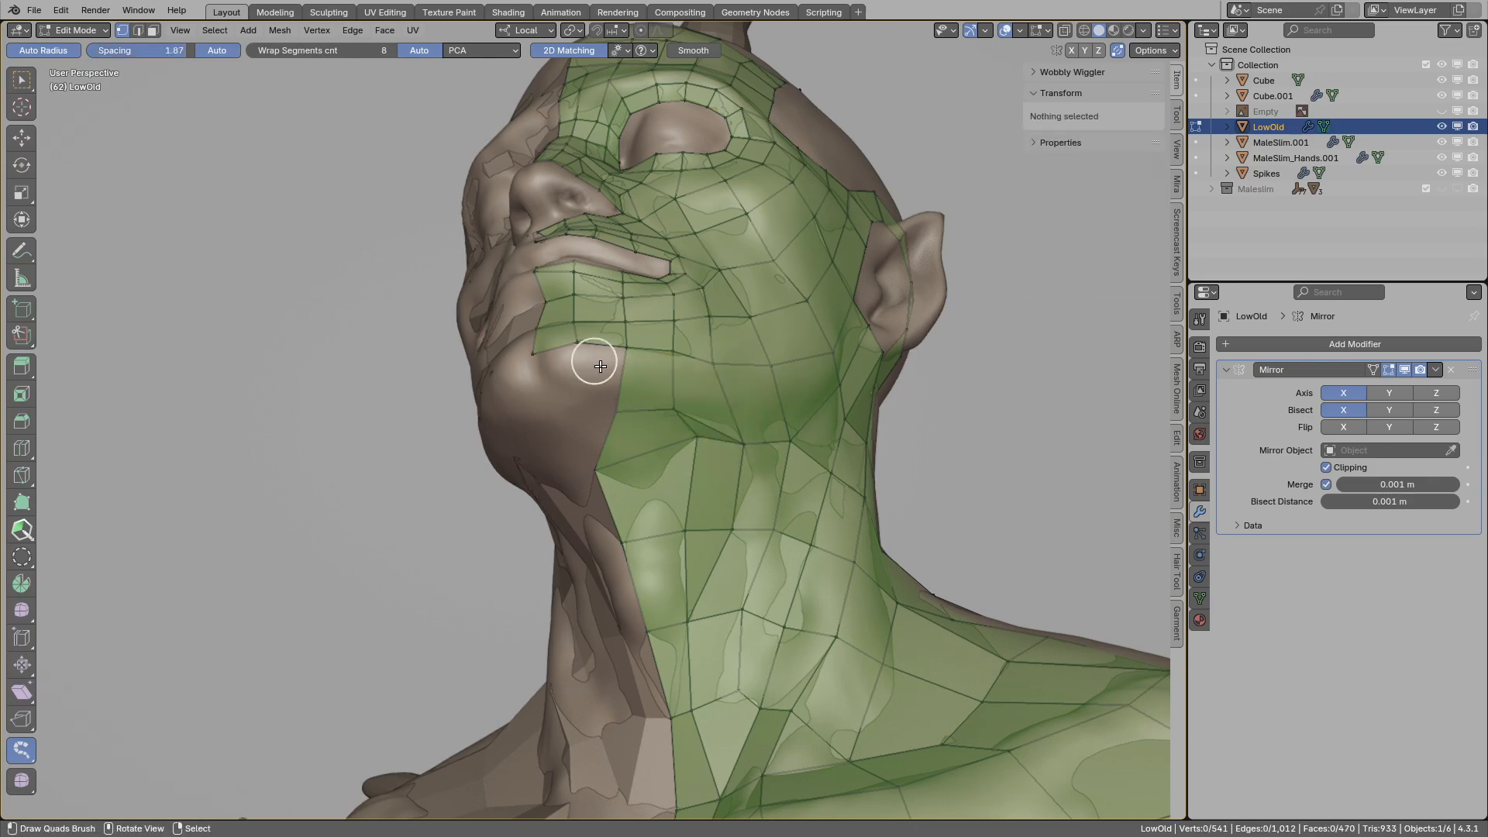
{"action": "left_click", "coordinate": [600, 365]}
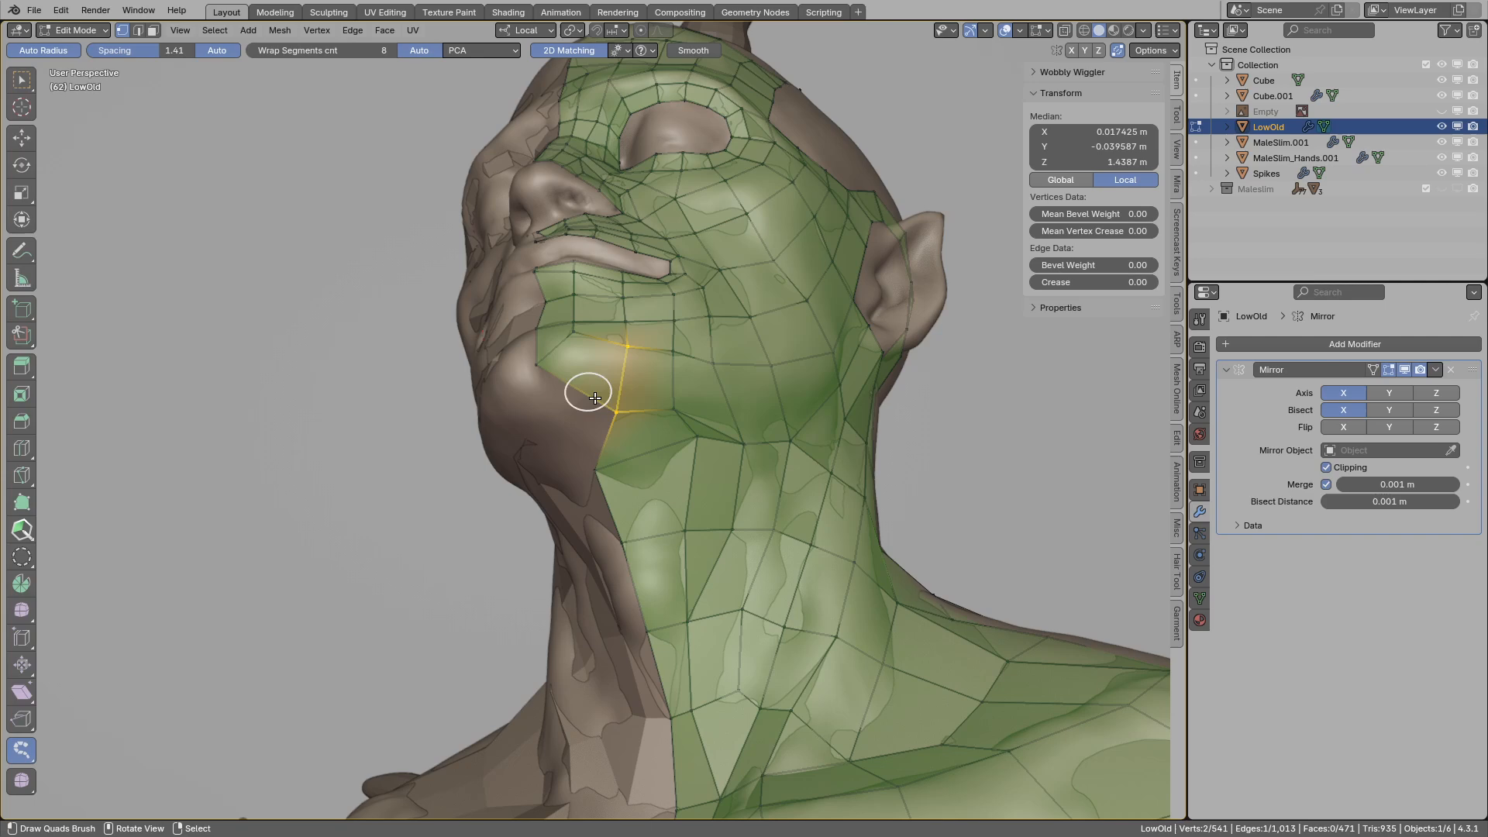
{"action": "left_click_drag", "start_coordinate": [595, 397], "coordinate": [637, 411]}
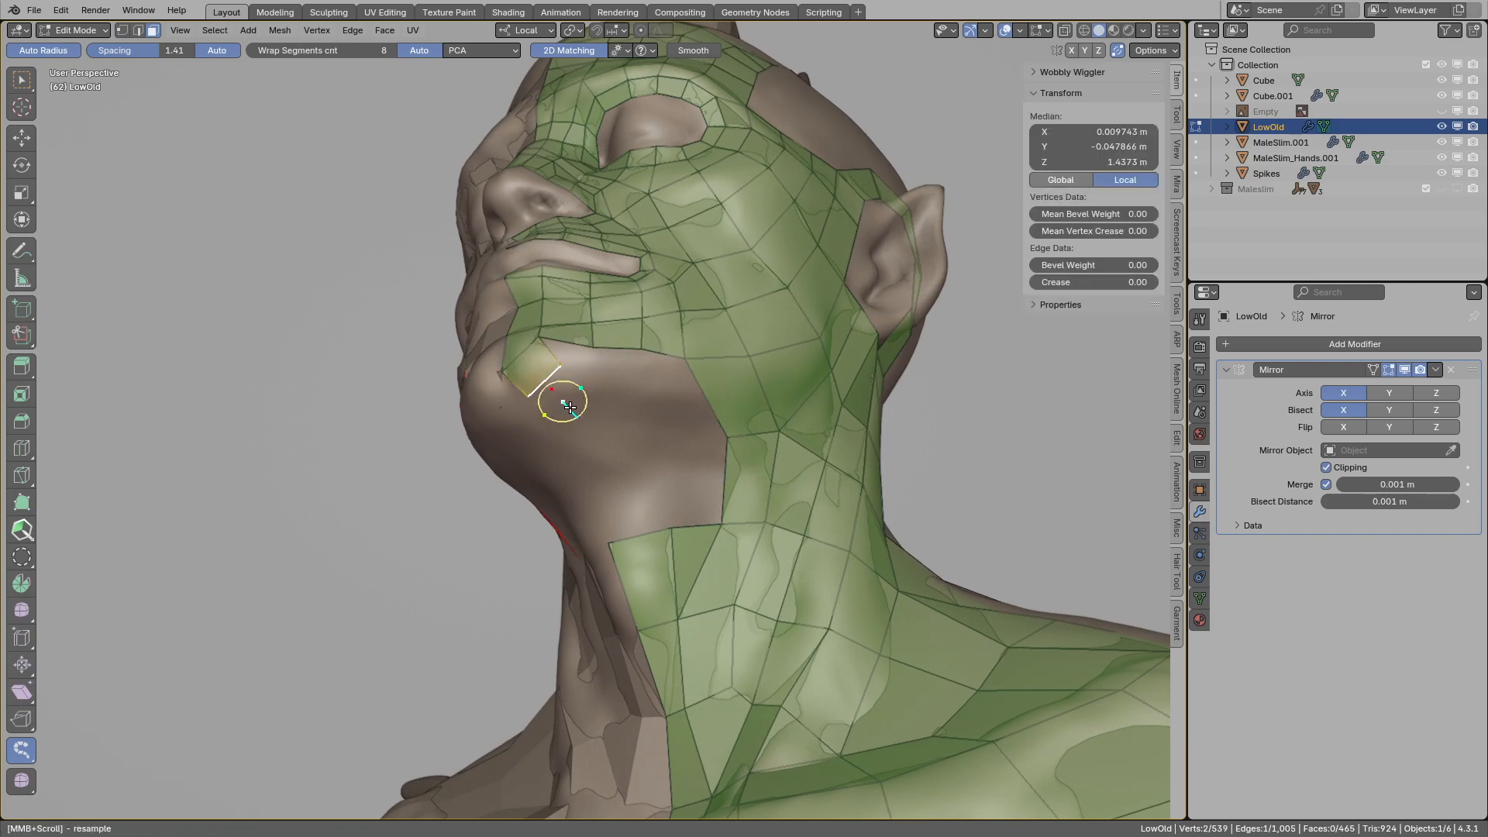
{"action": "left_click_drag", "start_coordinate": [565, 398], "coordinate": [625, 494]}
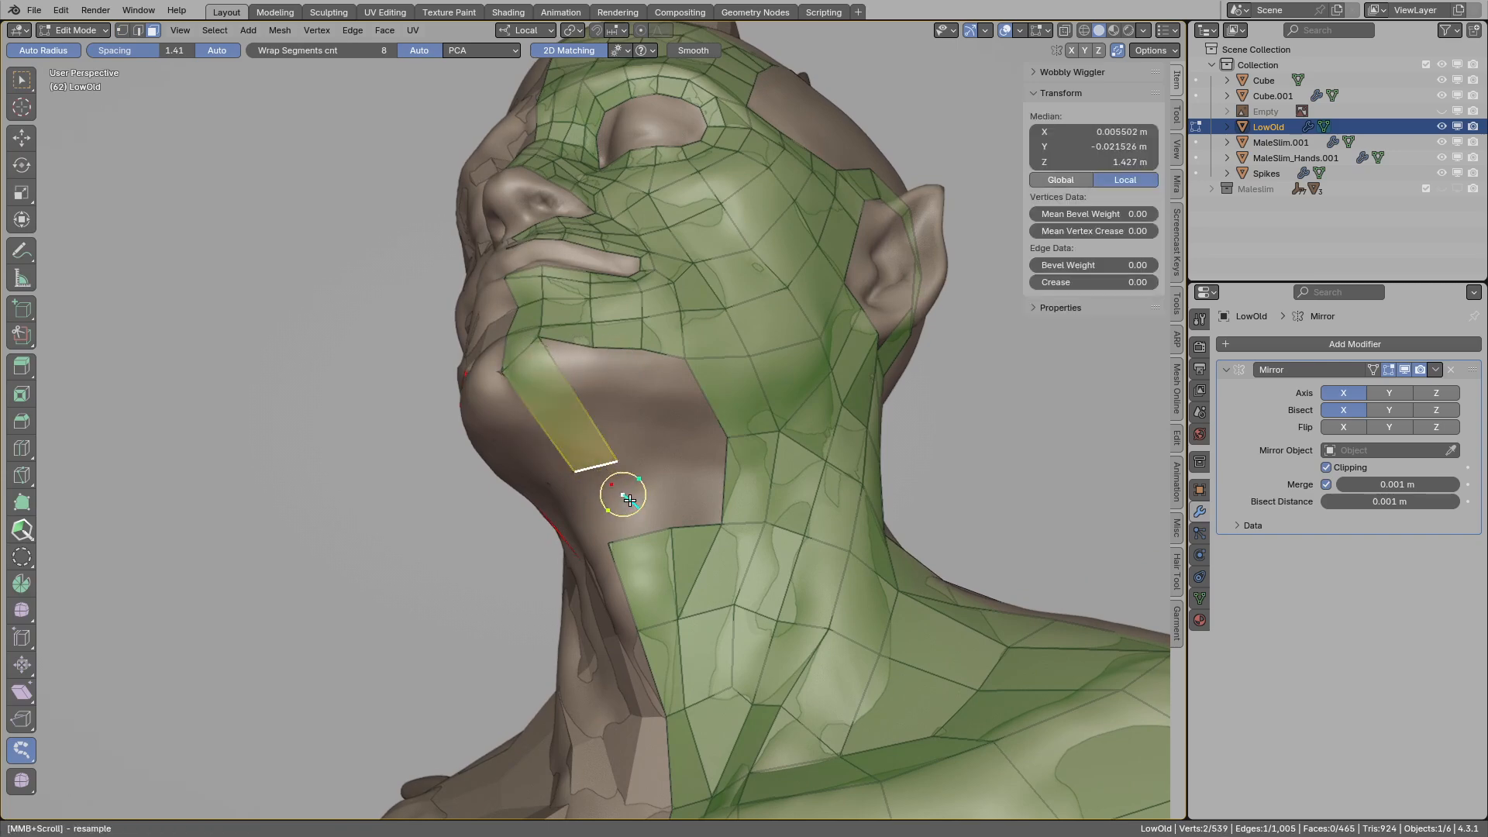
{"action": "left_click_drag", "start_coordinate": [626, 498], "coordinate": [640, 446]}
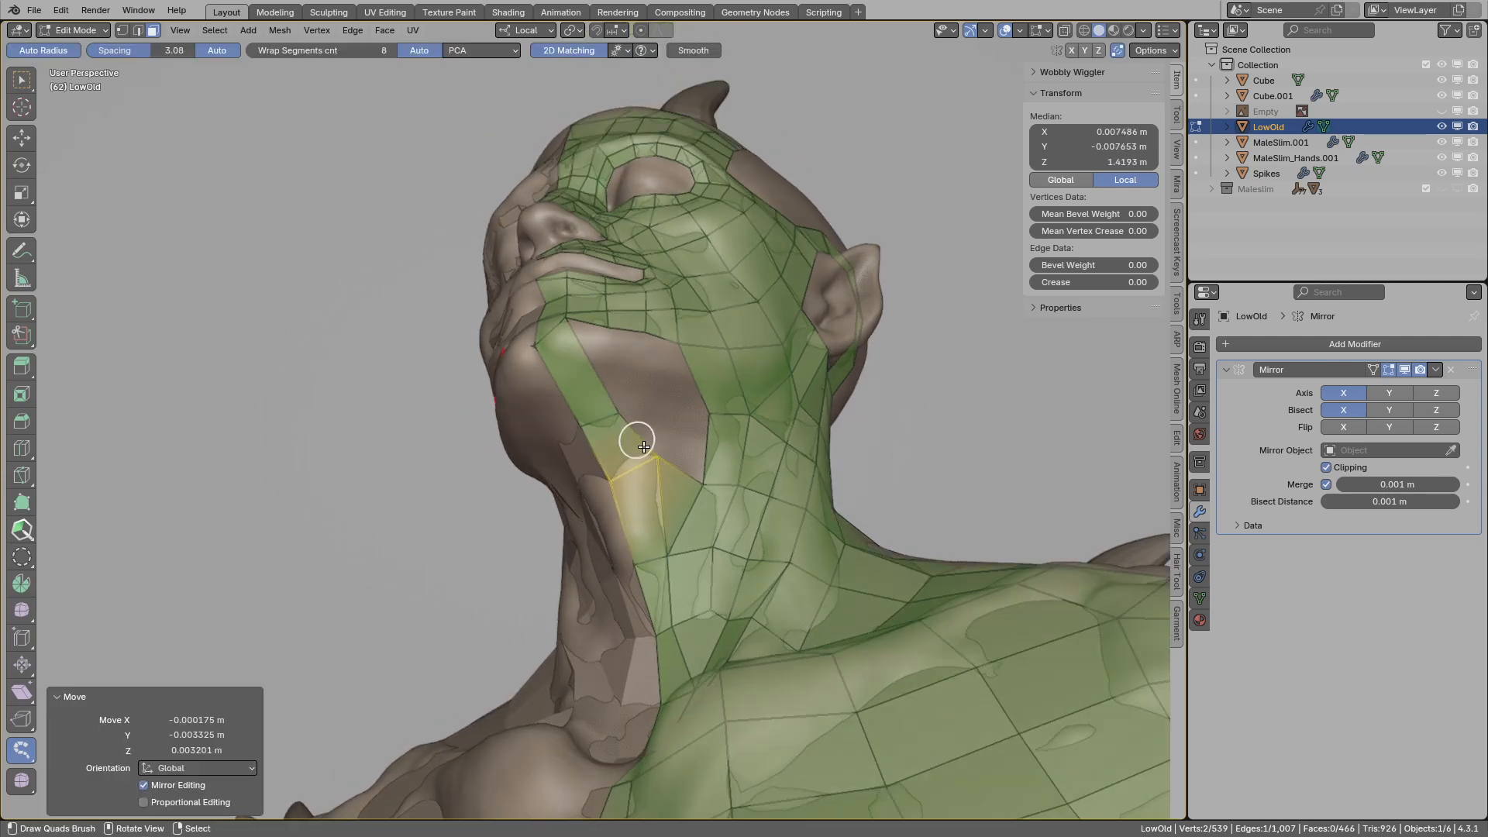
{"action": "left_click_drag", "start_coordinate": [638, 447], "coordinate": [673, 452]}
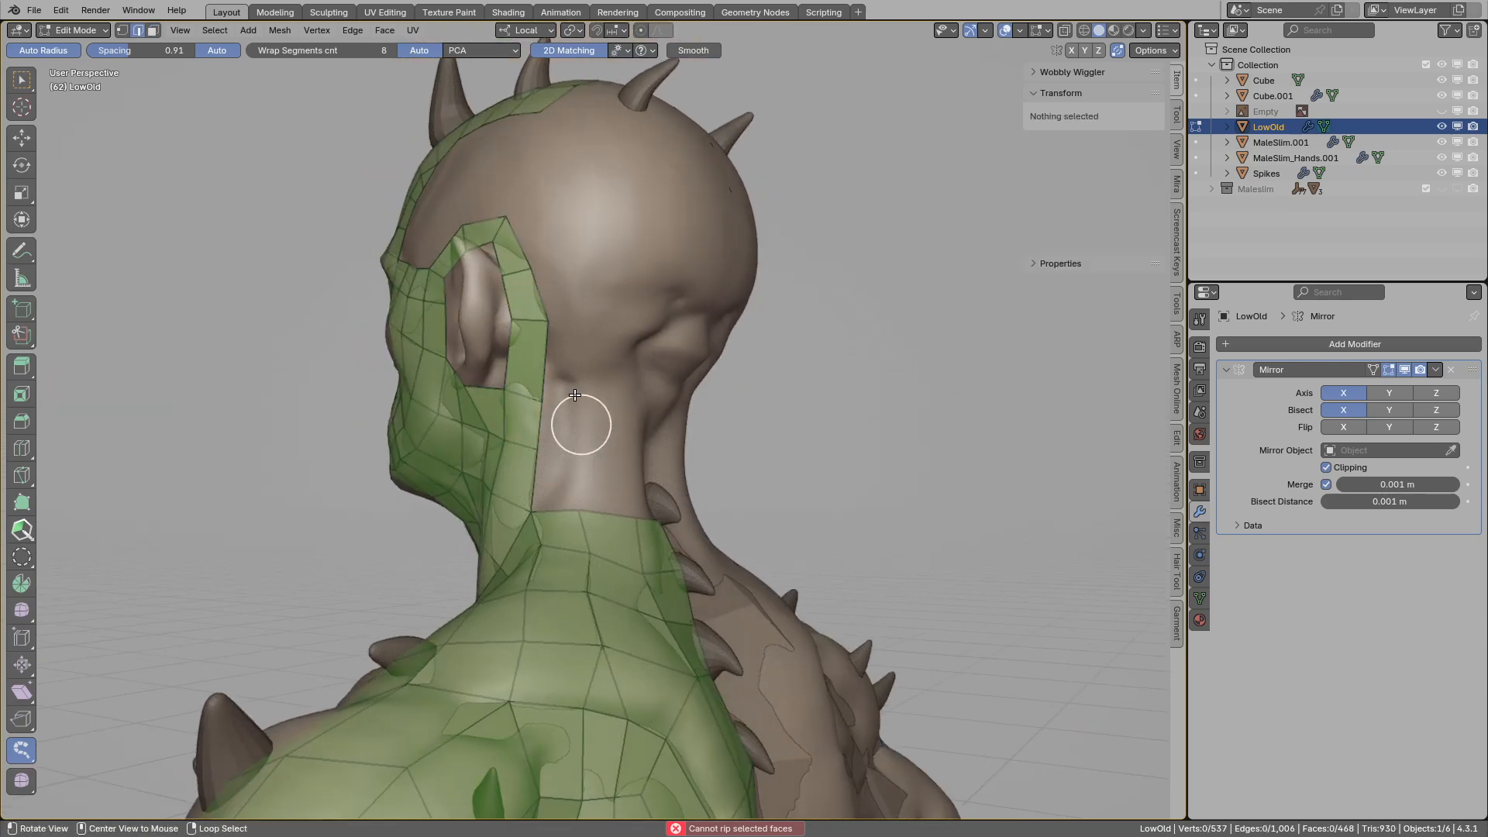
Draw a quad strip behind the ear heading toward the back of the head.
{"action": "left_click", "coordinate": [645, 371]}
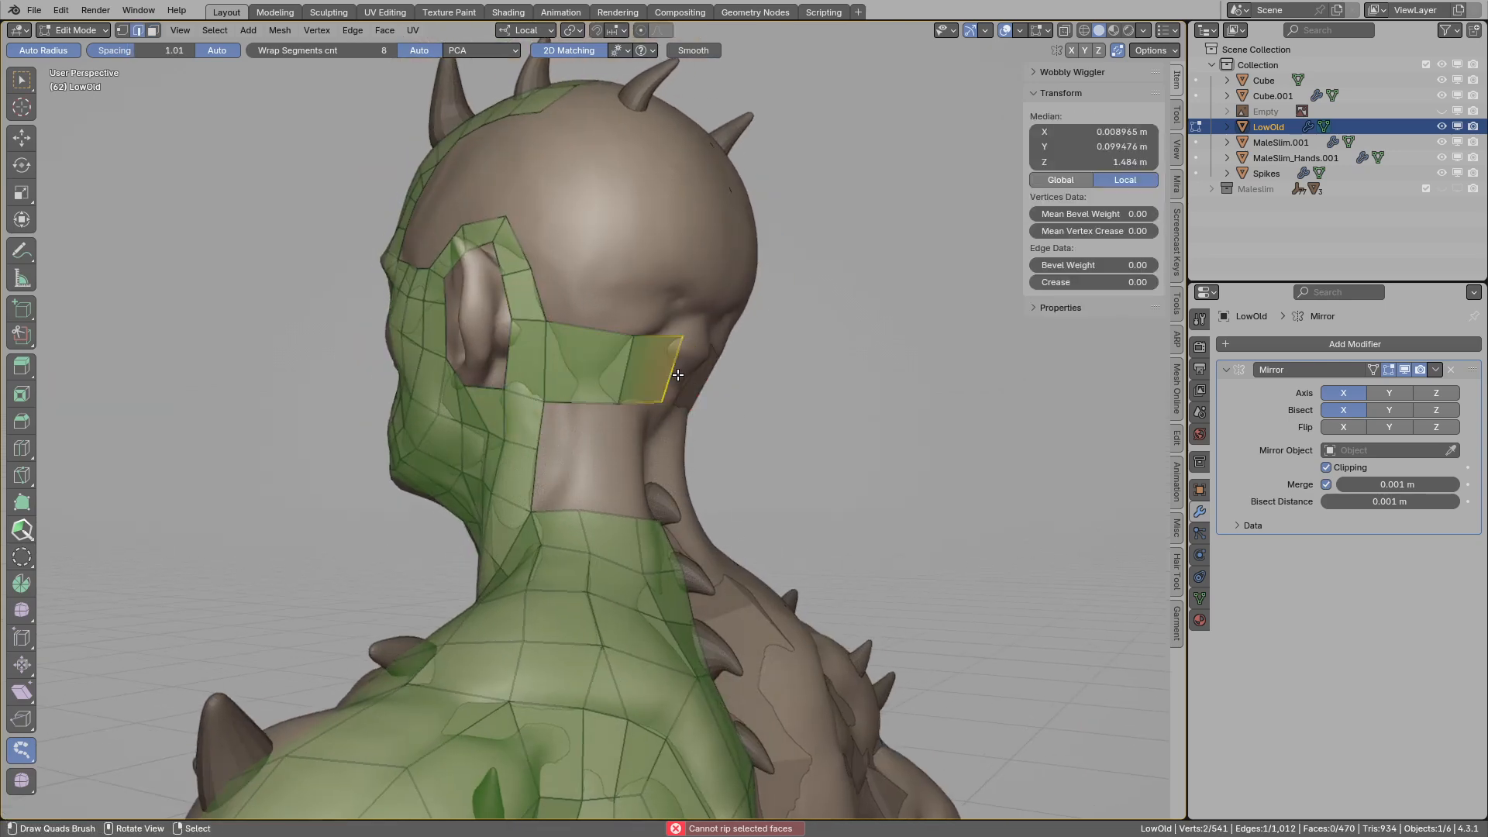